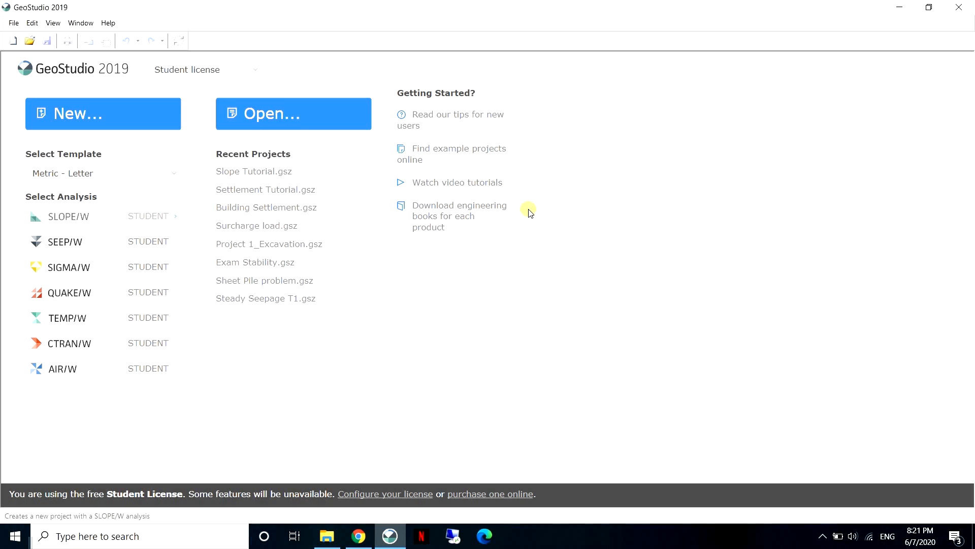
mouse_move(524, 213)
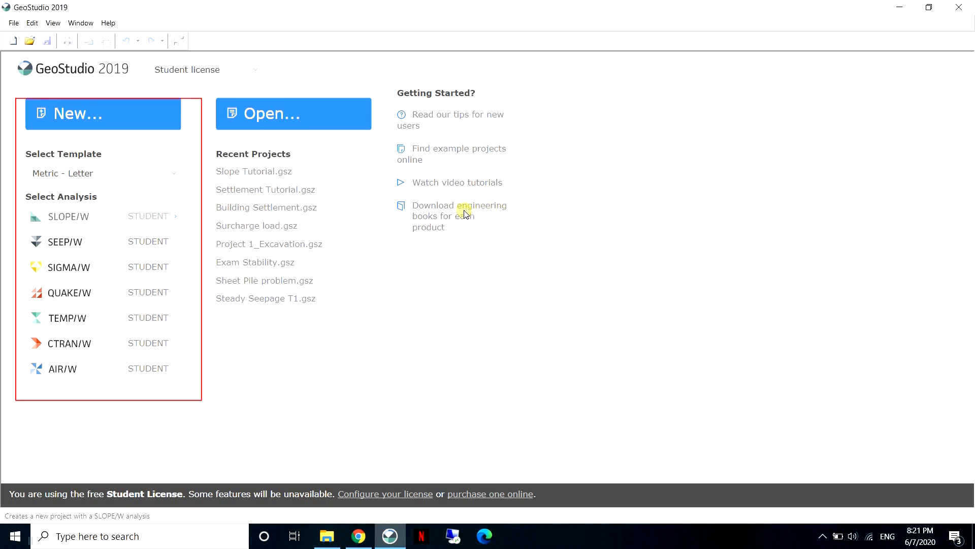
mouse_move(346, 215)
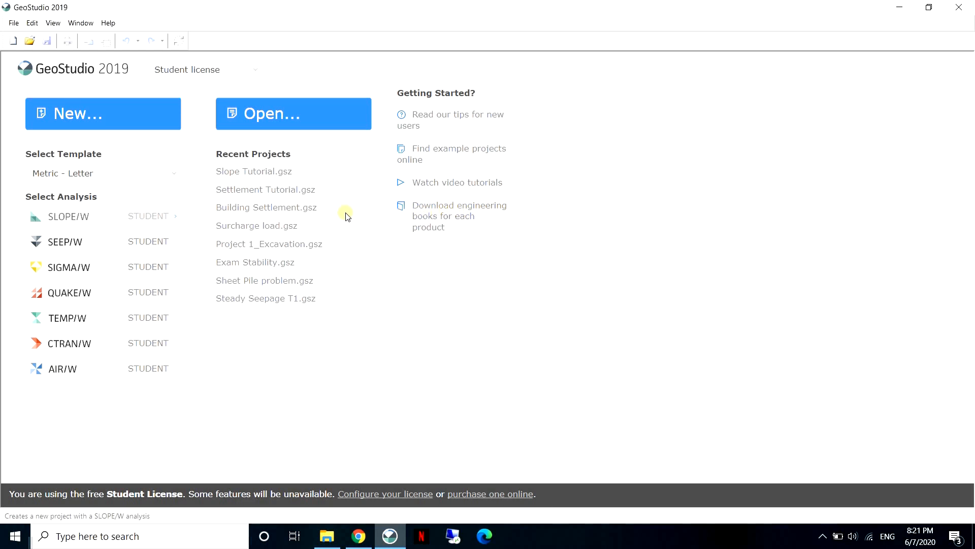
mouse_move(202, 219)
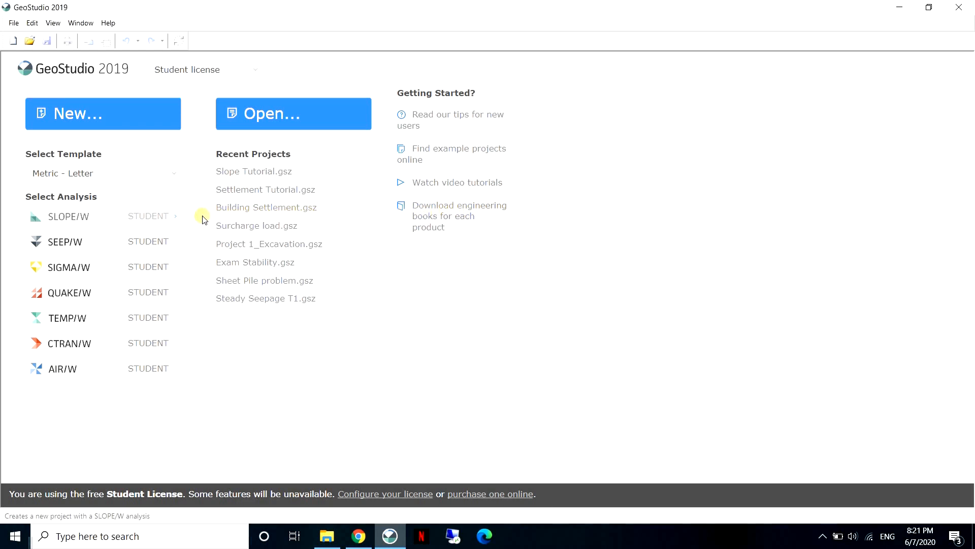
mouse_move(117, 222)
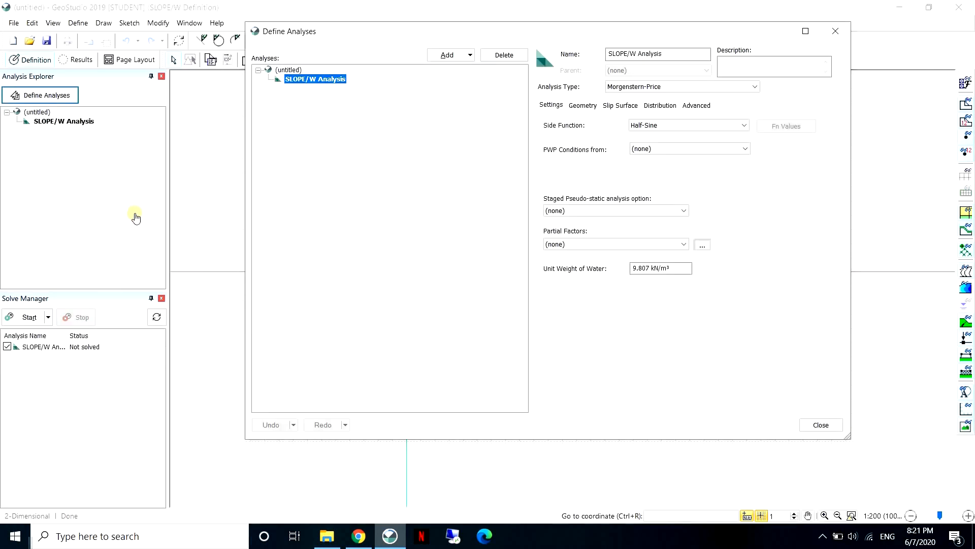
mouse_move(260, 204)
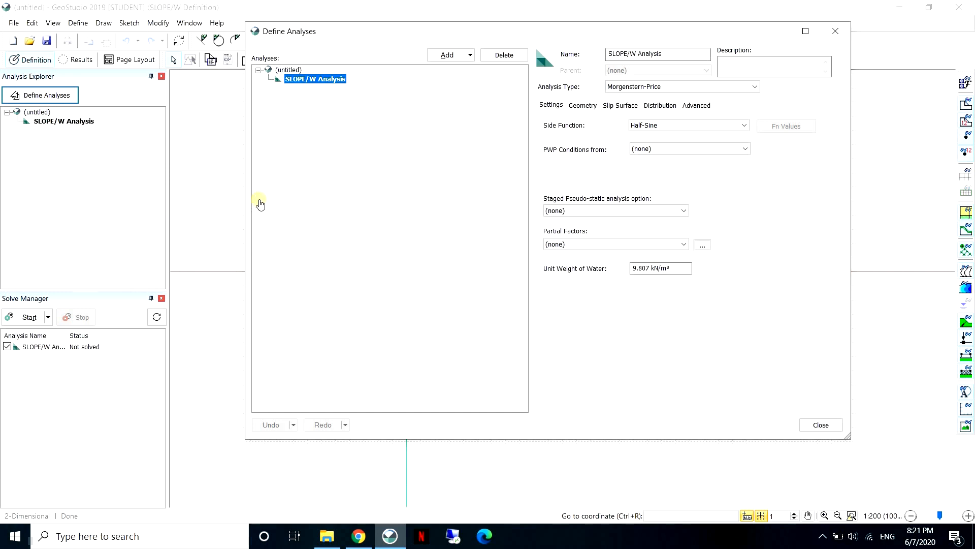
mouse_move(462, 183)
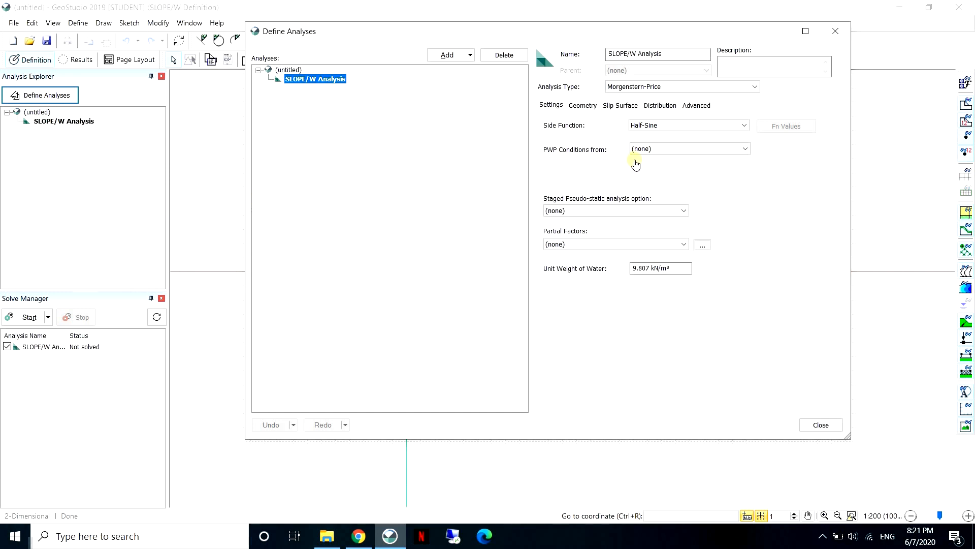
mouse_move(729, 153)
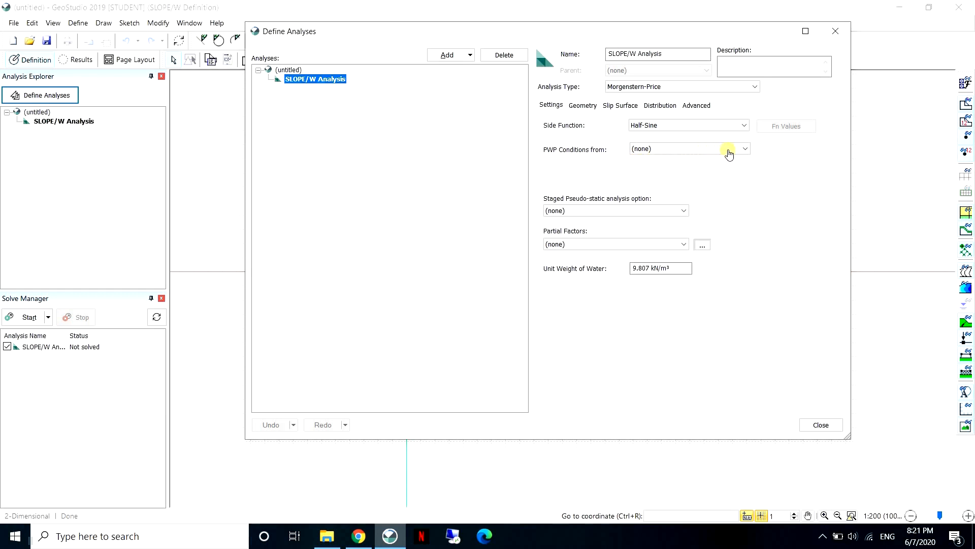
Step: Take PWP conditions from a Piezometric Line and keep Morgenstern-Price as the analysis type
click(744, 148)
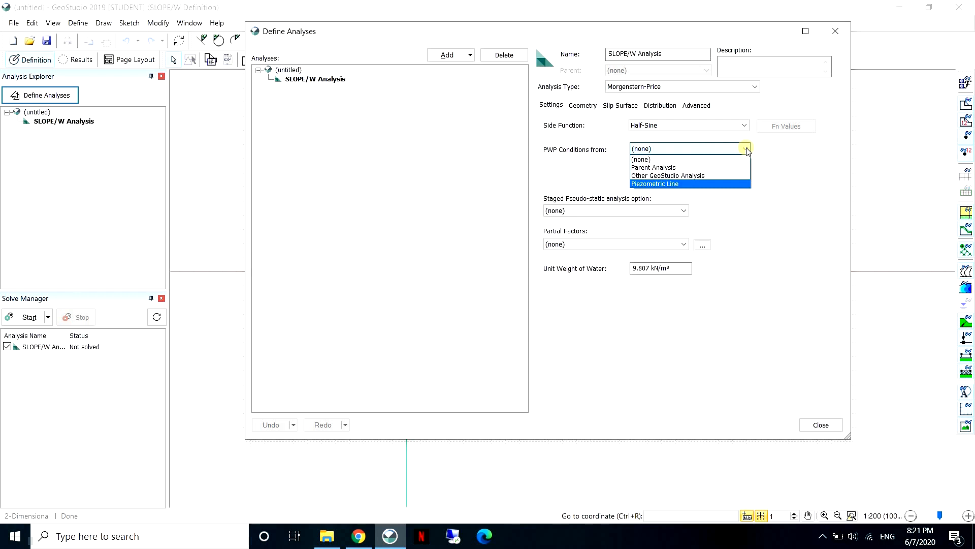
mouse_move(708, 169)
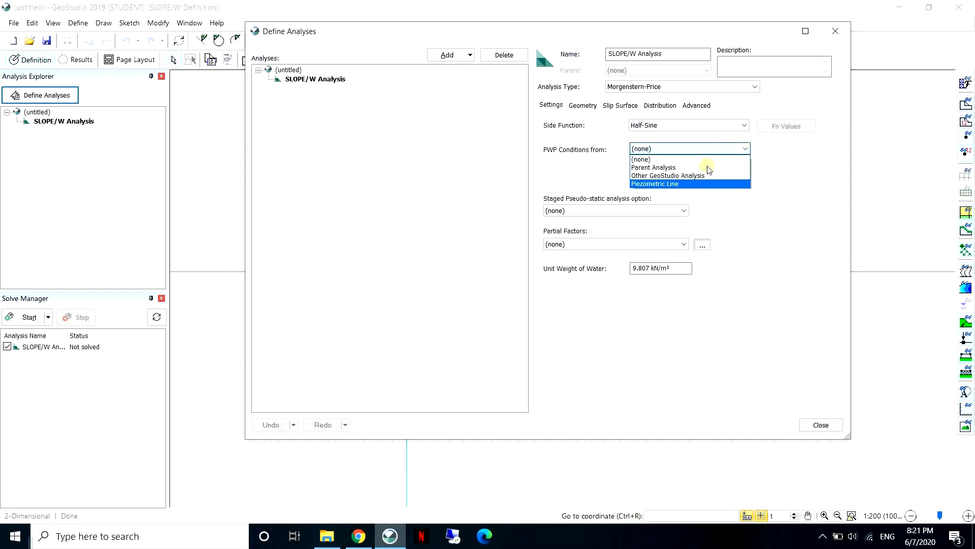
click(653, 184)
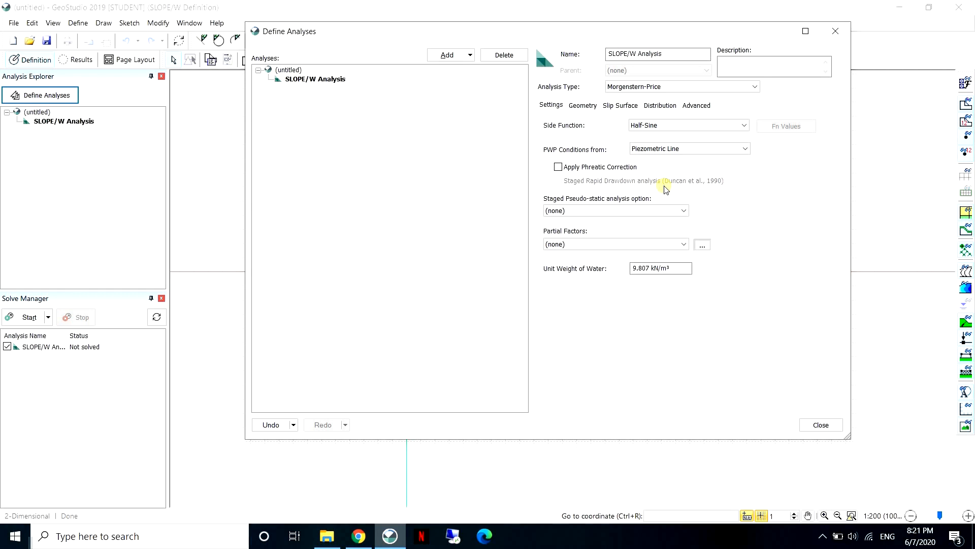
mouse_move(670, 184)
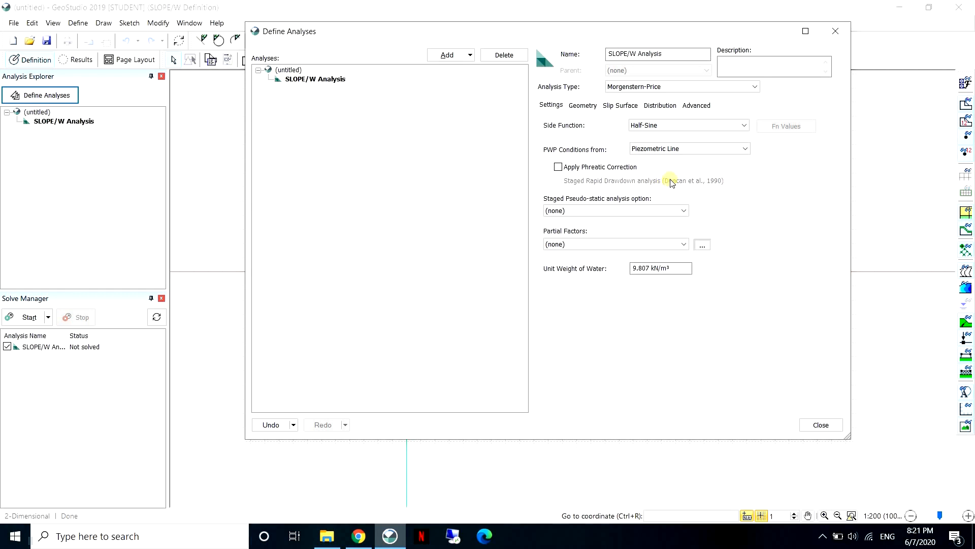
mouse_move(749, 99)
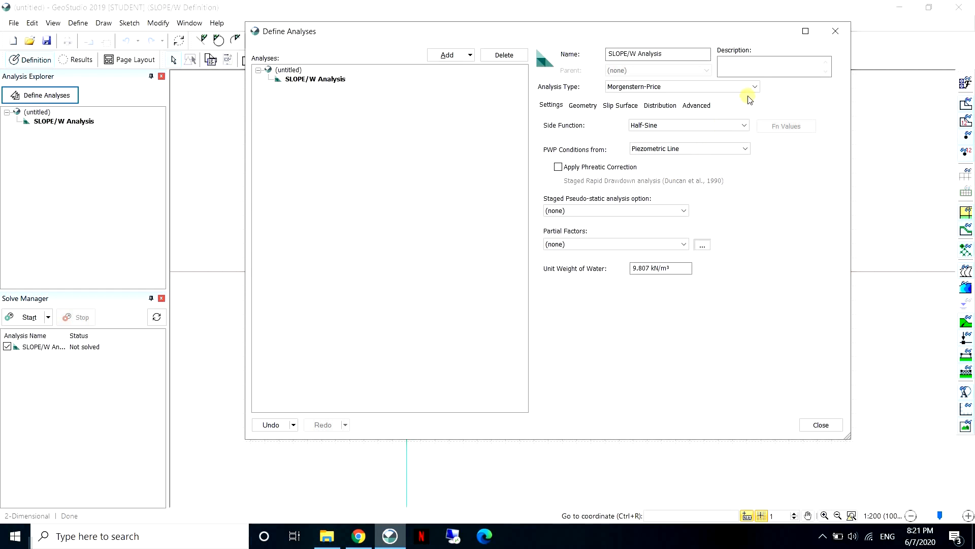
click(756, 86)
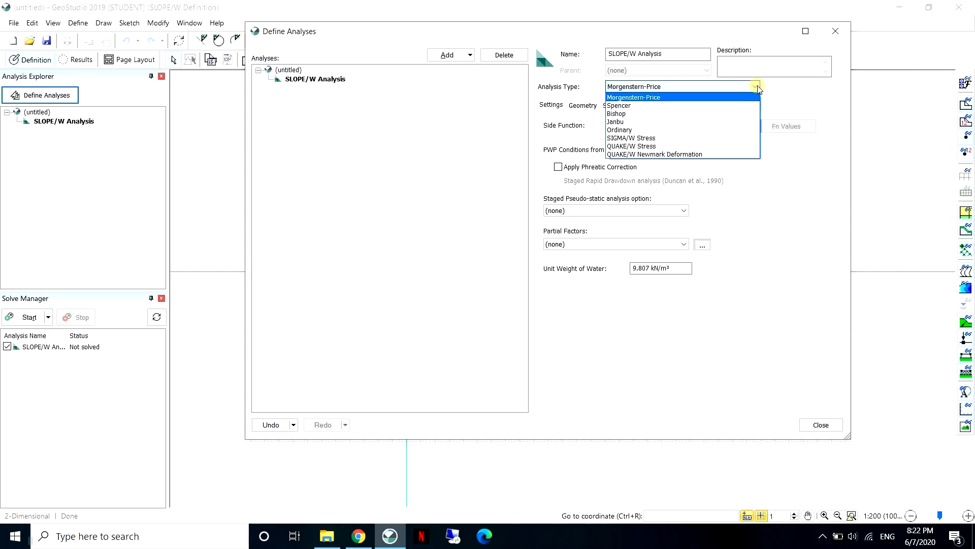
mouse_move(786, 90)
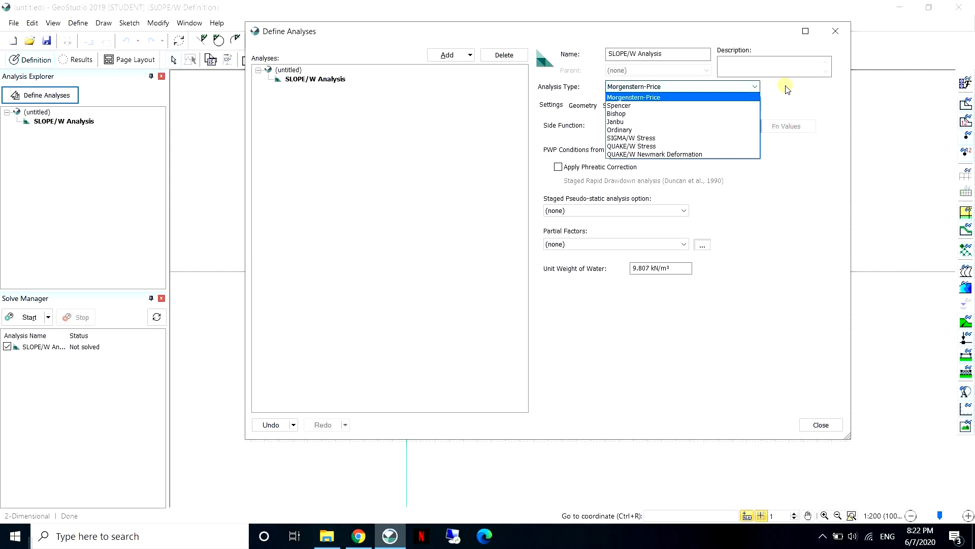
click(633, 96)
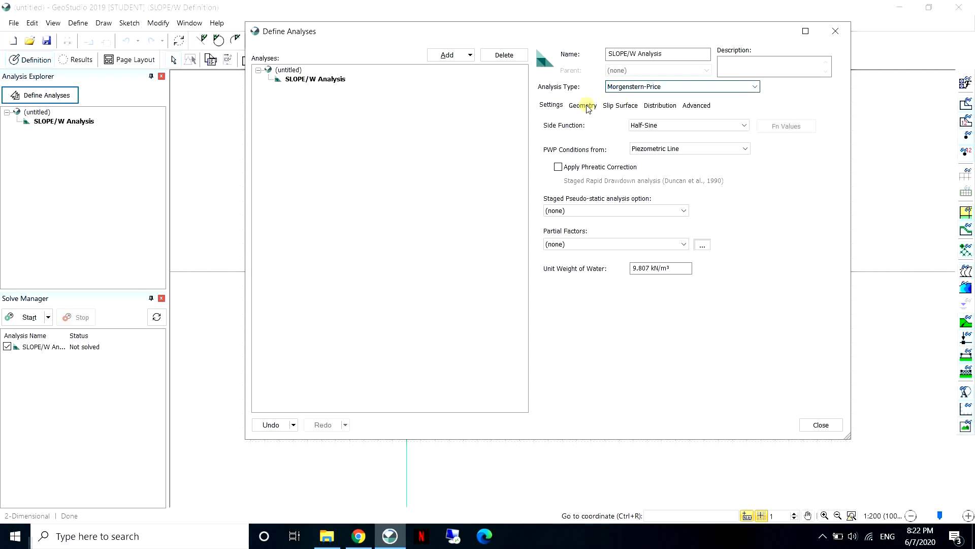
Step: Review the Geometry, Slip Surface (Entry and Exit, left to right) and Advanced settings unchanged
click(583, 105)
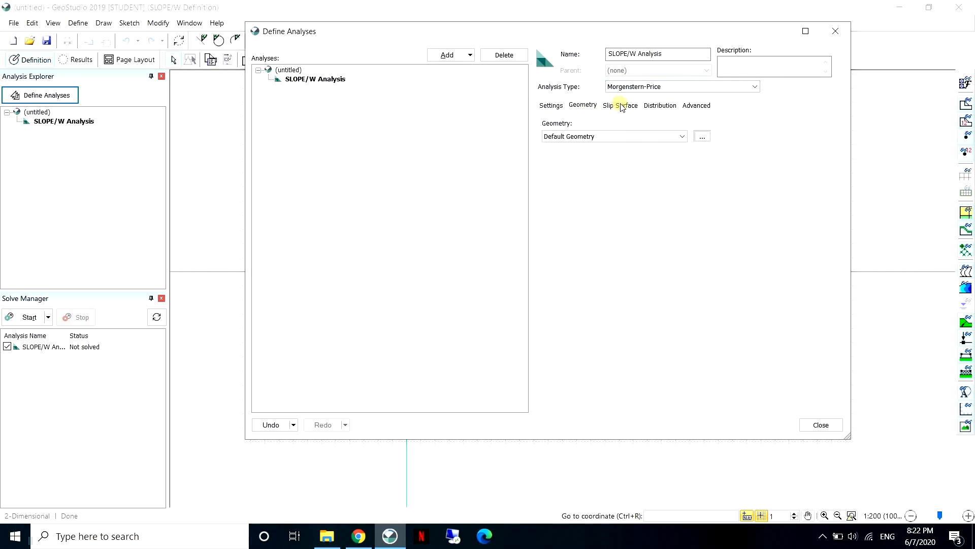
click(622, 104)
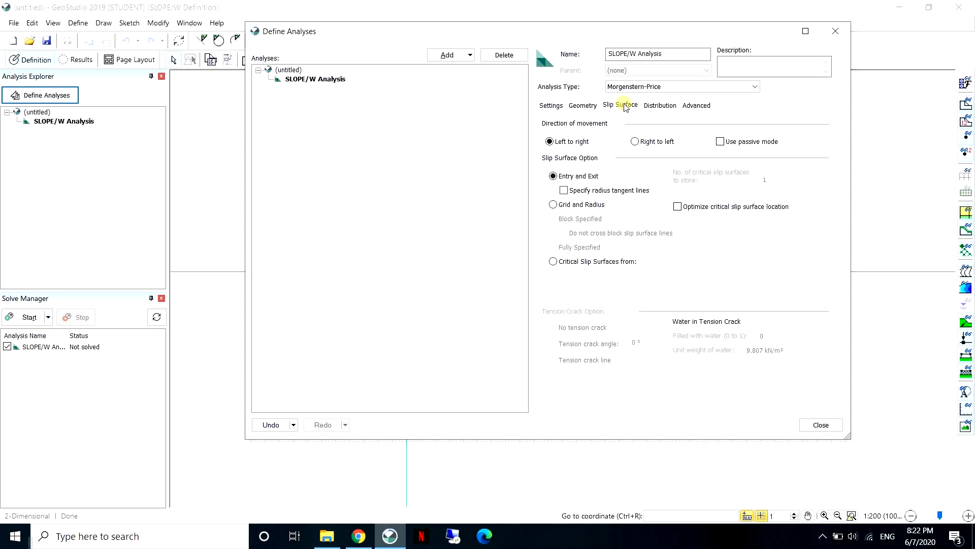
click(695, 104)
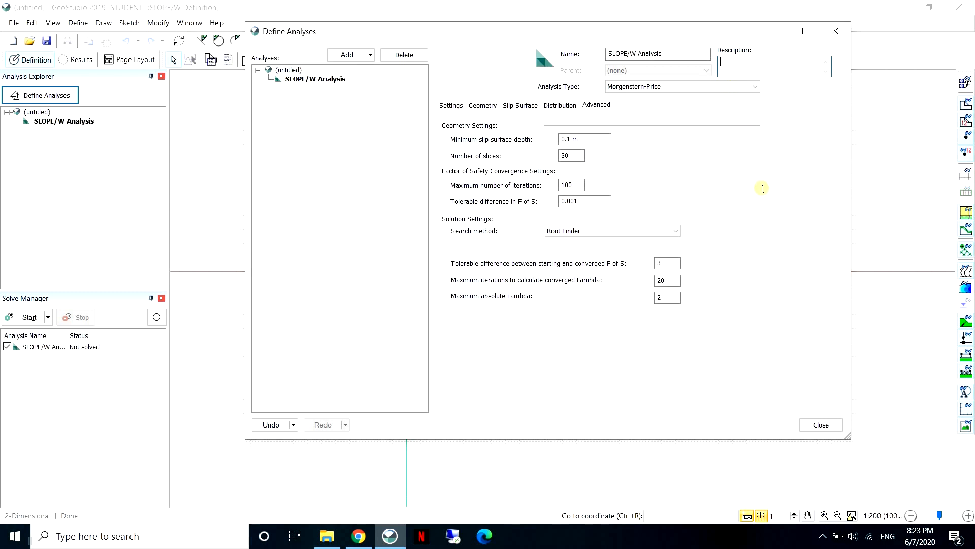
mouse_move(799, 327)
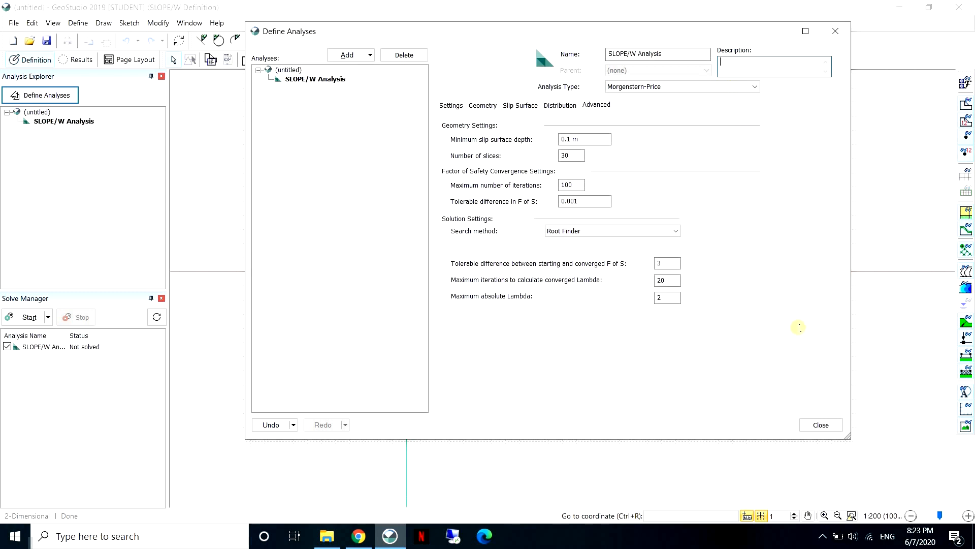
mouse_move(821, 408)
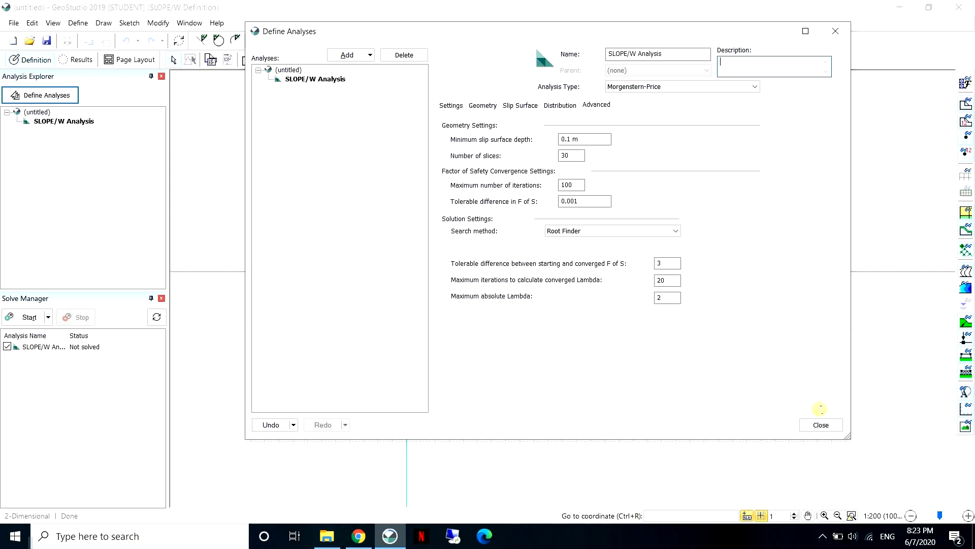
Step: Close Define Analyses and save the project in Documents as 'Slope Tutorial'
click(820, 425)
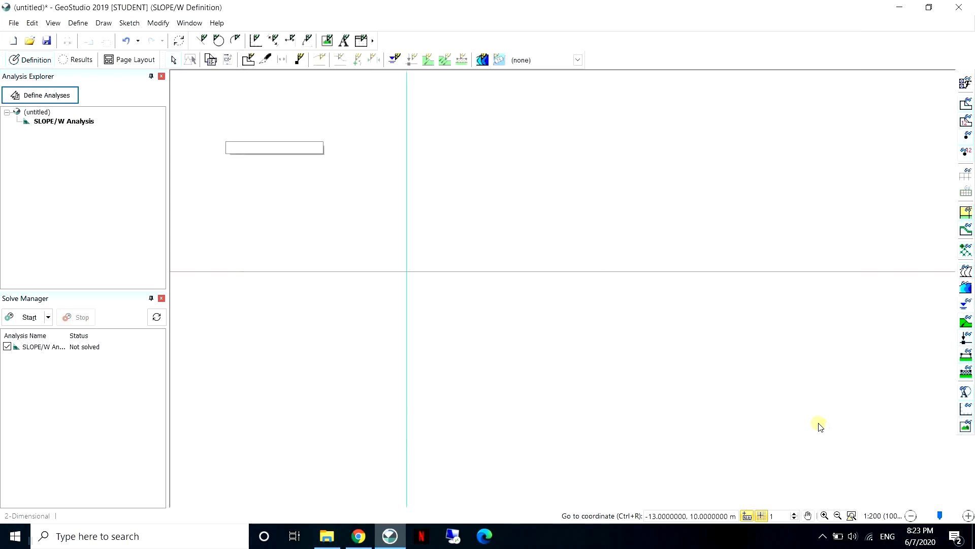
mouse_move(710, 373)
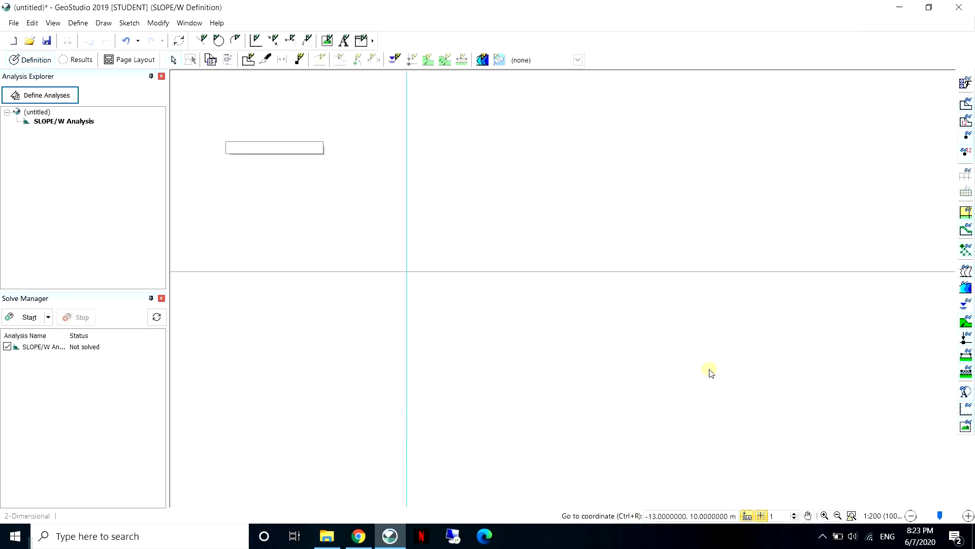
mouse_move(466, 251)
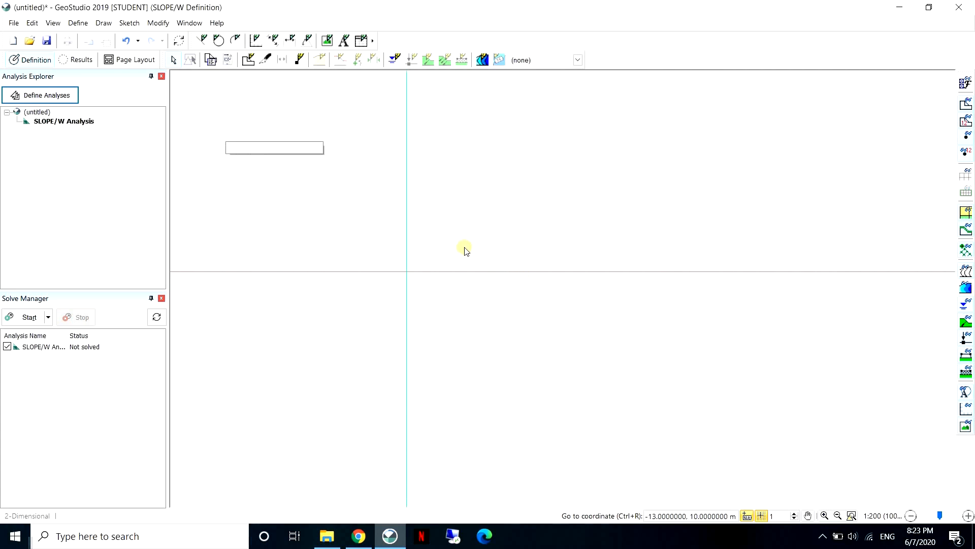
mouse_move(185, 111)
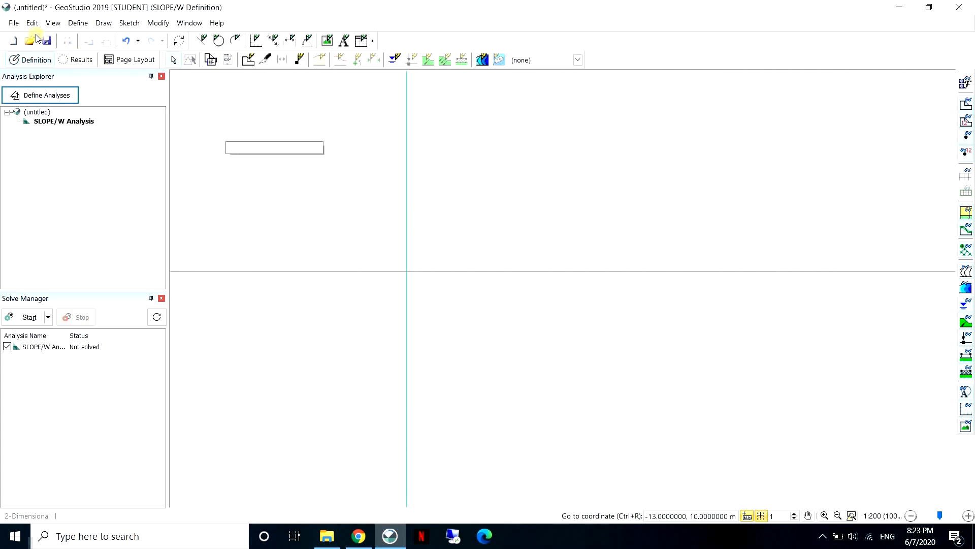
click(13, 24)
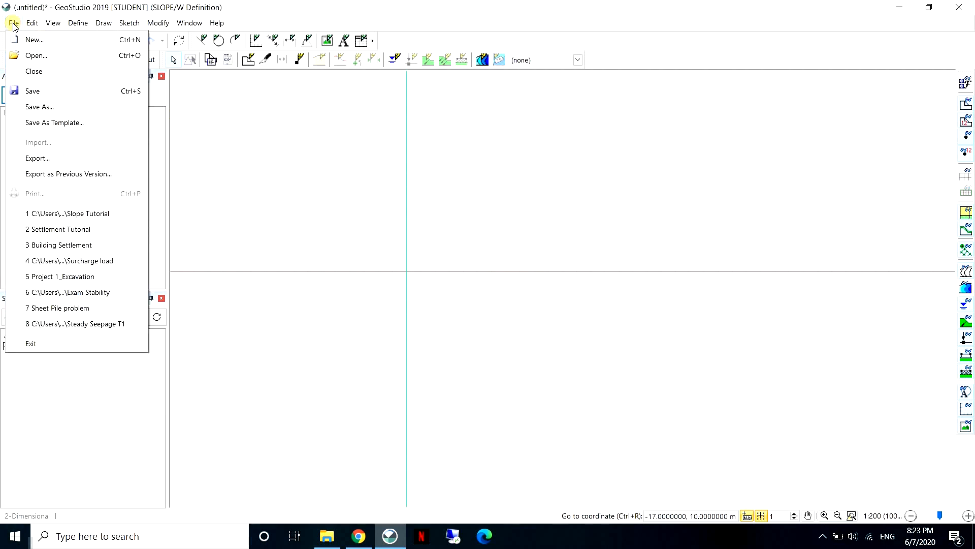
mouse_move(36, 56)
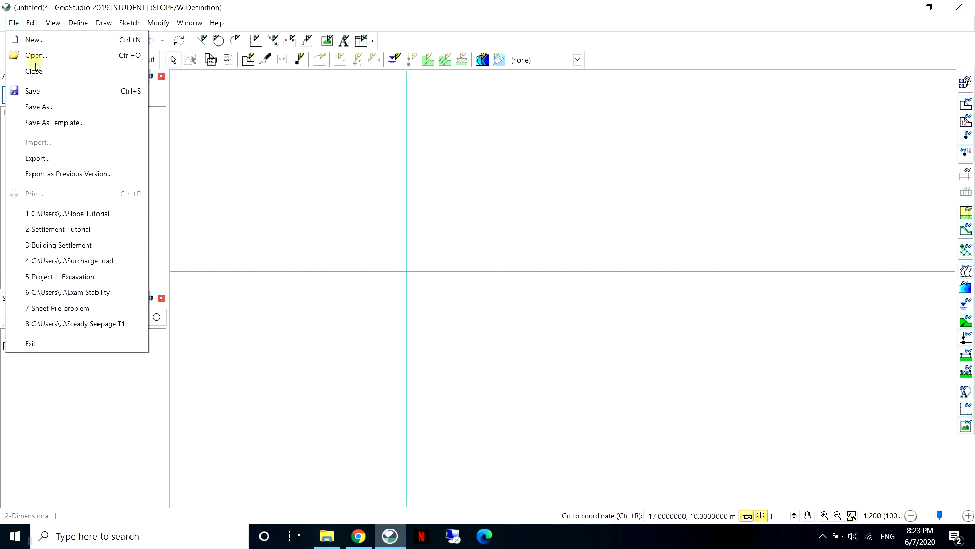
click(39, 106)
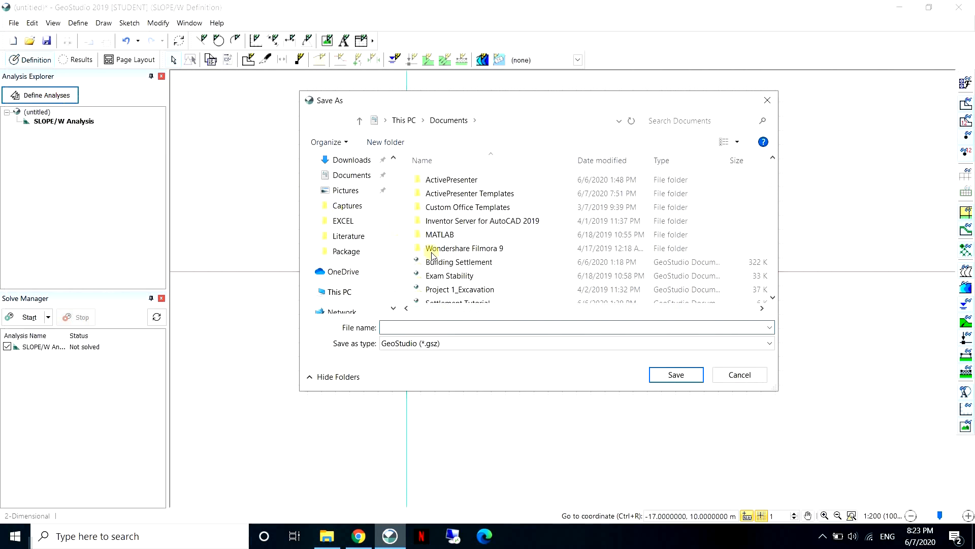
scroll(down, 3)
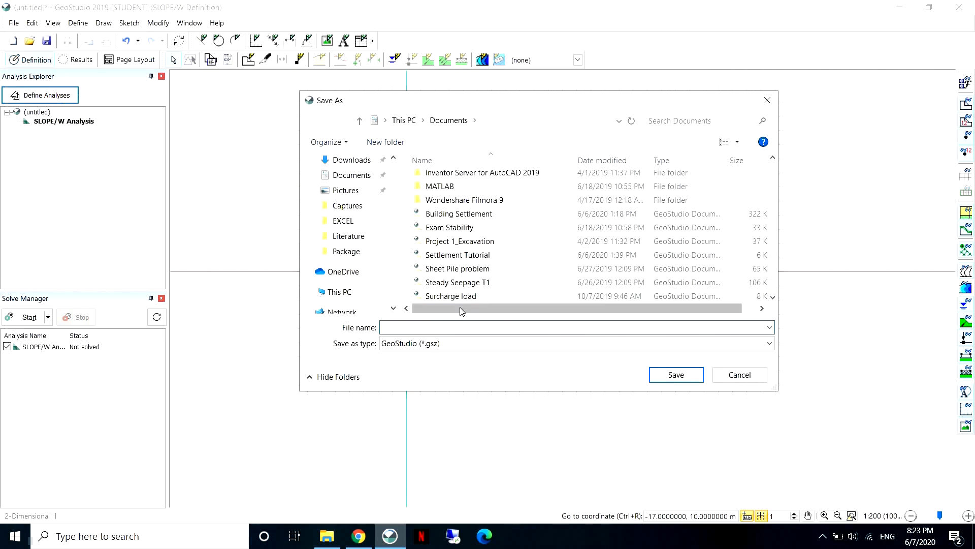
text(Slope)
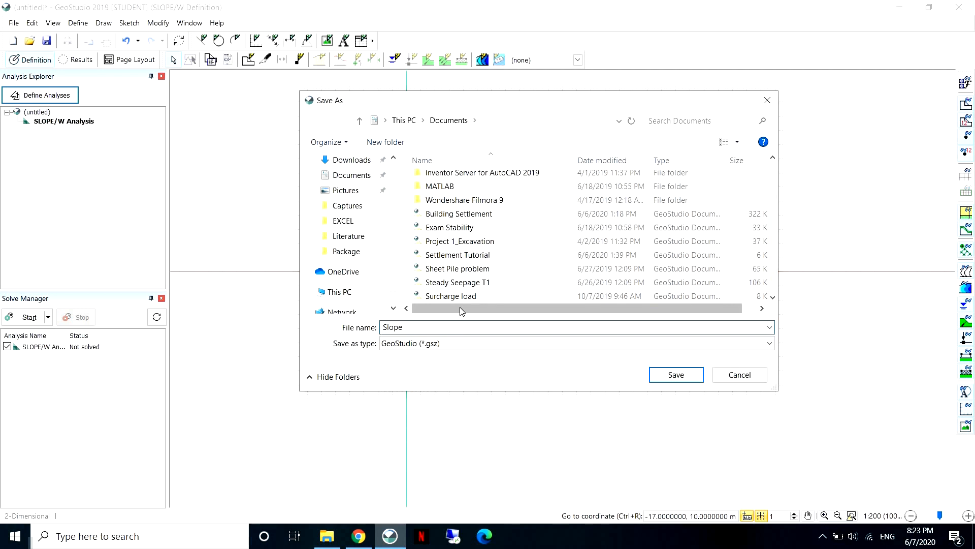
text(Tutorial)
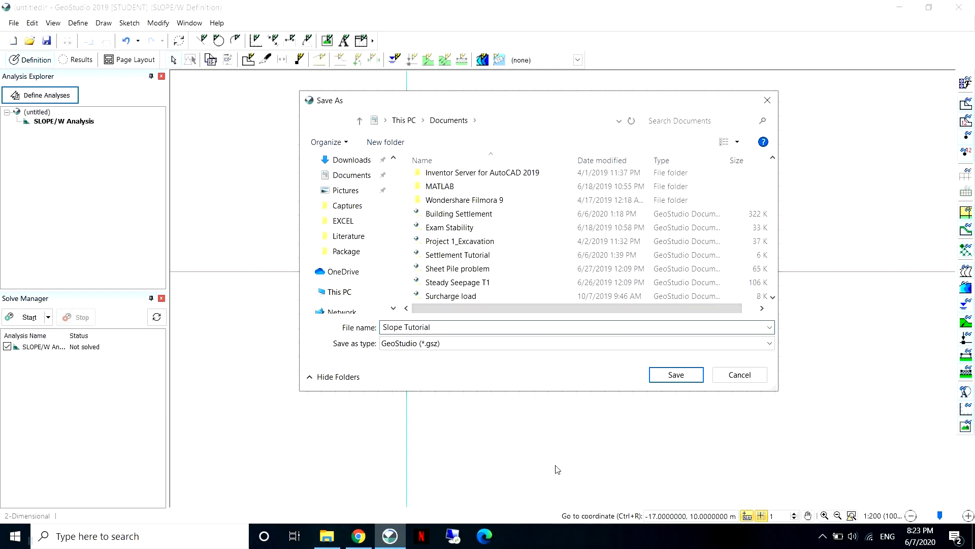
click(674, 375)
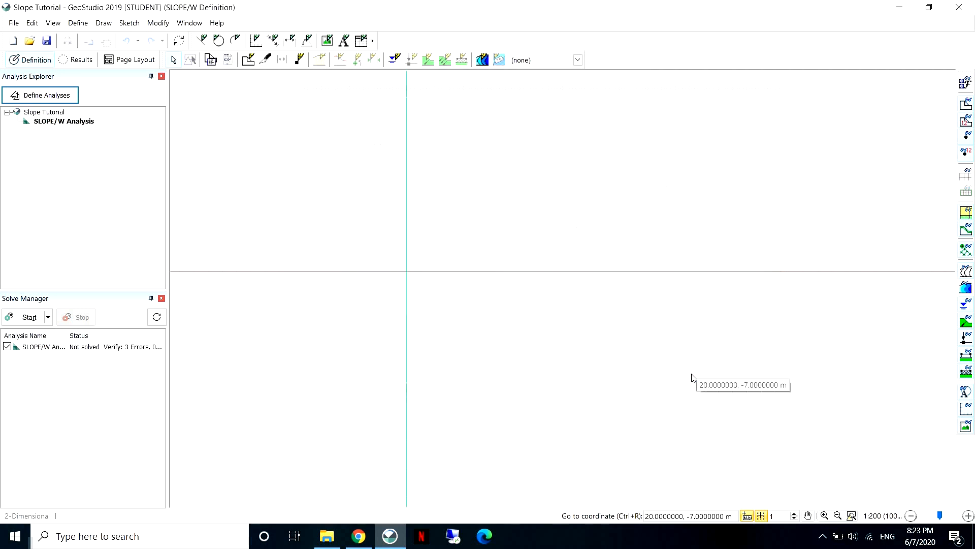
mouse_move(198, 157)
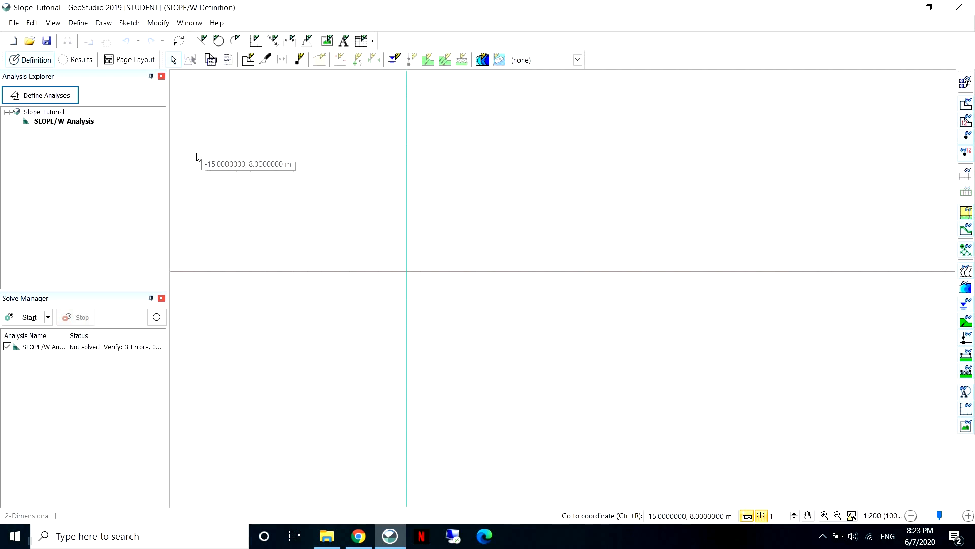
mouse_move(262, 143)
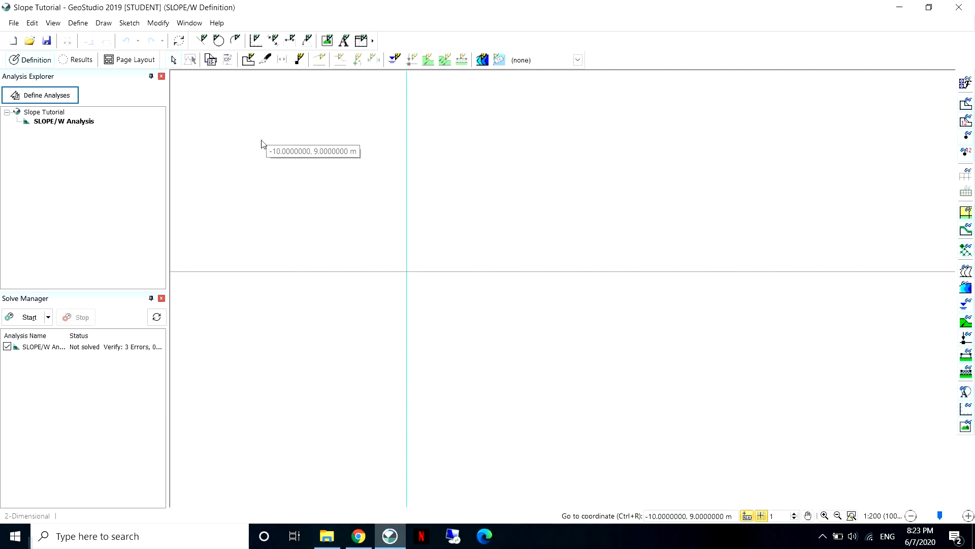
mouse_move(404, 234)
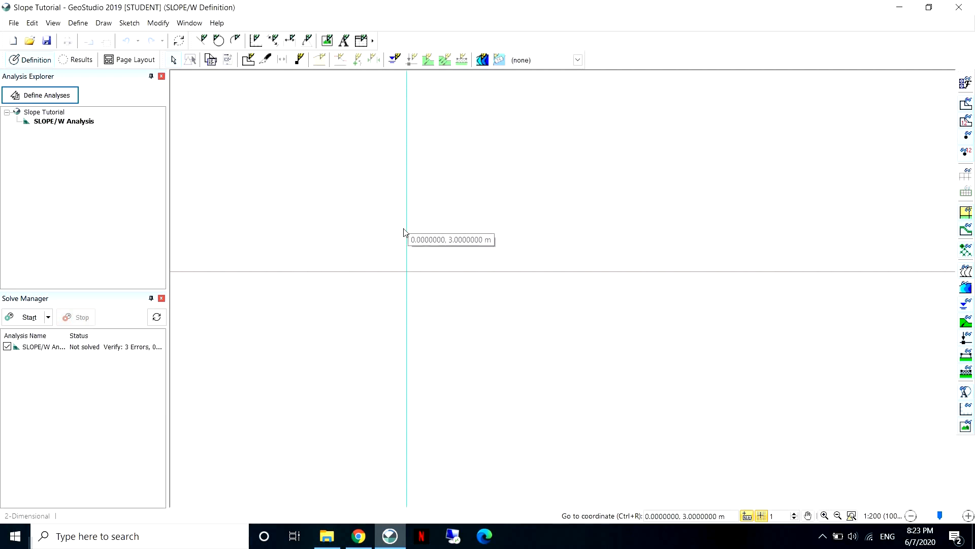
mouse_move(412, 296)
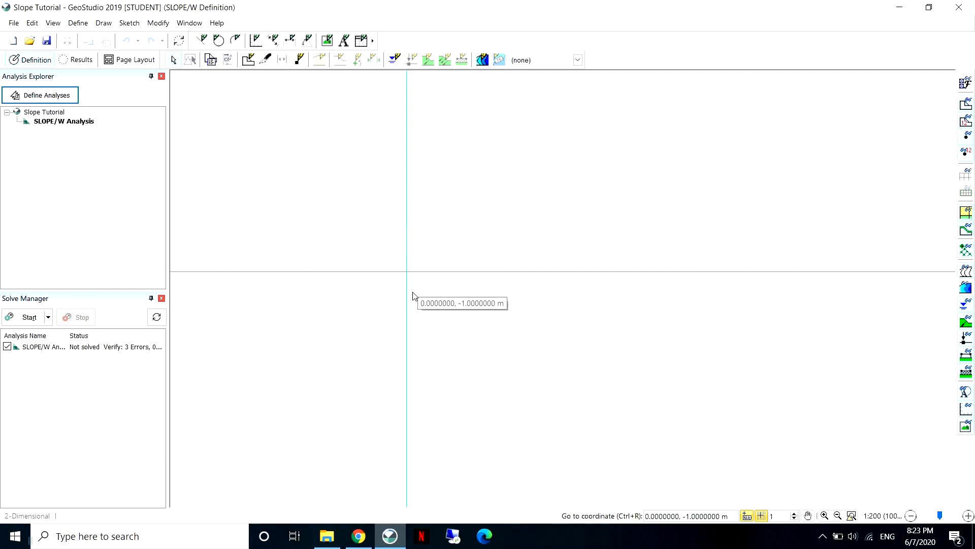
mouse_move(402, 289)
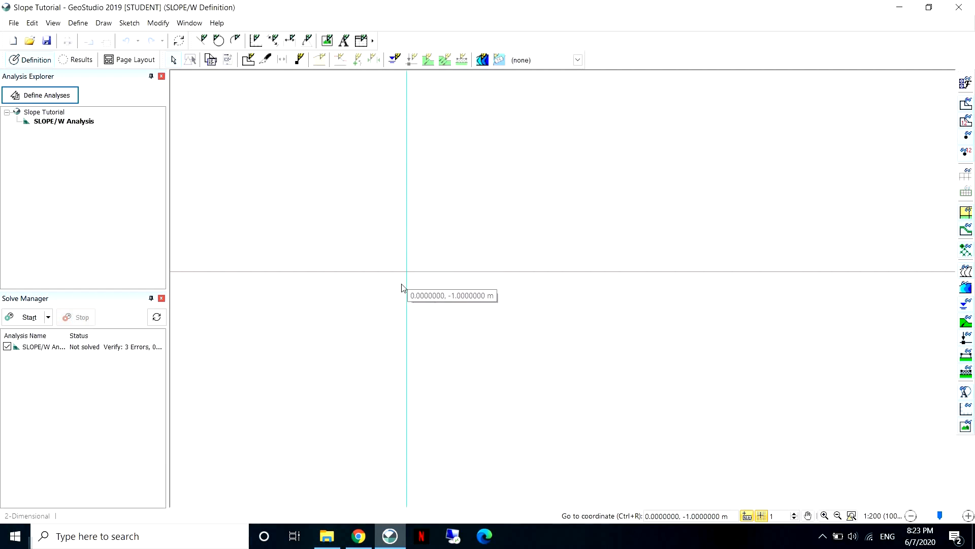
mouse_move(394, 283)
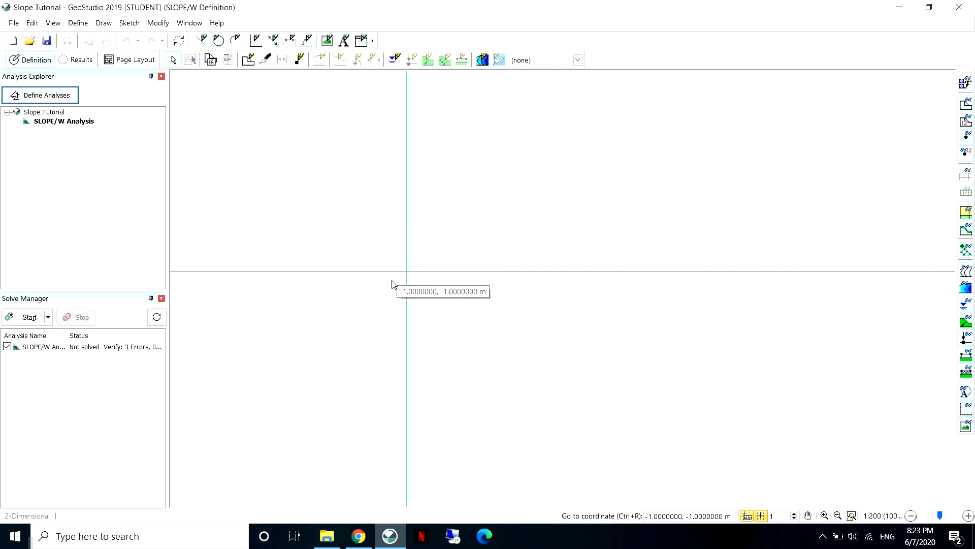
mouse_move(254, 241)
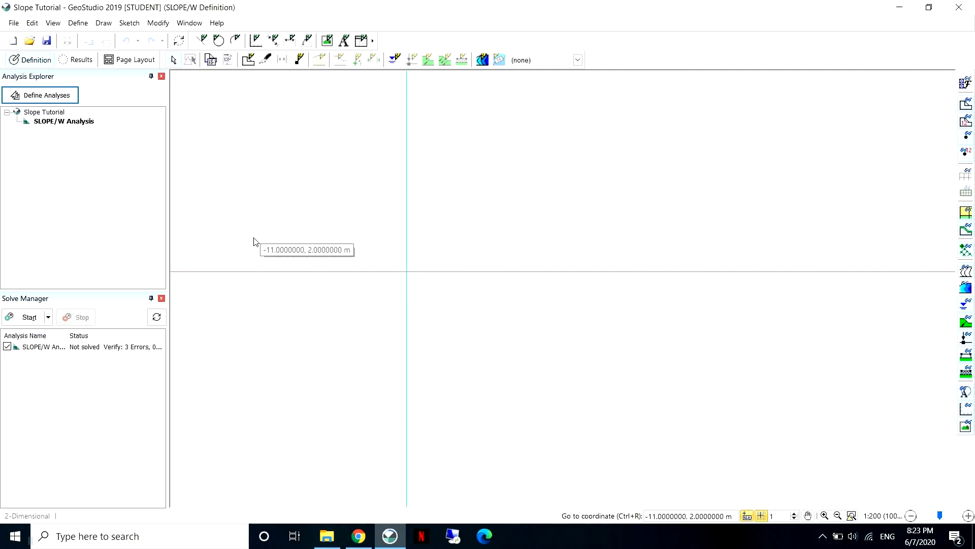
mouse_move(415, 276)
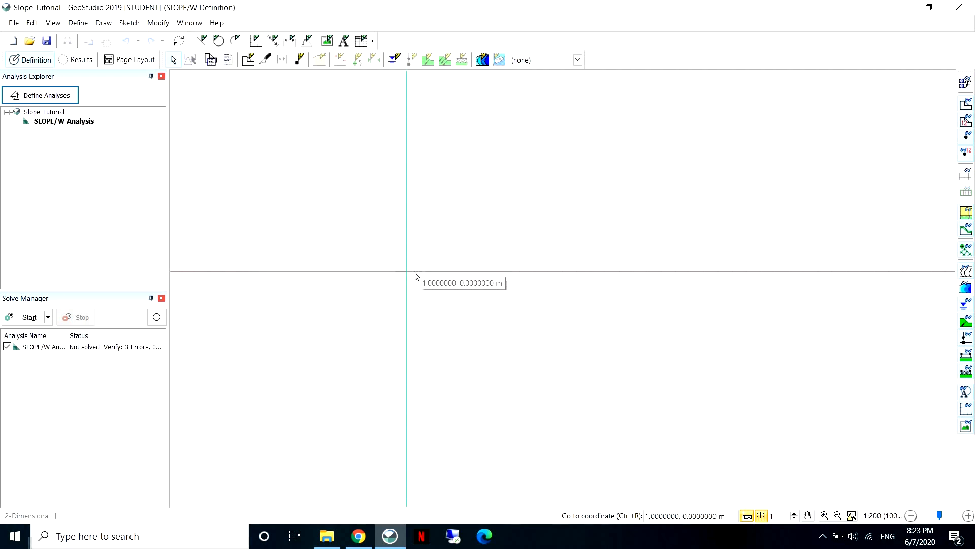
mouse_move(86, 32)
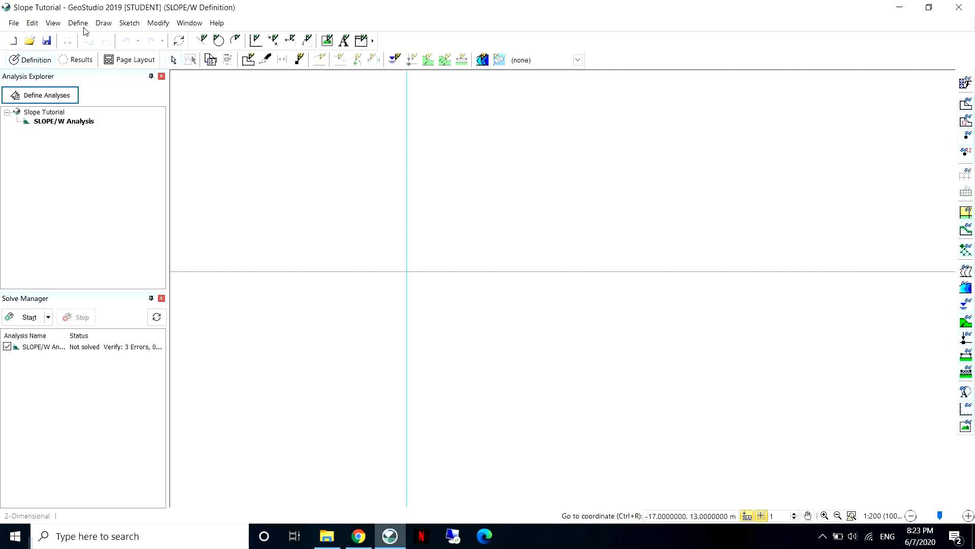
Step: Bring up the Define commands to reach the Points dialog
click(79, 23)
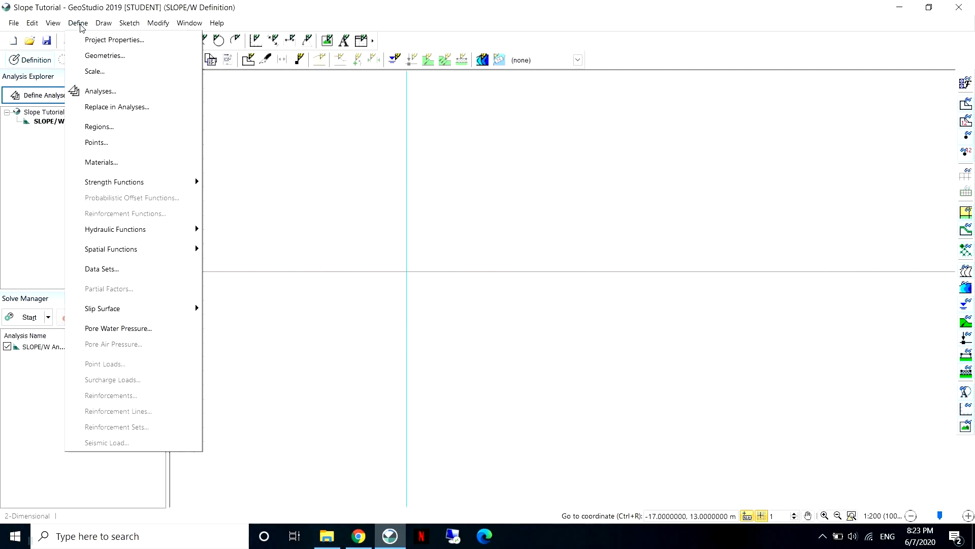
mouse_move(98, 126)
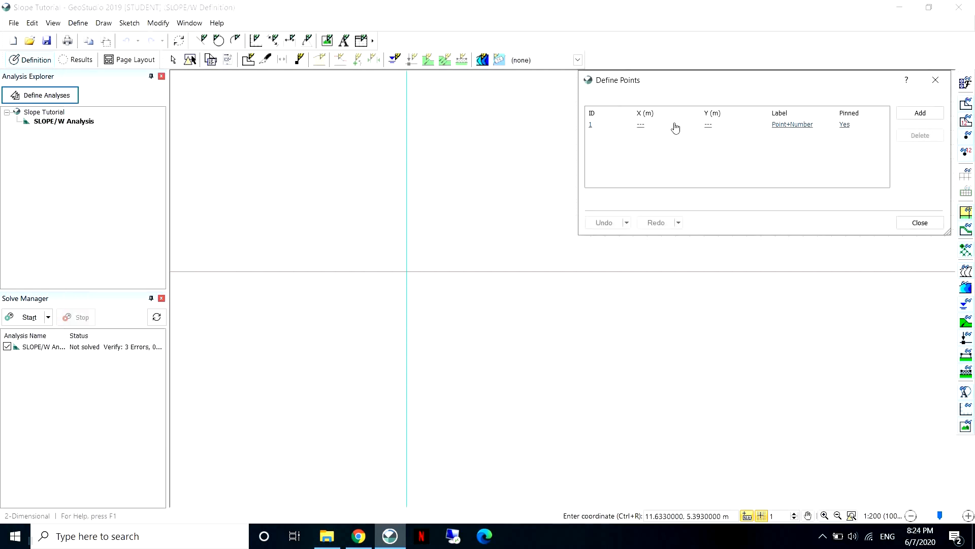
mouse_move(619, 143)
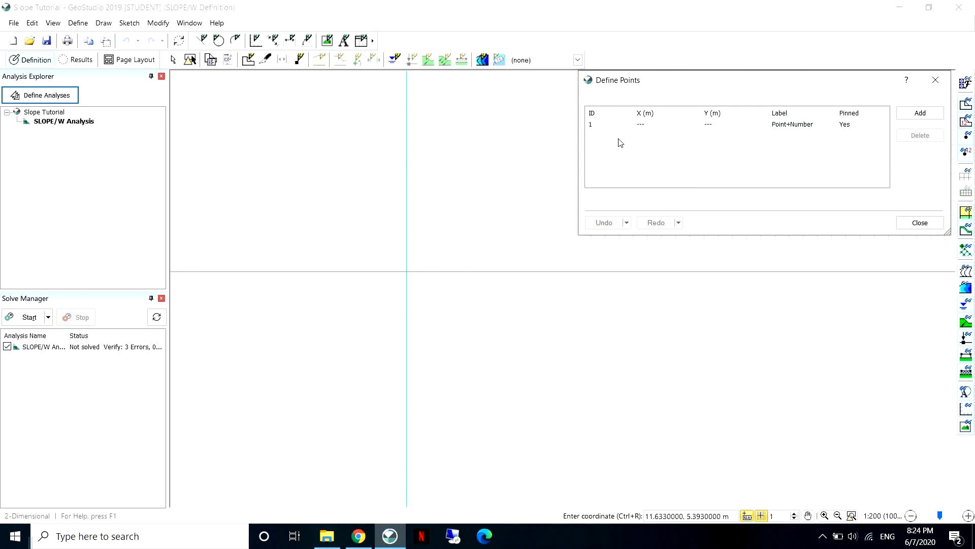
mouse_move(666, 138)
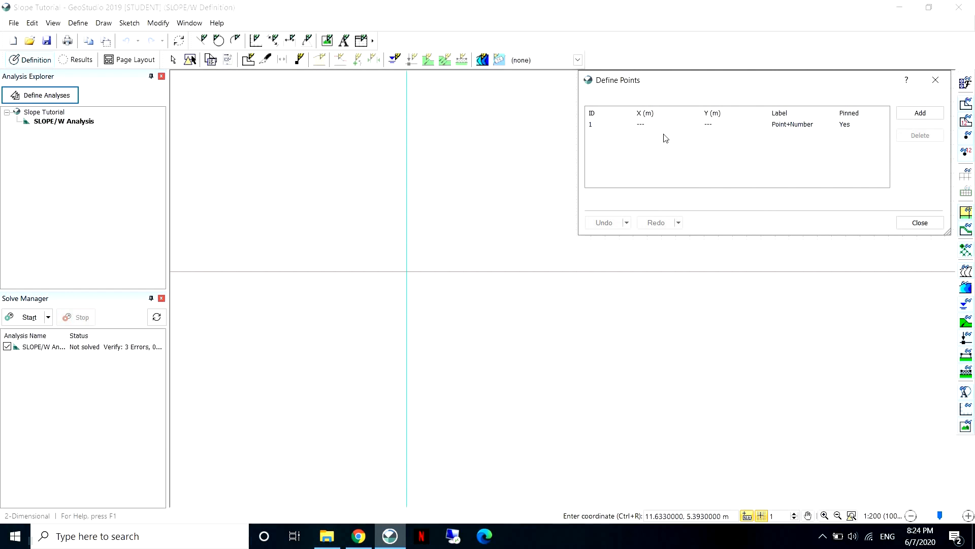
mouse_move(679, 191)
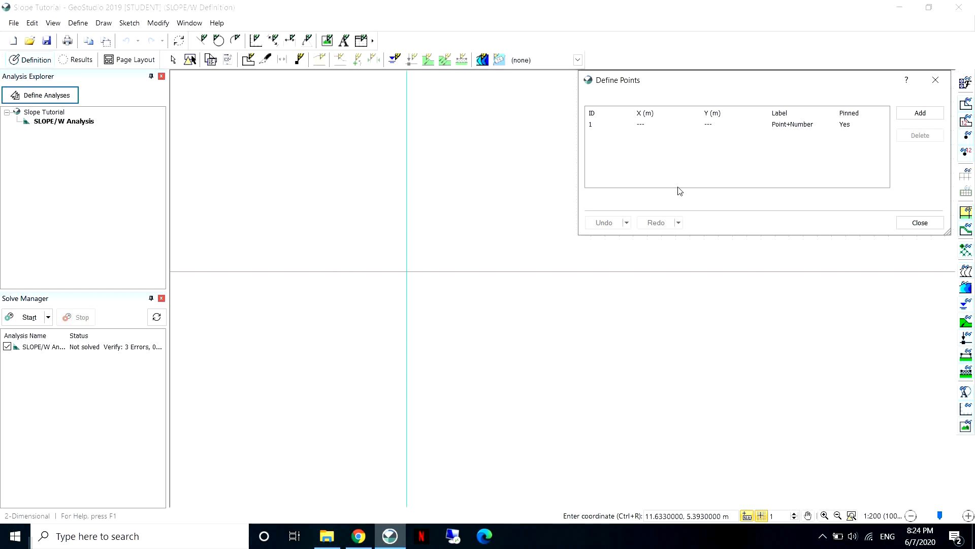
mouse_move(927, 113)
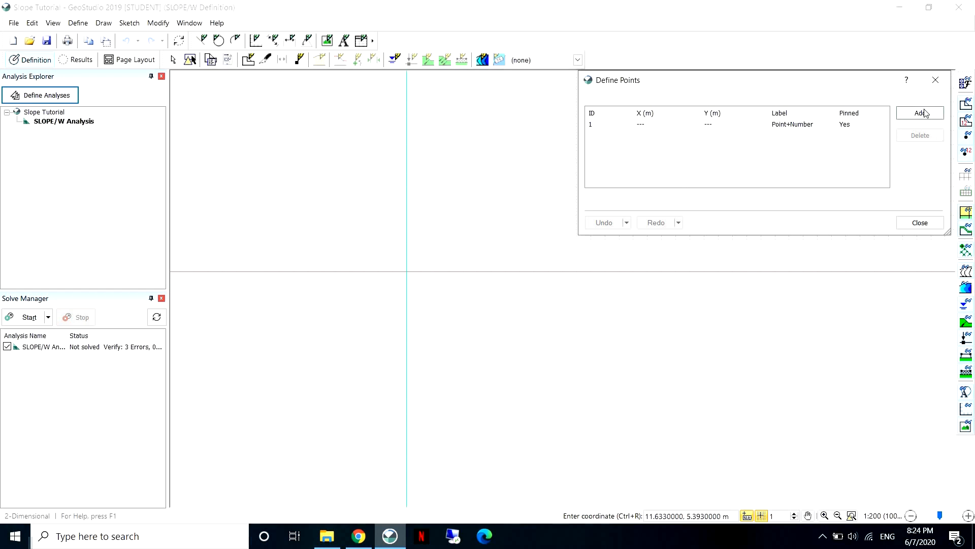
Step: Add point 1 at X = 0, Y = 0 in the Define Points dialog
click(920, 113)
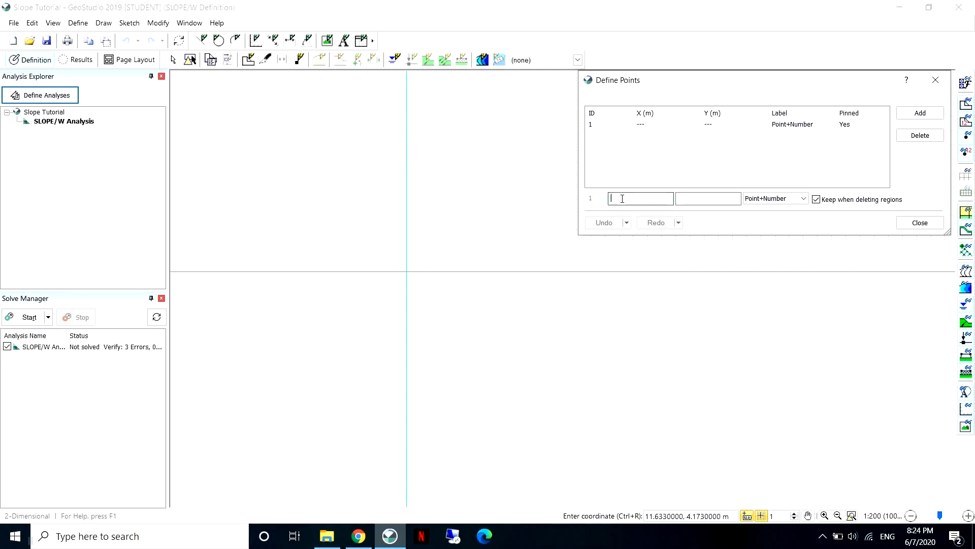
text(0)
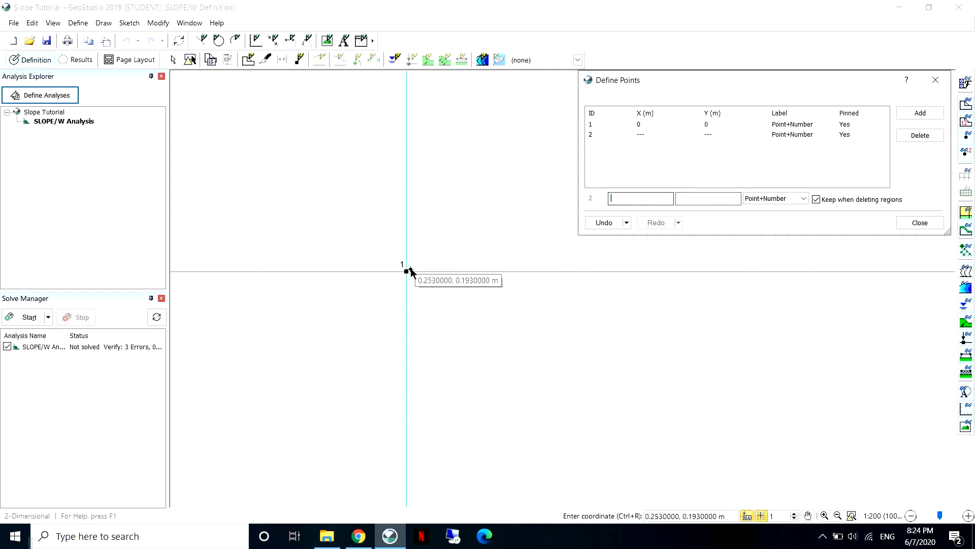
mouse_move(407, 276)
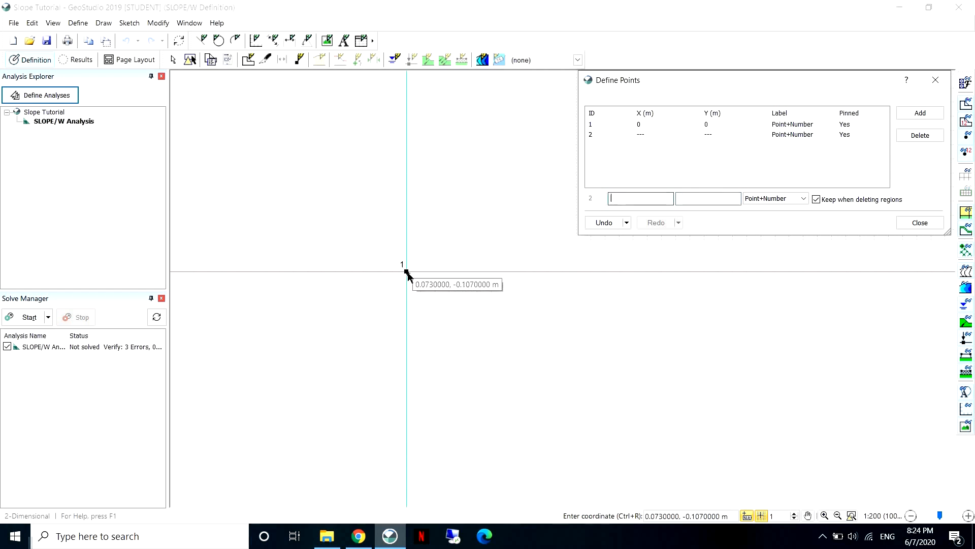
mouse_move(460, 281)
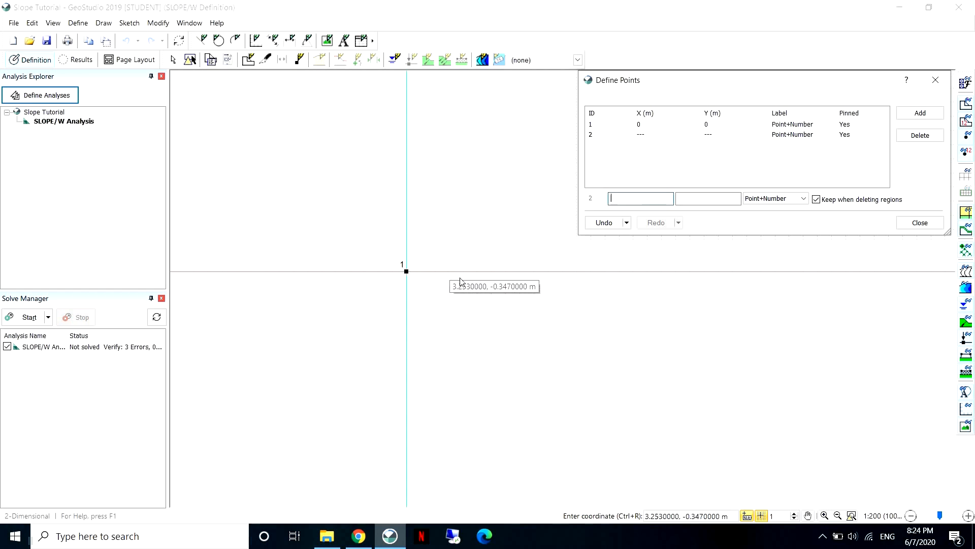
mouse_move(547, 332)
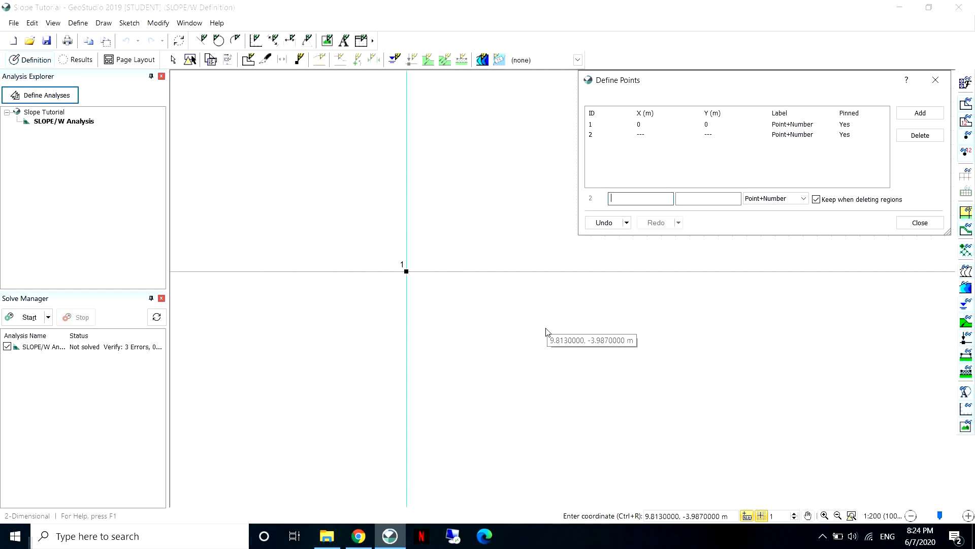
mouse_move(585, 317)
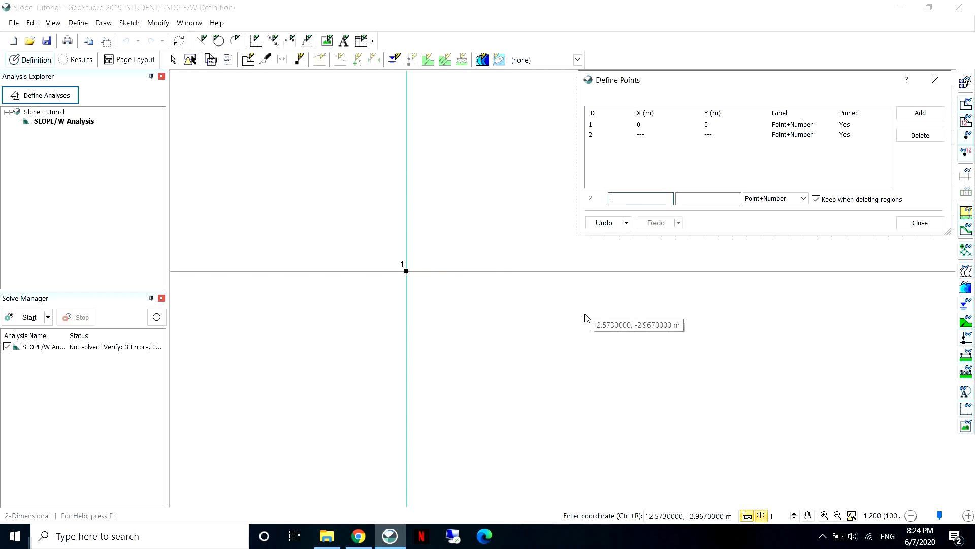
mouse_move(795, 264)
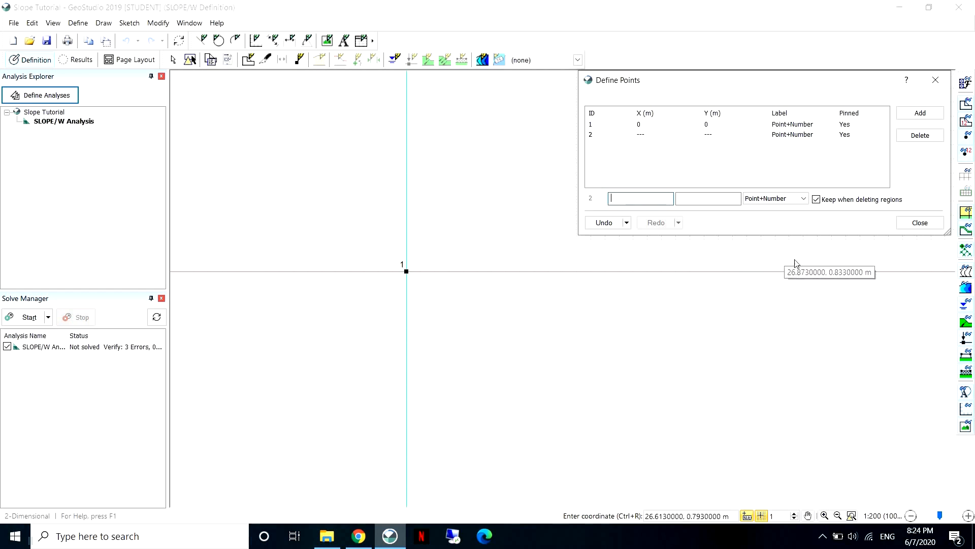
mouse_move(529, 277)
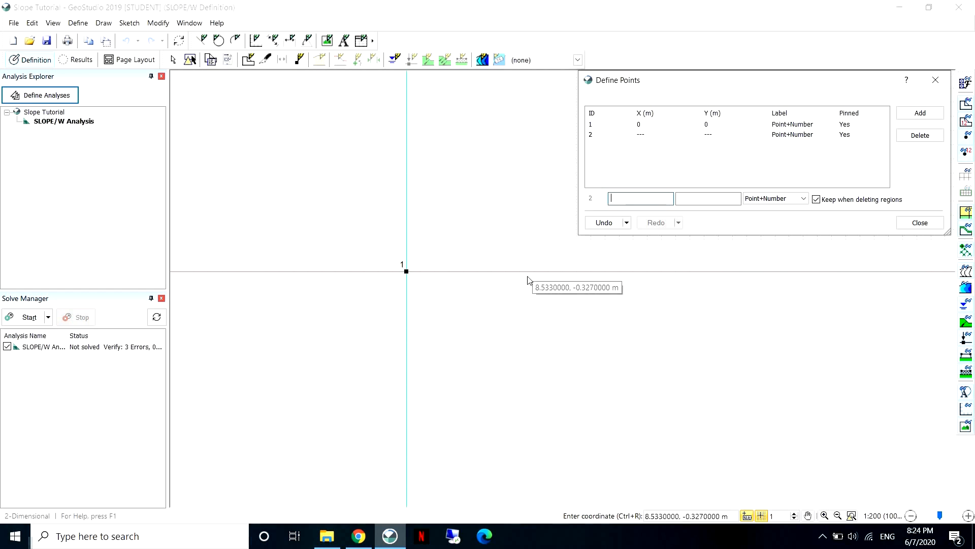
mouse_move(824, 245)
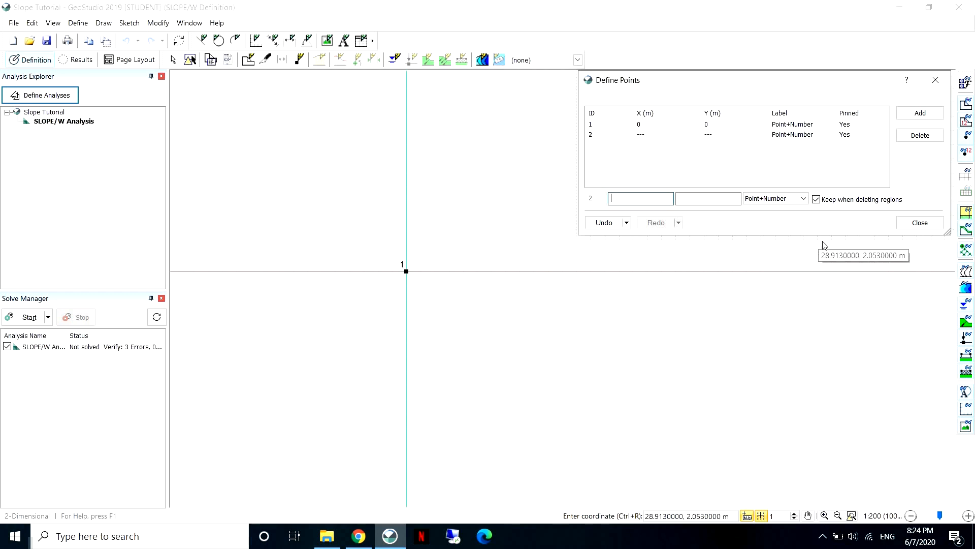
click(920, 223)
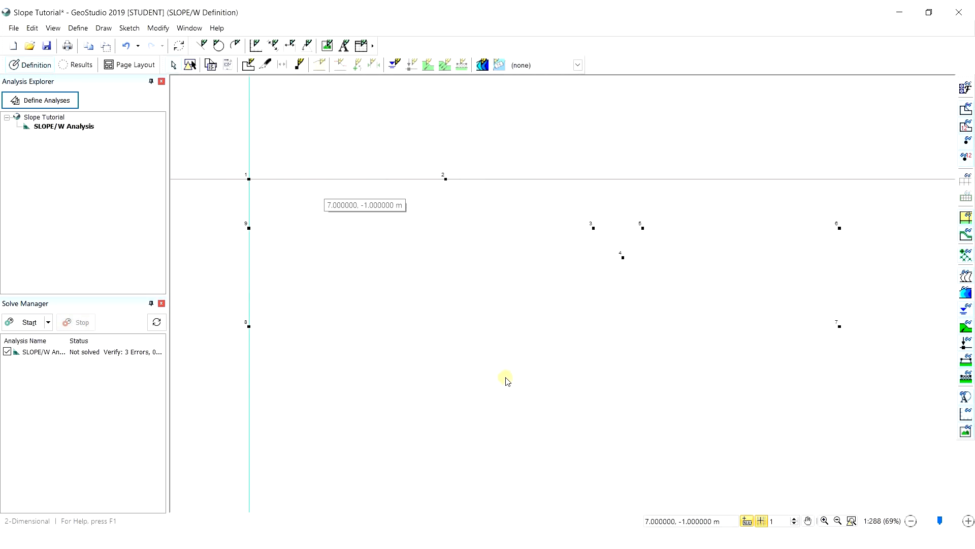
mouse_move(434, 315)
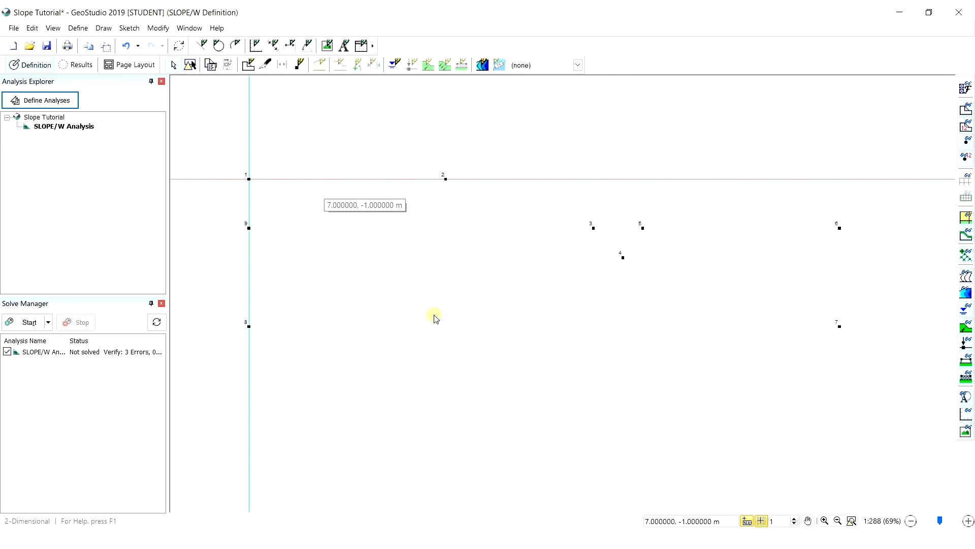
mouse_move(270, 174)
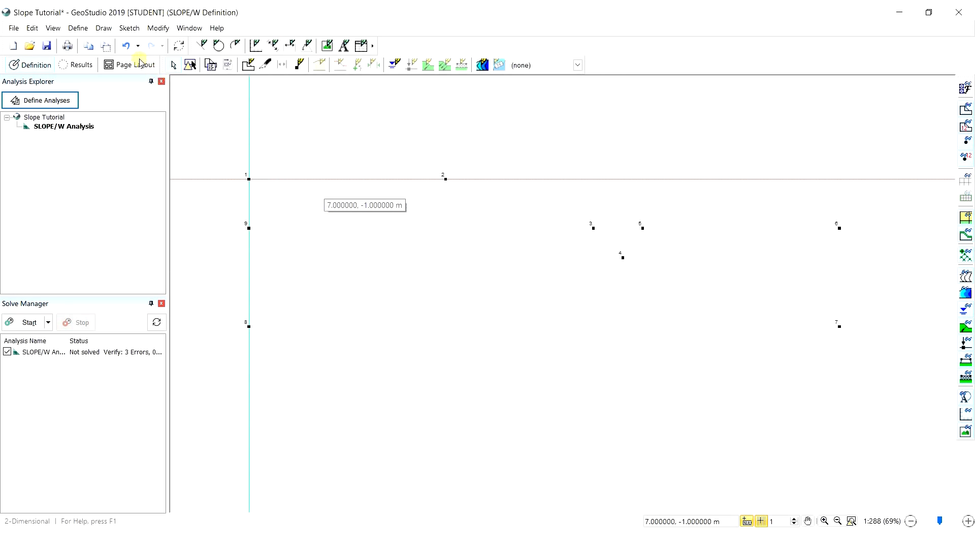
Step: Bring up the Draw commands so region drawing can start
click(104, 29)
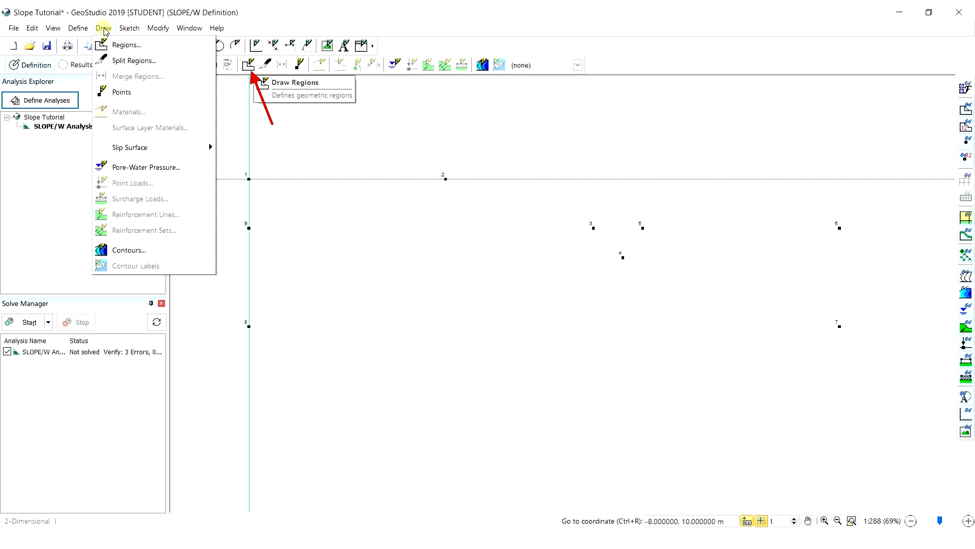
mouse_move(150, 44)
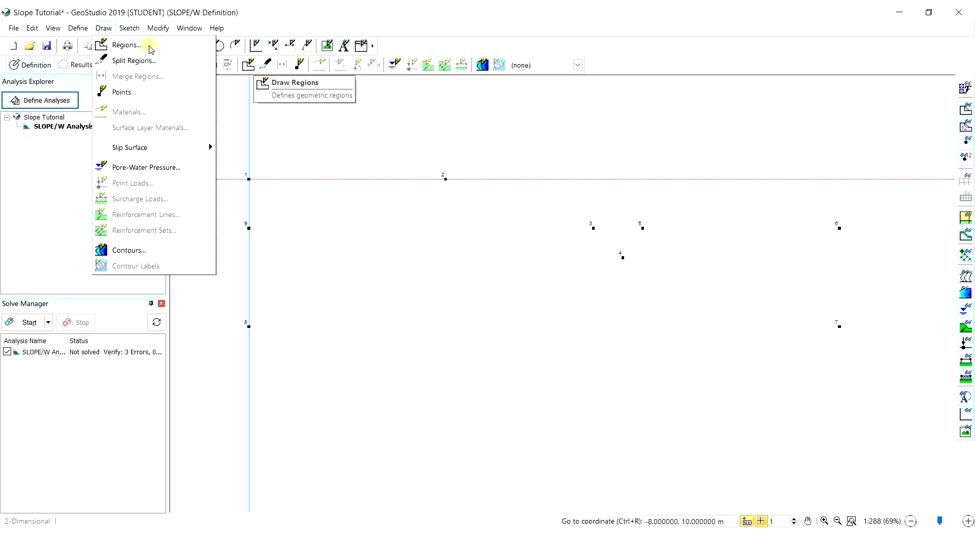
Step: Draw region 1 over the lower layer and region 2 through points 9, 1, 2, 3
click(126, 44)
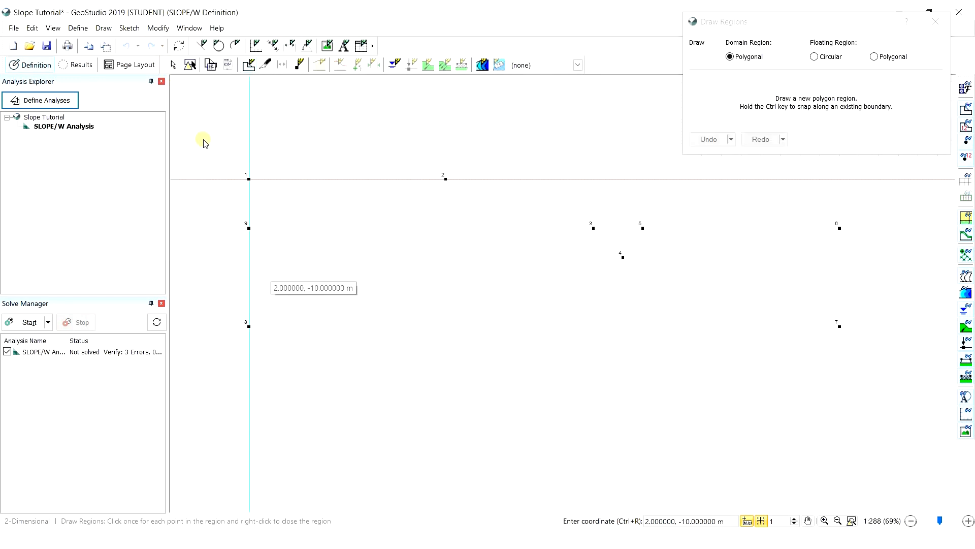
click(249, 229)
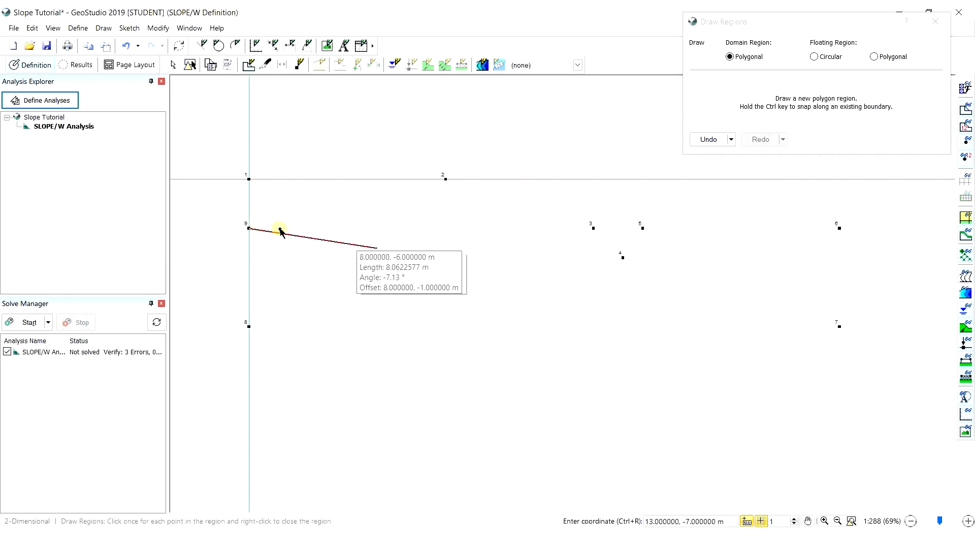
click(590, 226)
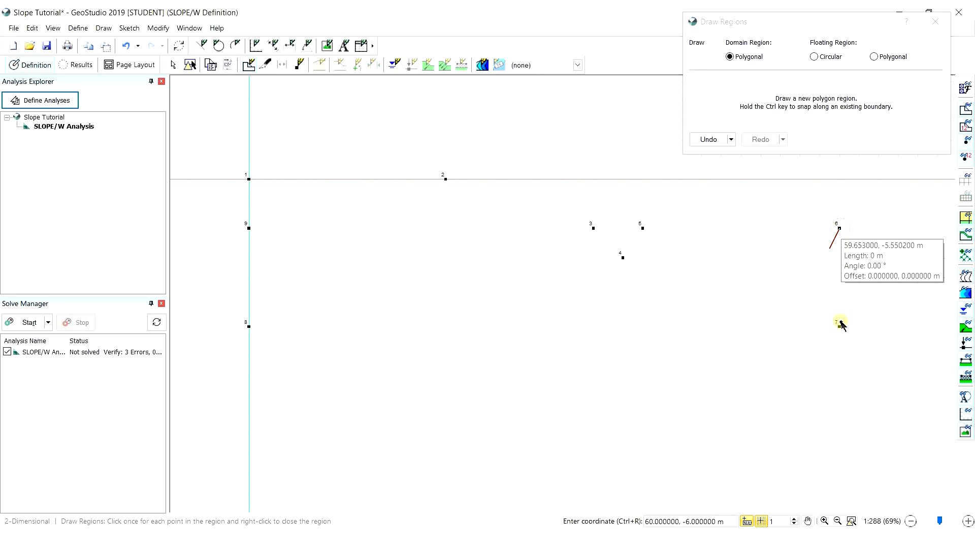
click(247, 327)
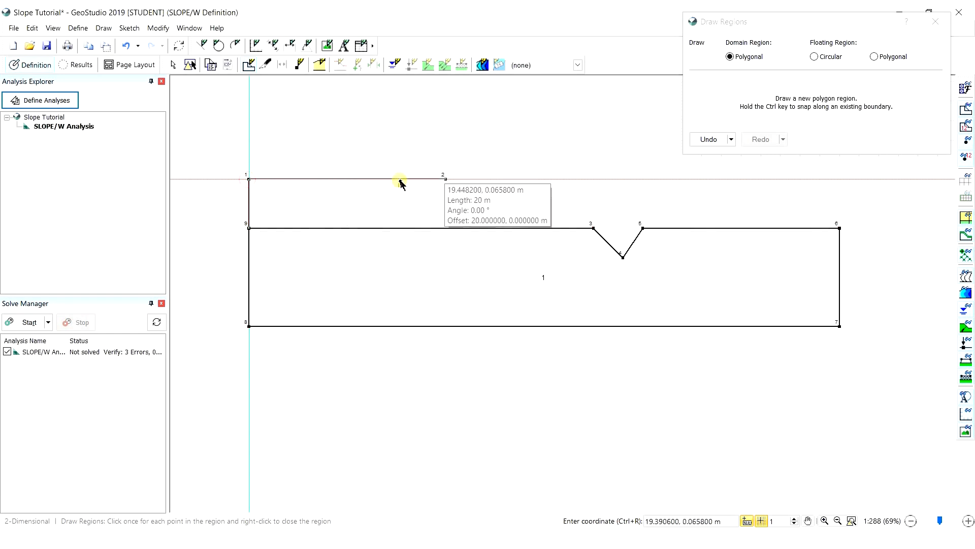
click(589, 226)
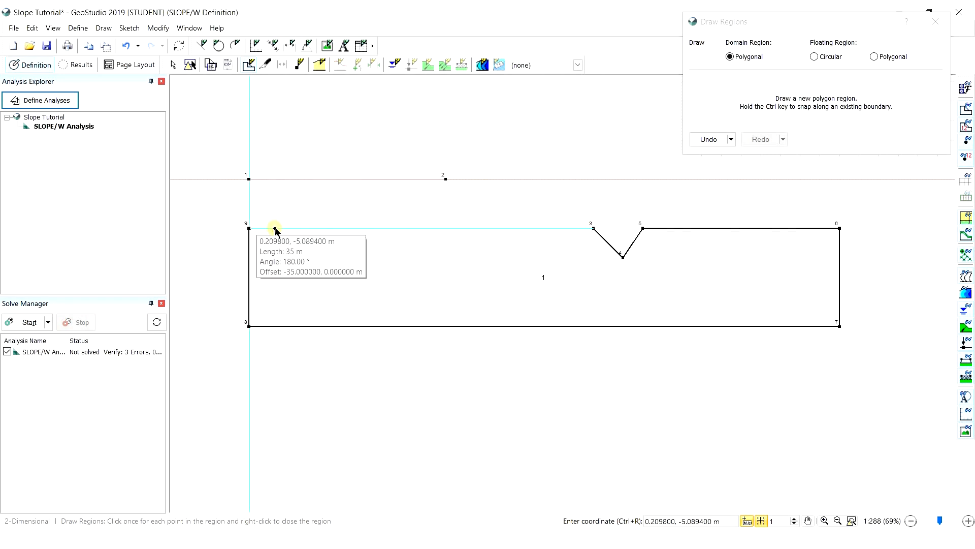
click(248, 226)
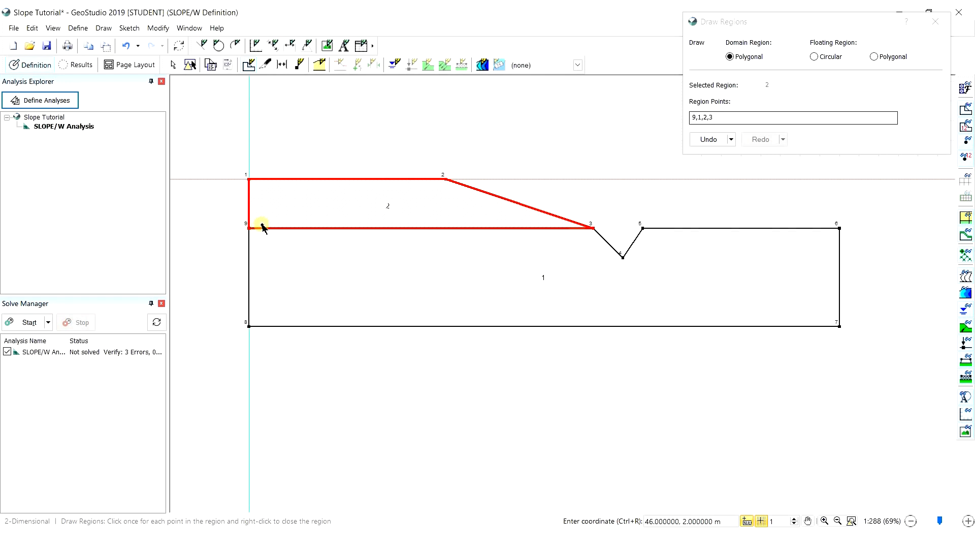
mouse_move(309, 211)
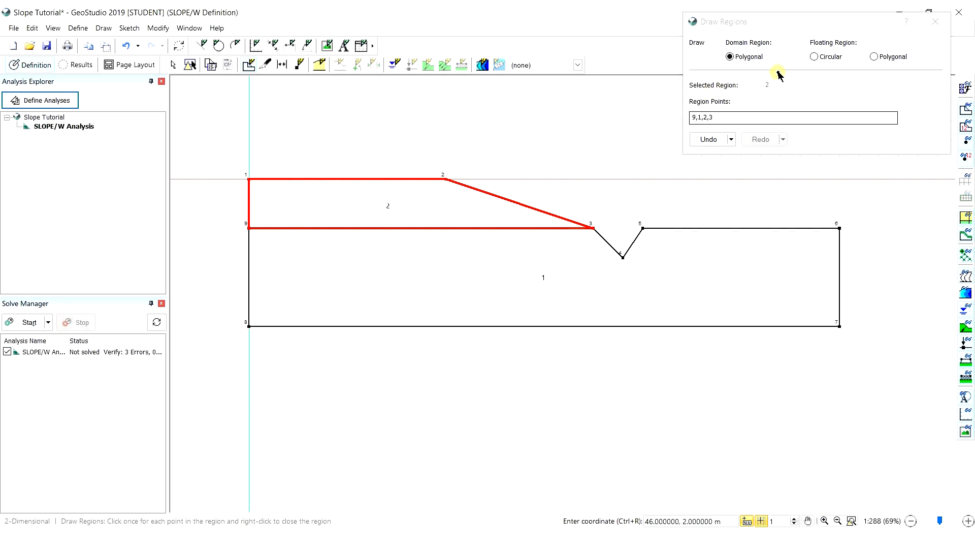
mouse_move(868, 49)
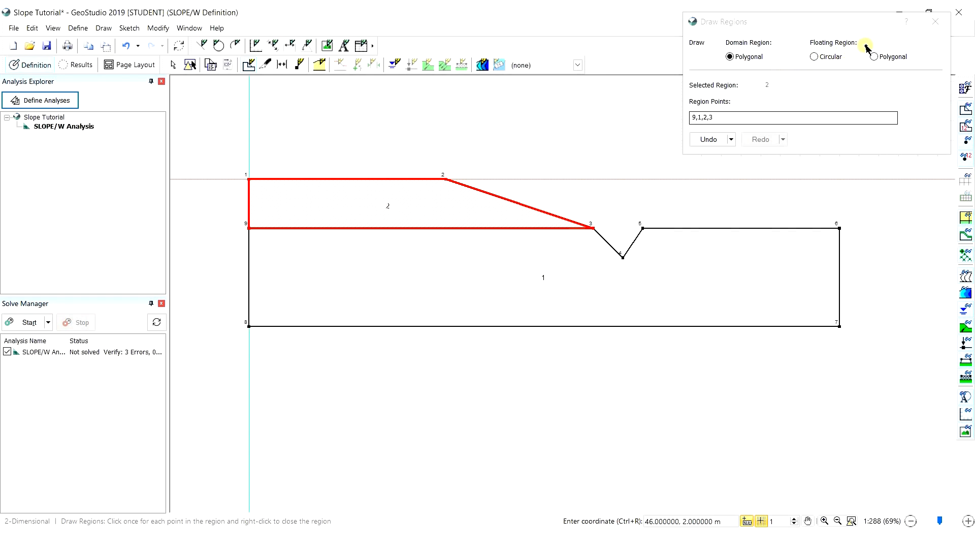
mouse_move(920, 32)
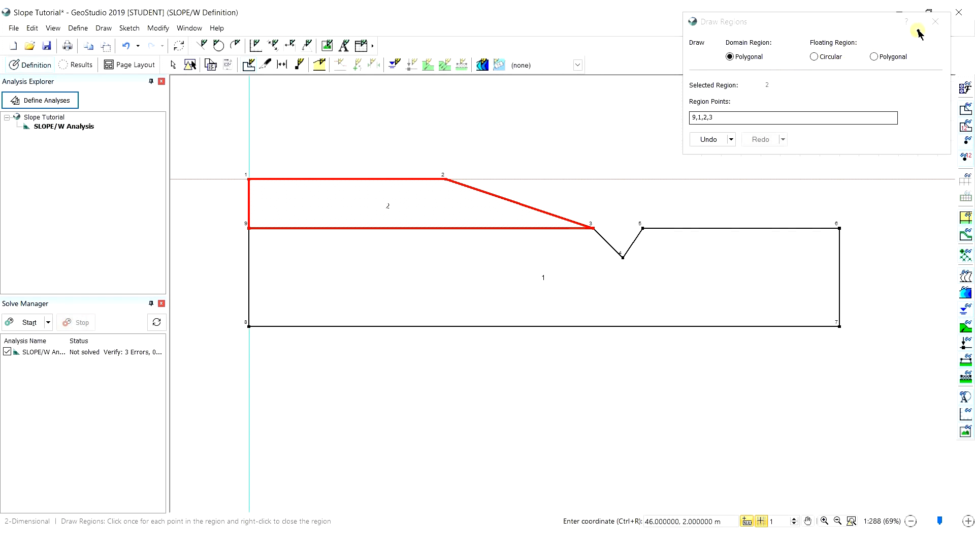
Step: End region drawing, save the project and bring up the Define commands
click(935, 21)
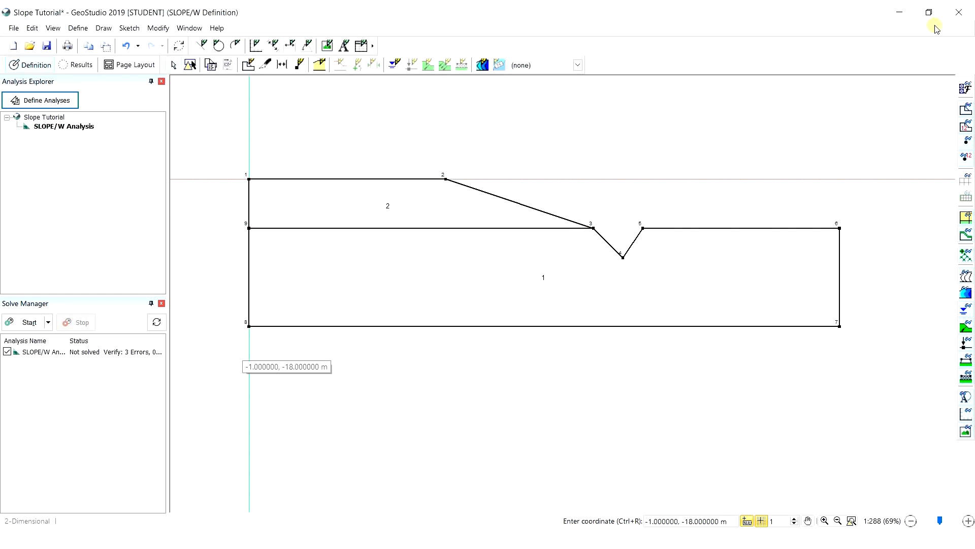
mouse_move(504, 38)
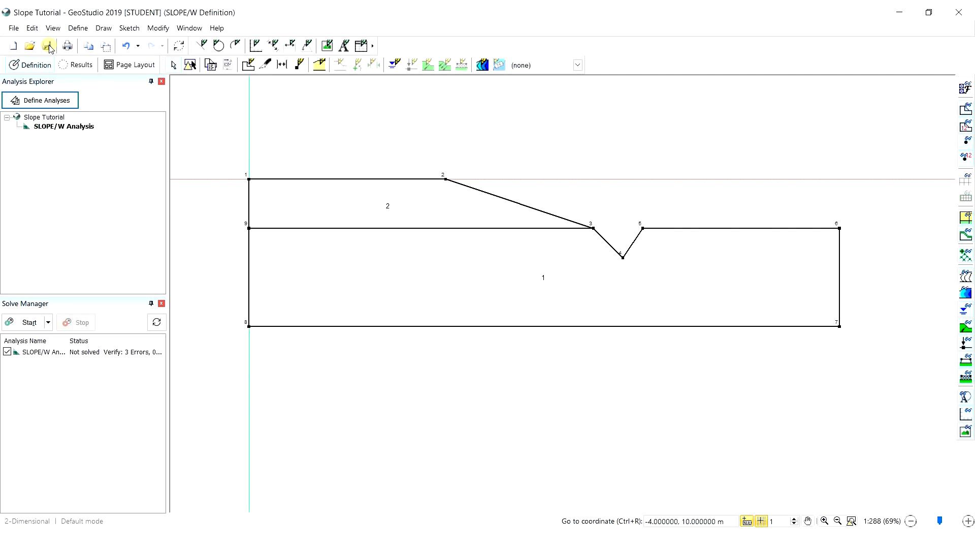
mouse_move(77, 28)
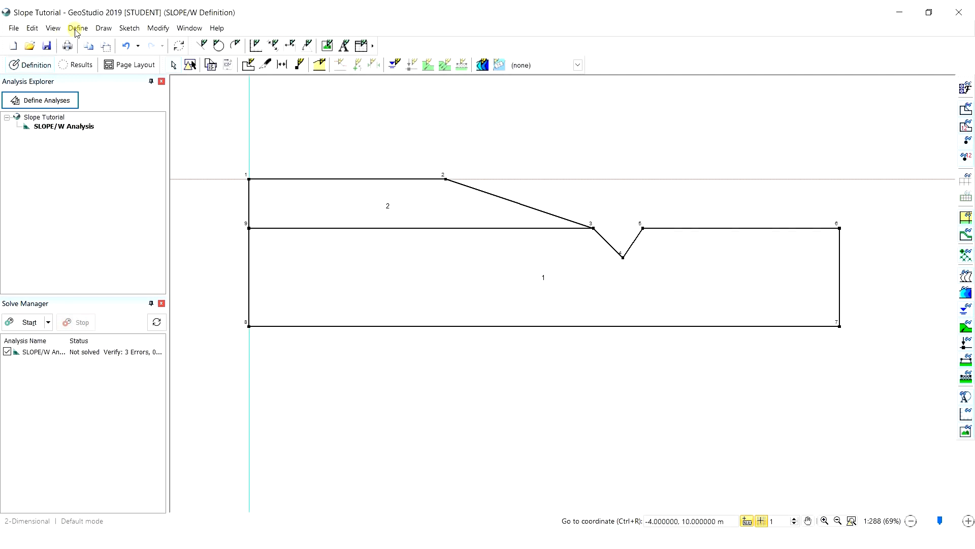
click(77, 29)
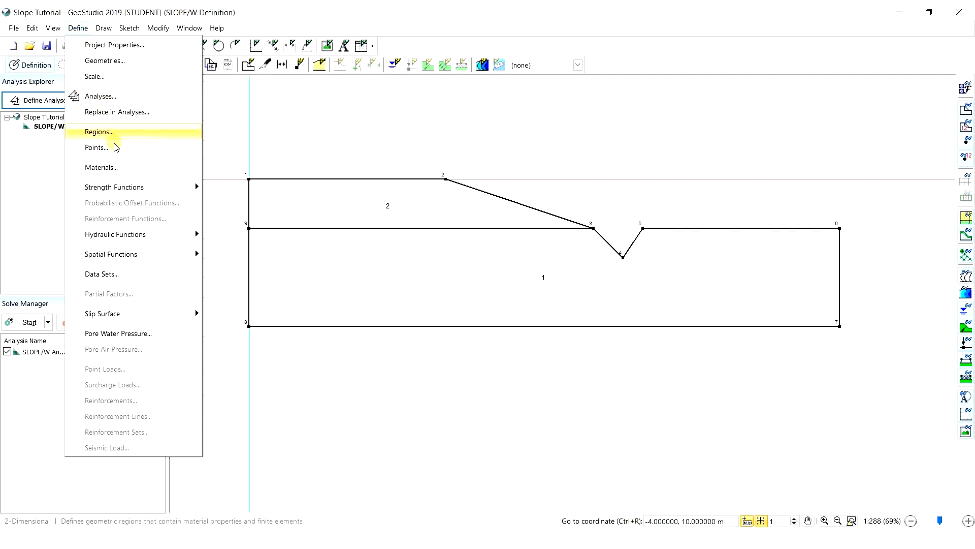
Step: Add a new material named Demo with a yellow colour in Define Materials
click(102, 167)
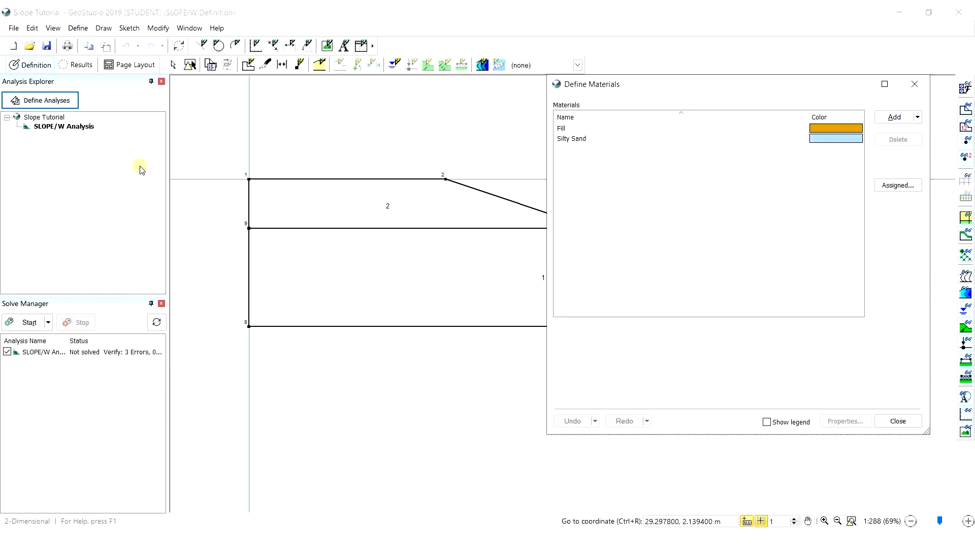
mouse_move(247, 162)
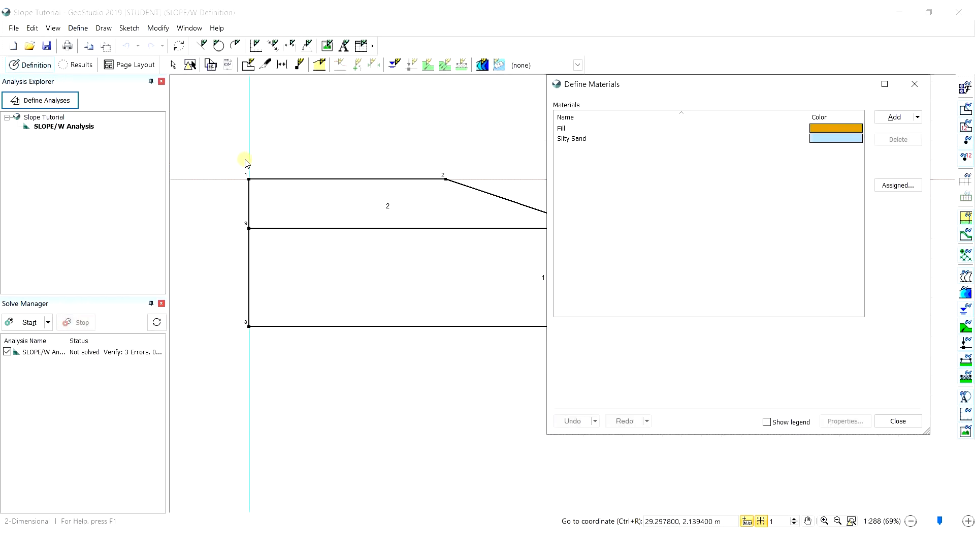
mouse_move(442, 151)
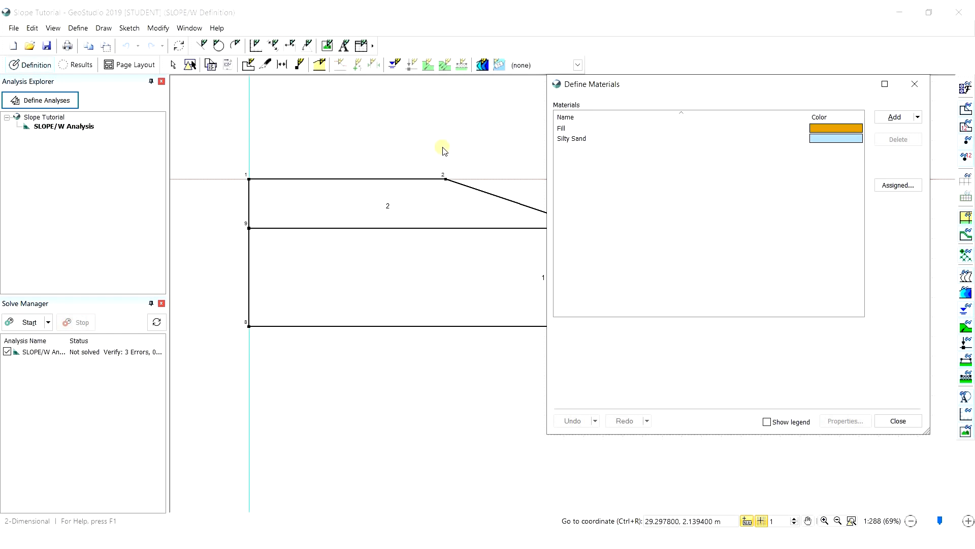
mouse_move(682, 136)
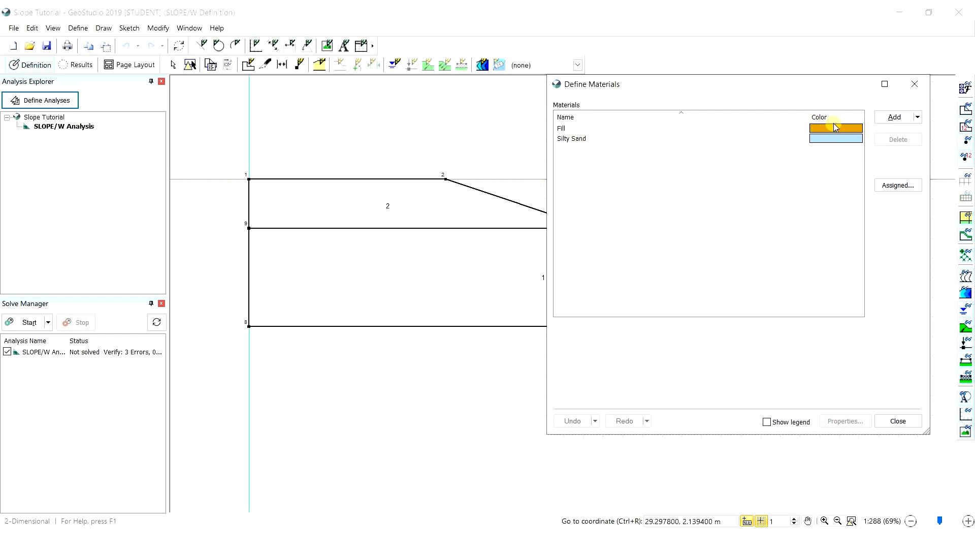
mouse_move(894, 120)
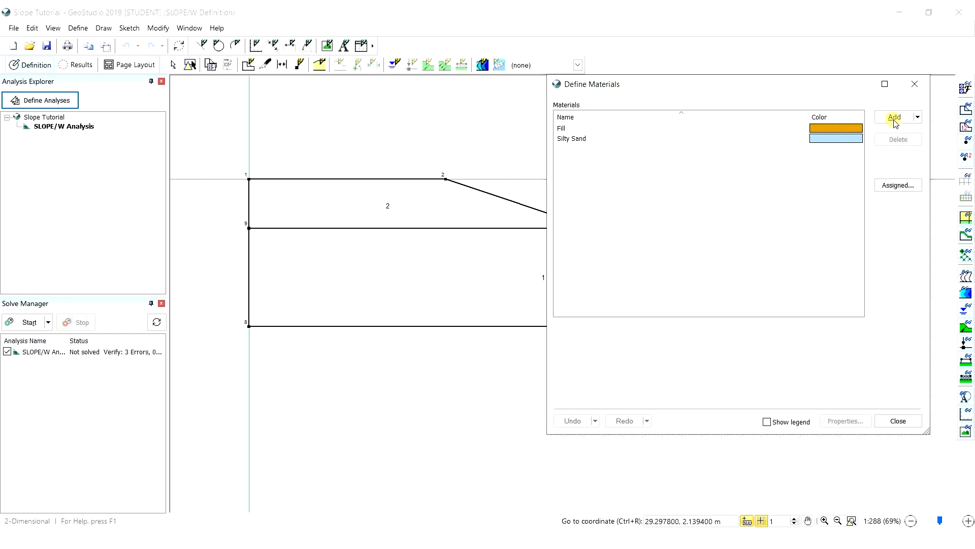
click(894, 117)
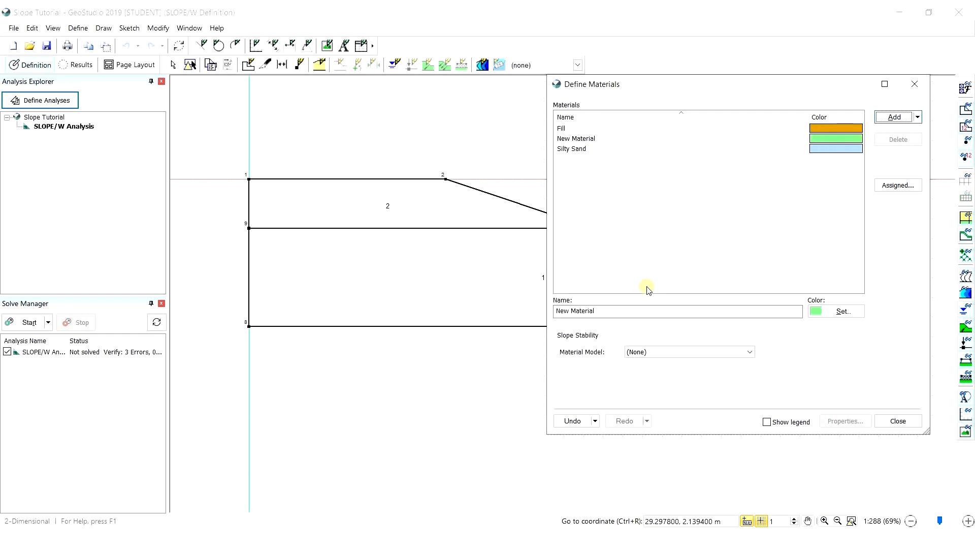
triple_click(676, 311)
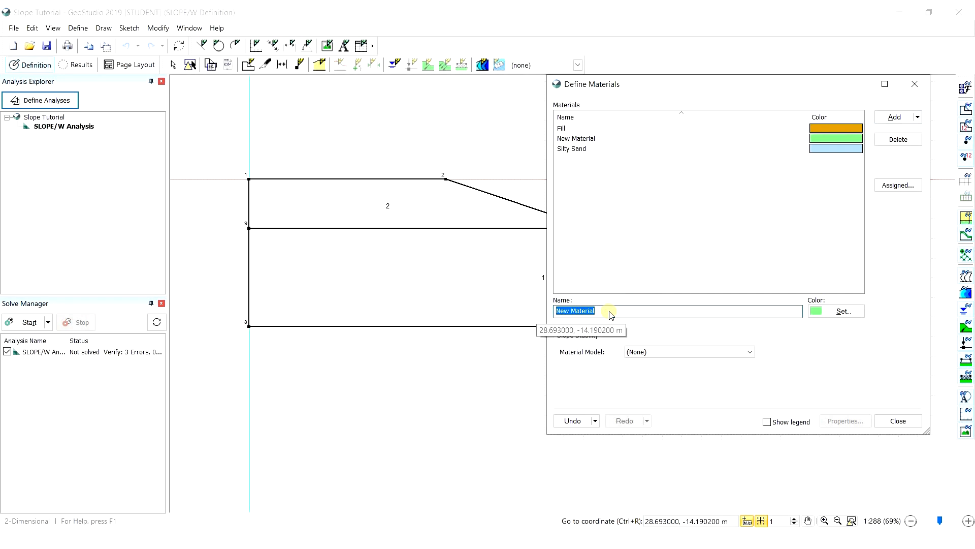
text(Demo)
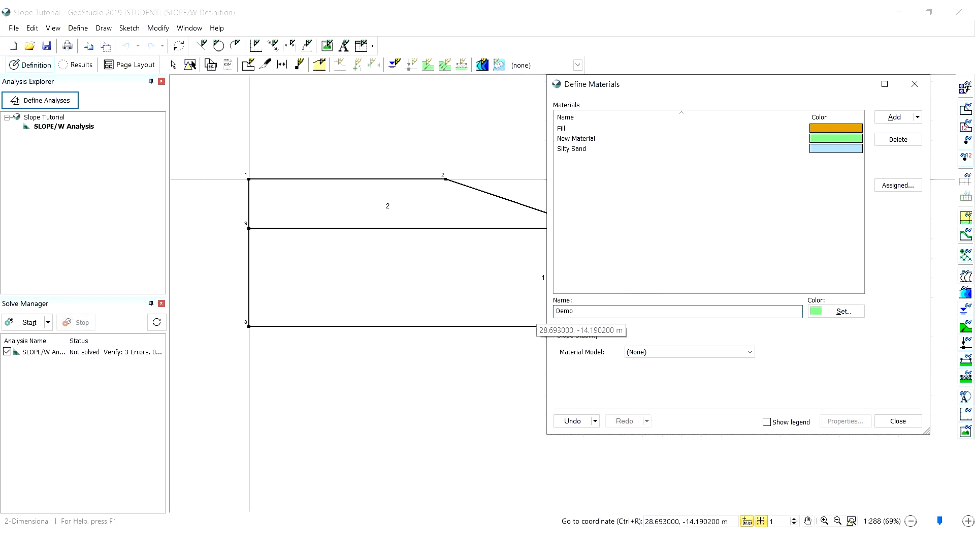
click(840, 311)
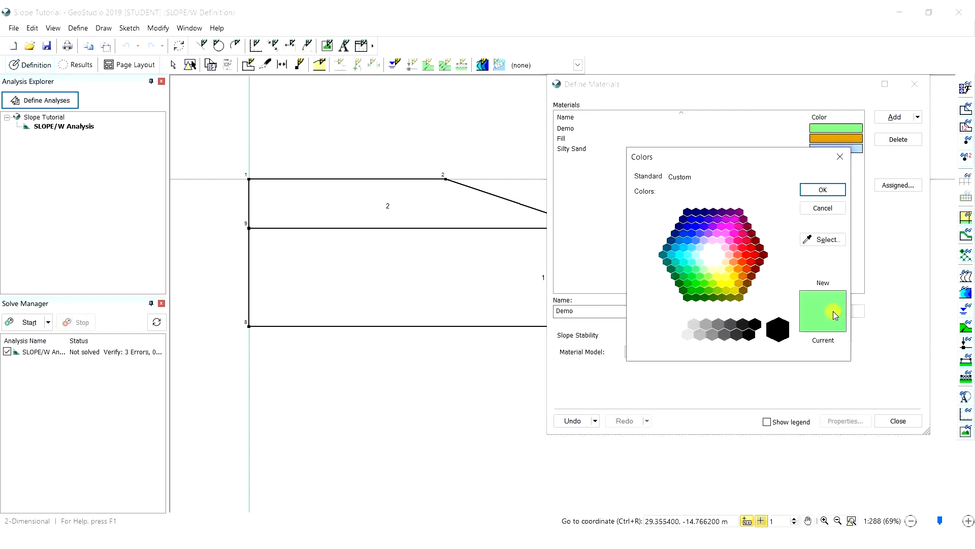
click(725, 275)
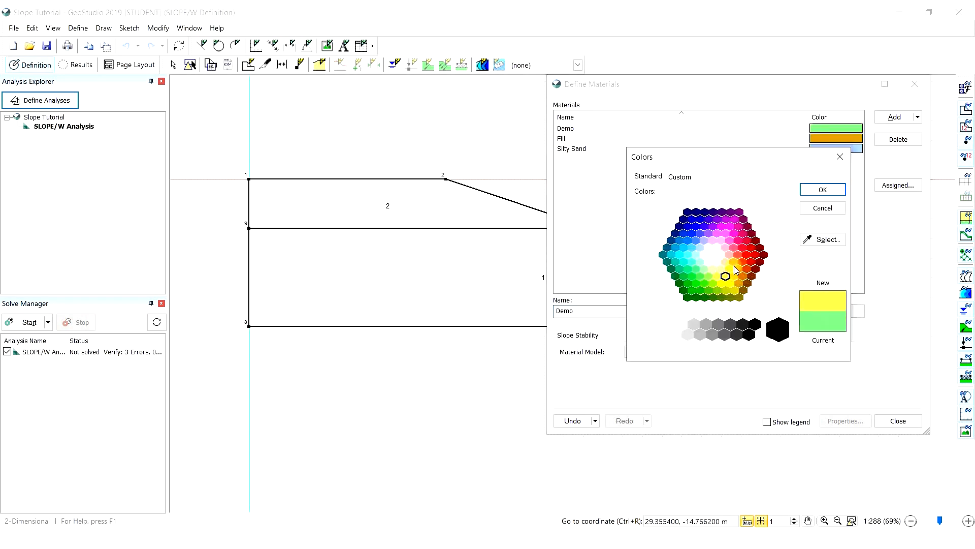
Step: Make Demo Mohr-Coulomb with unit weight 19 kN/m³ and phi 30°
click(822, 189)
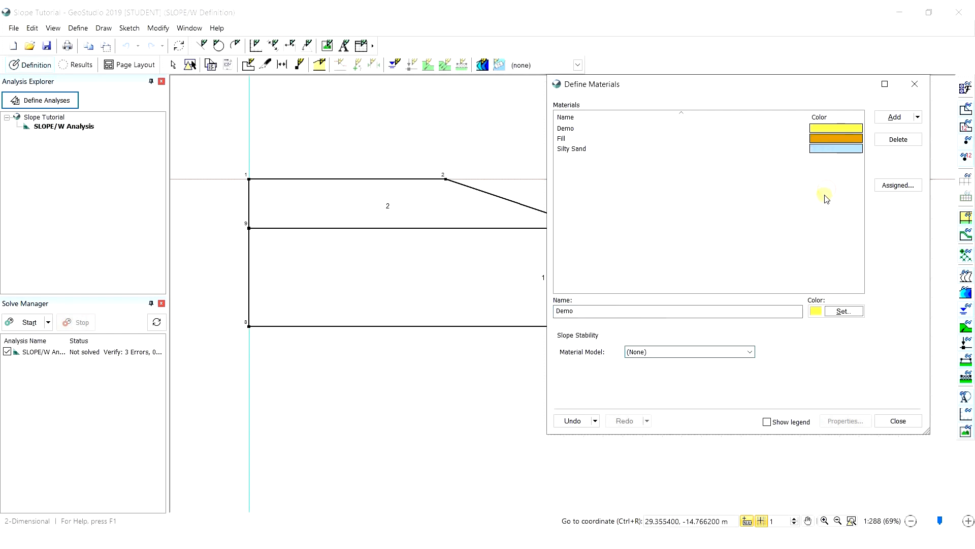
mouse_move(778, 299)
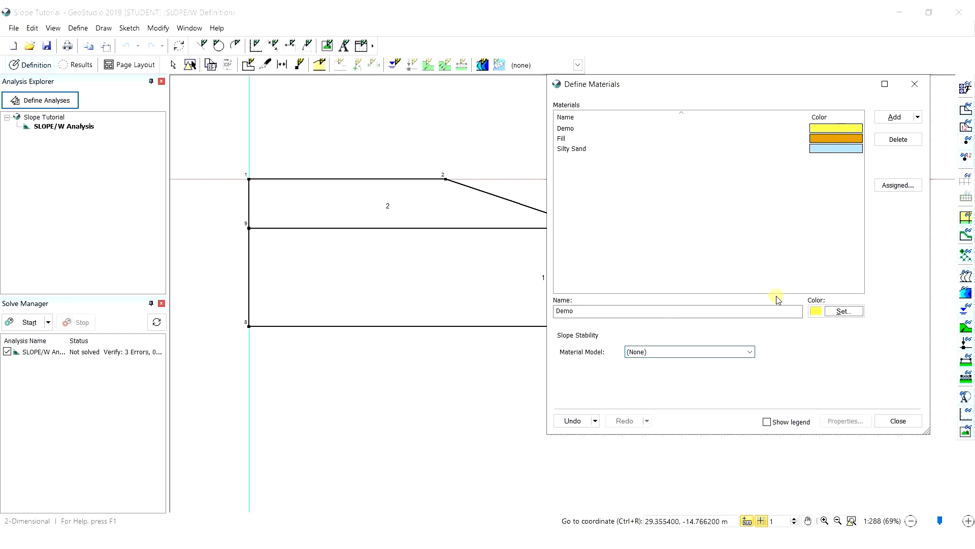
click(750, 352)
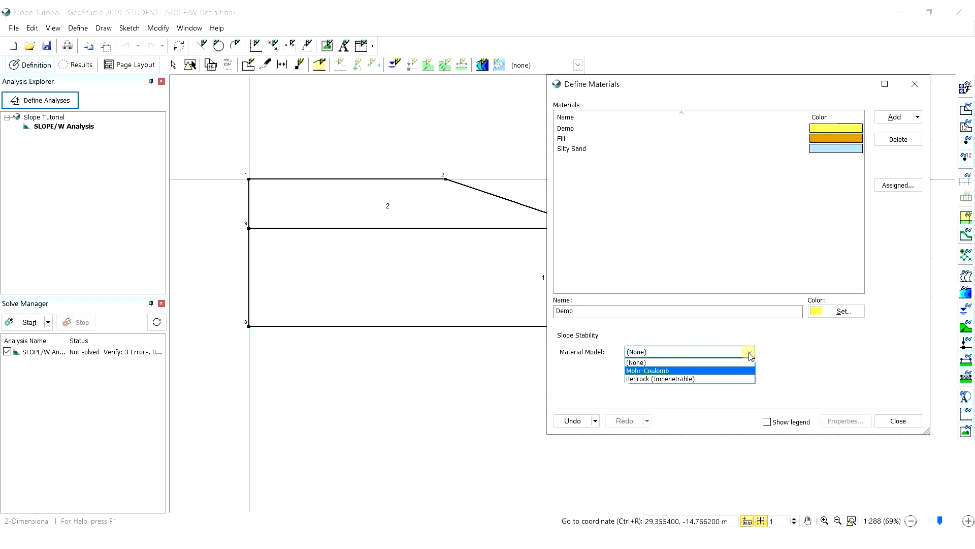
click(648, 370)
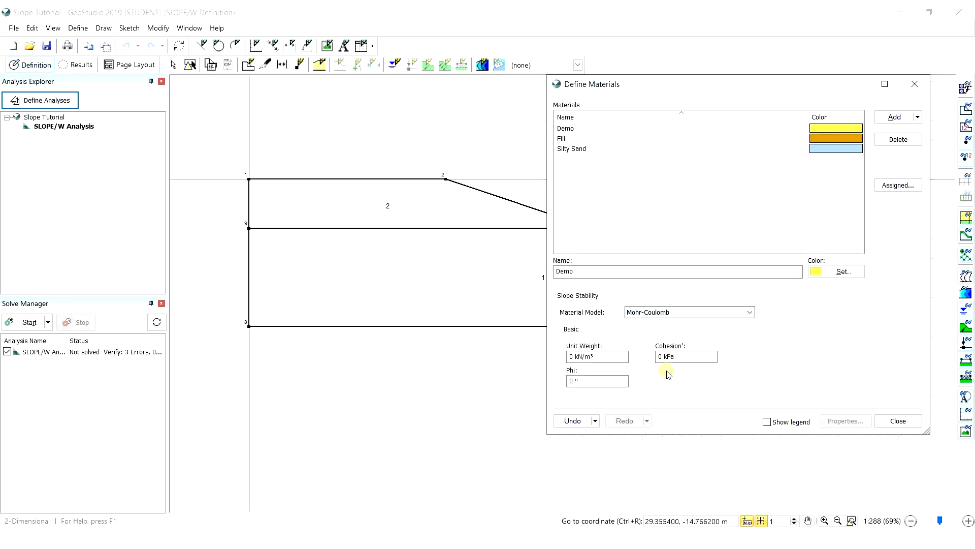
click(596, 356)
text(19)
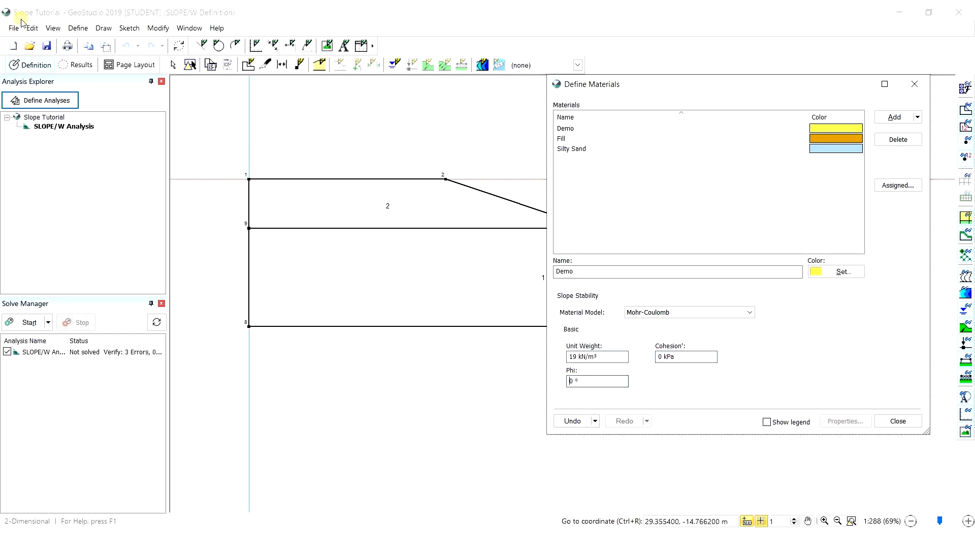
text(30)
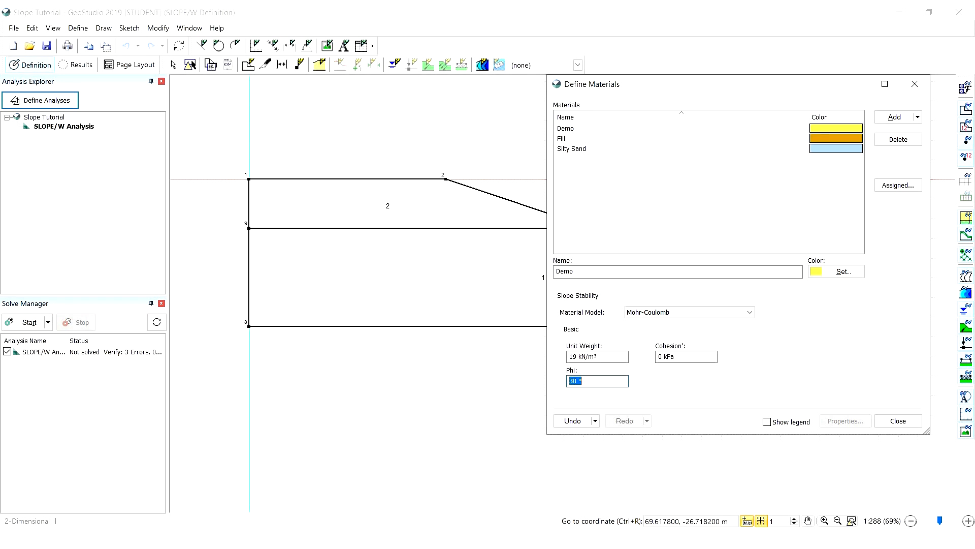
click(896, 420)
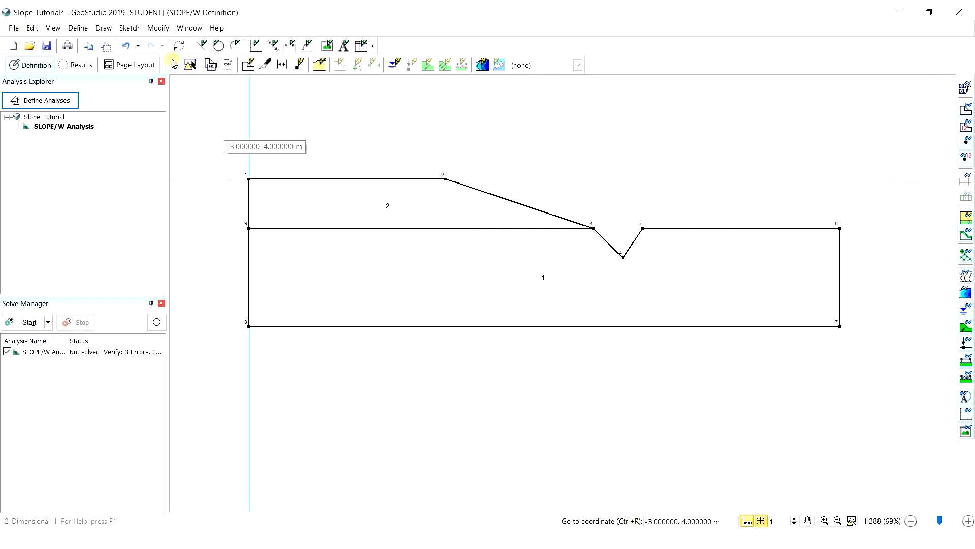
Step: Assign Fill to upper region 2 and choose Silty Sand for the lower region
click(104, 28)
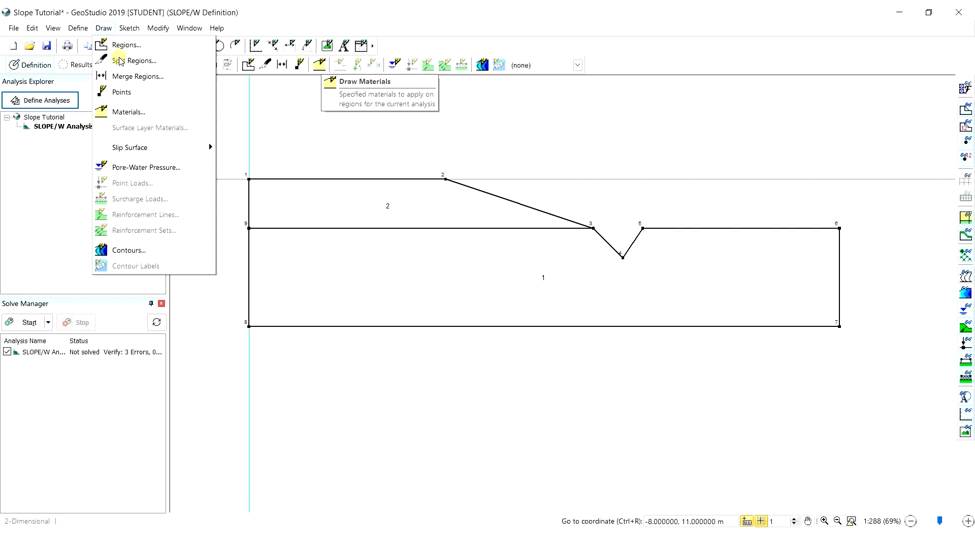
click(128, 111)
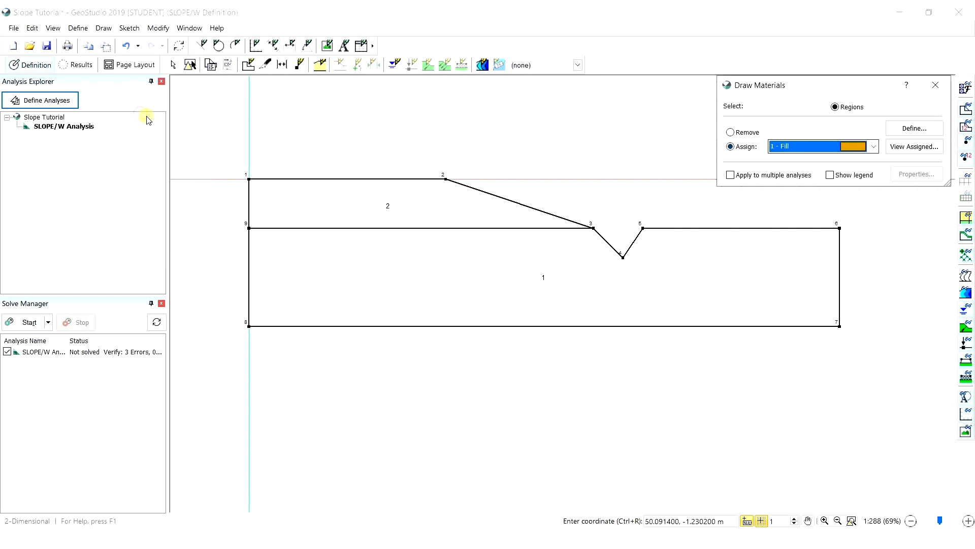
mouse_move(241, 160)
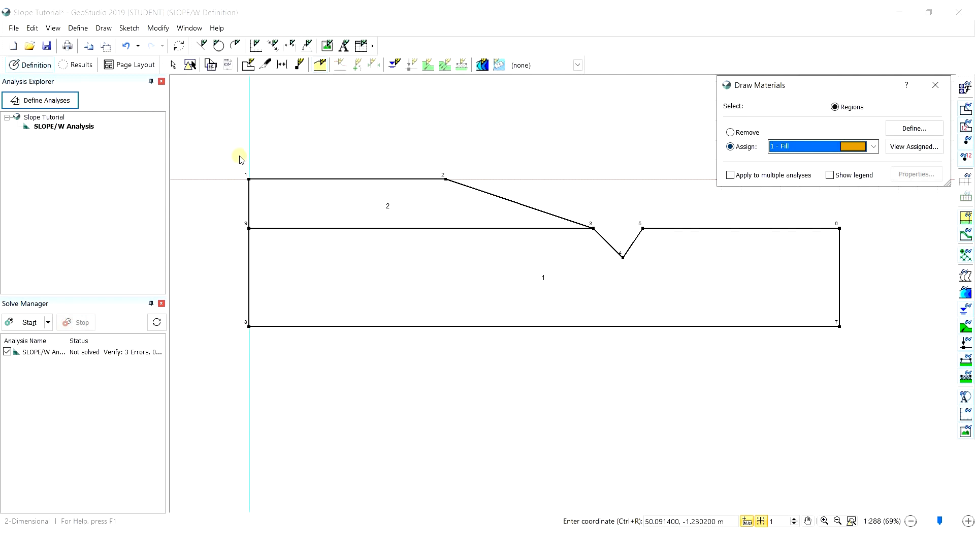
mouse_move(347, 204)
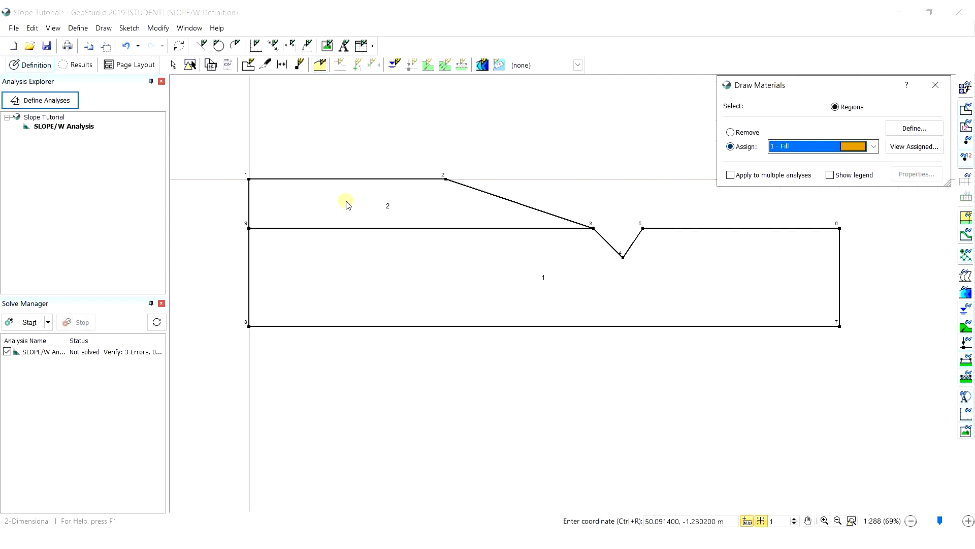
click(386, 202)
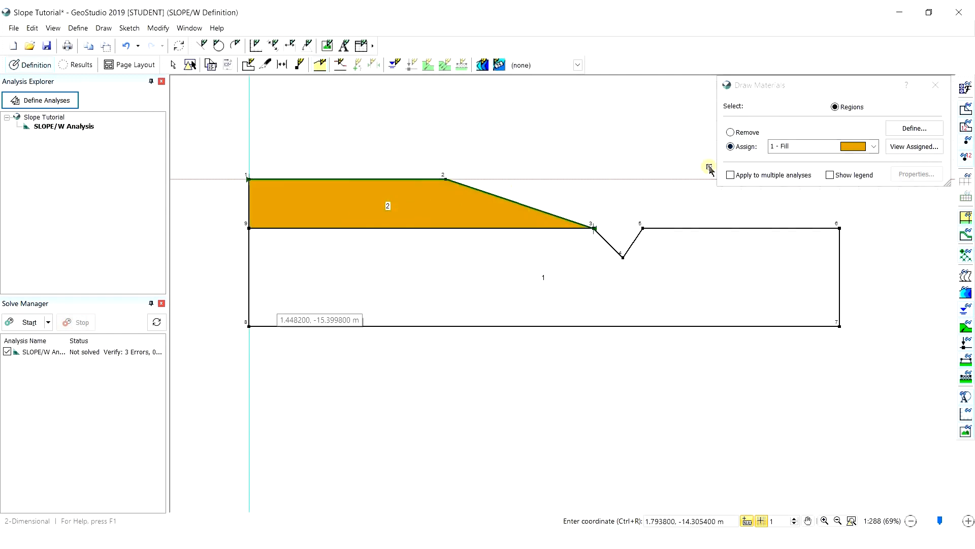
click(873, 146)
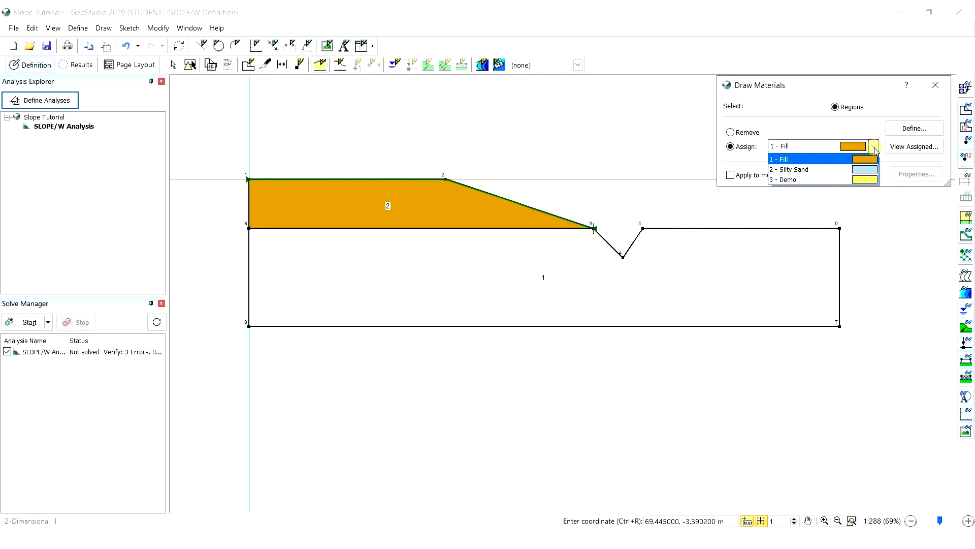
click(790, 170)
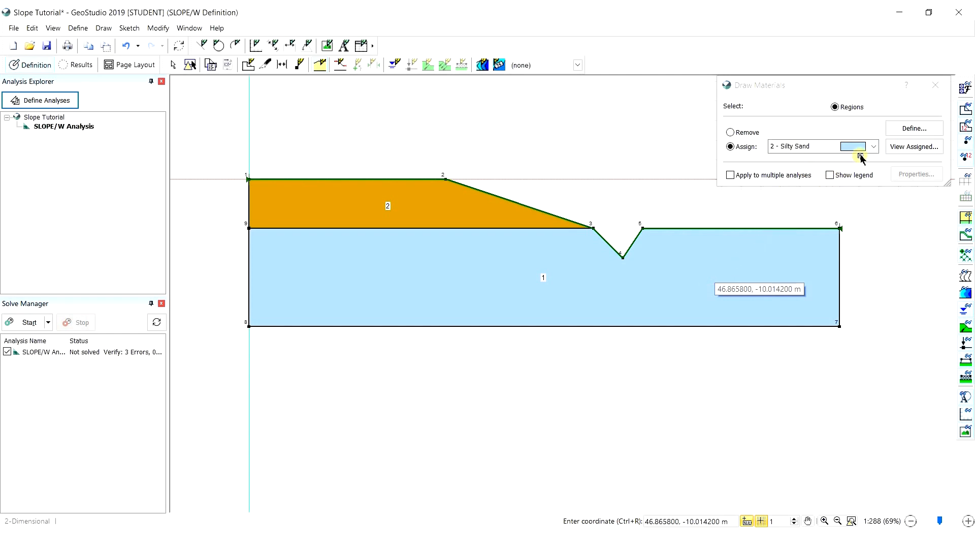
click(873, 147)
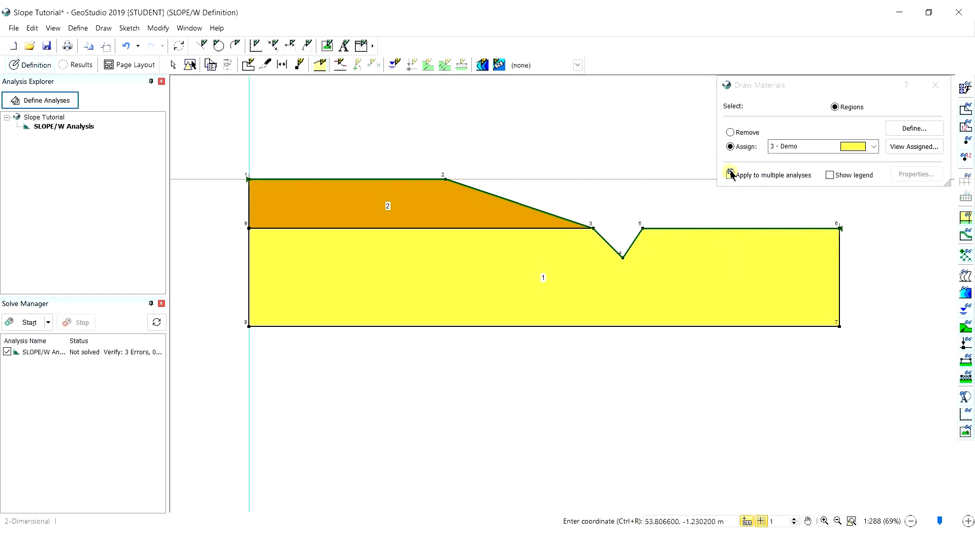
Step: Clear the lower region's material, reassign Silty Sand to region 1 and finish
click(730, 132)
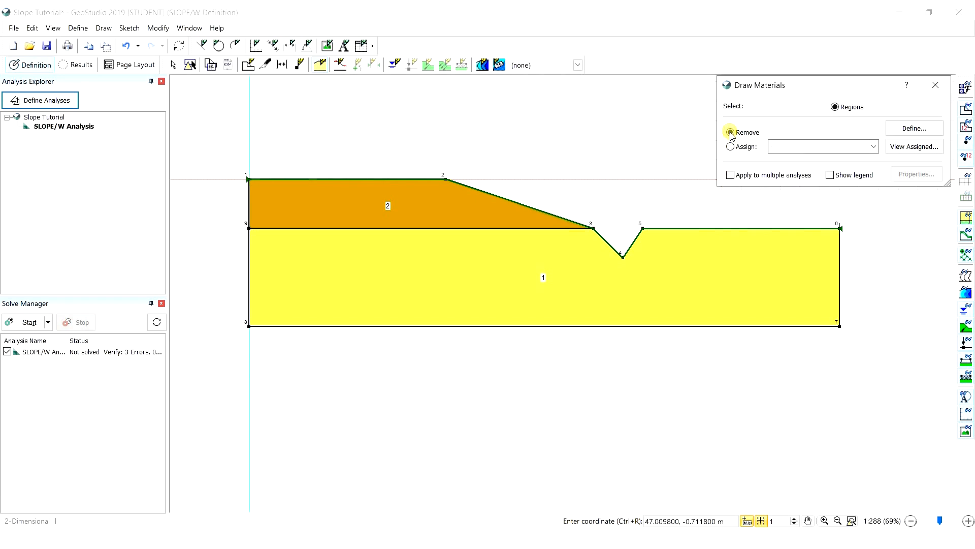
click(731, 133)
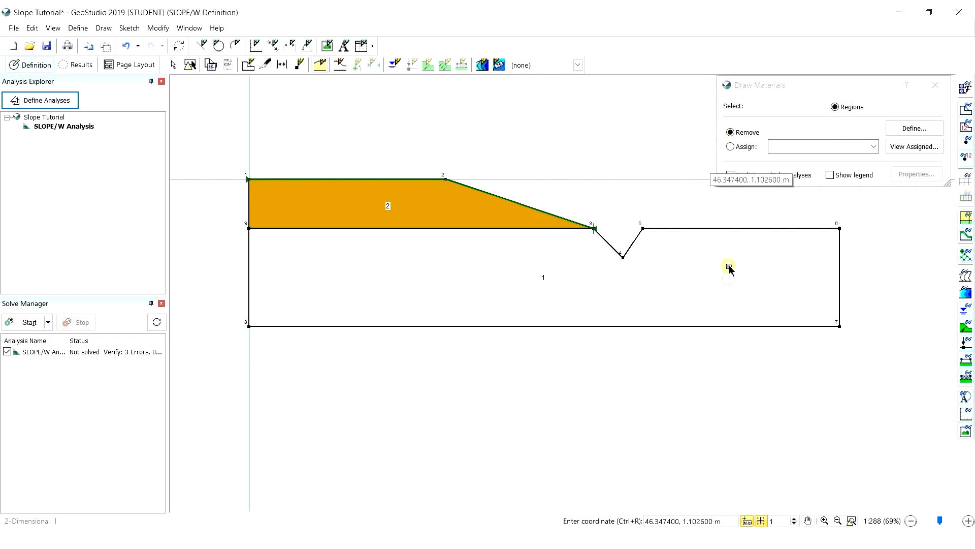
click(731, 146)
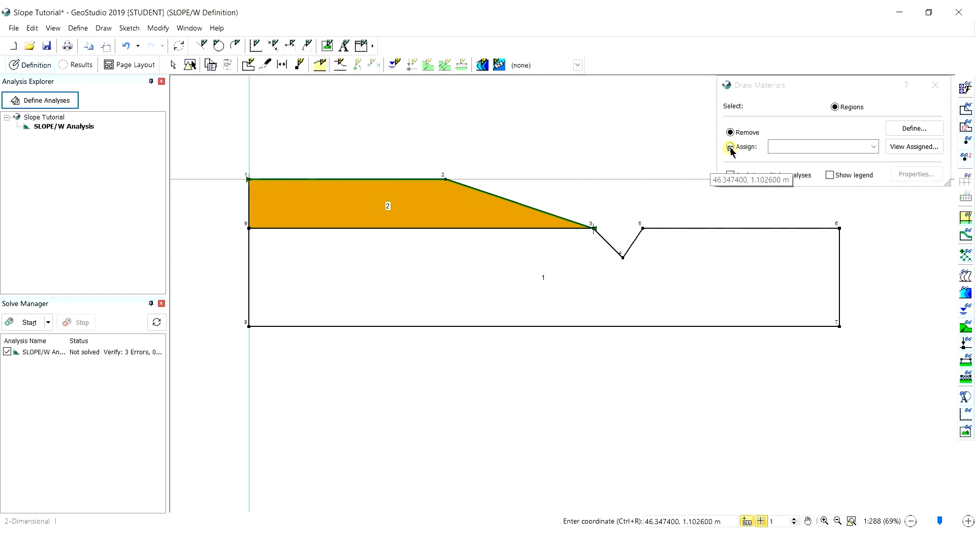
click(873, 146)
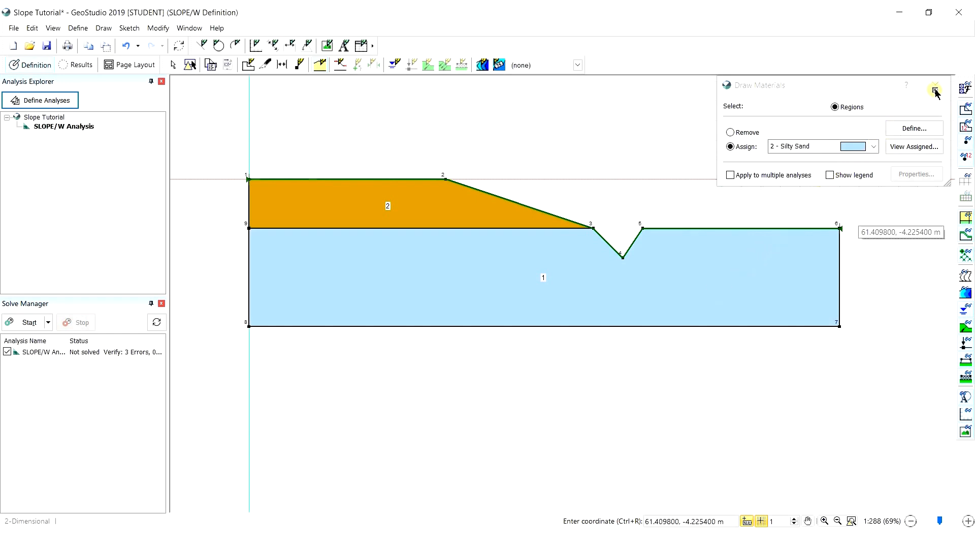
click(936, 88)
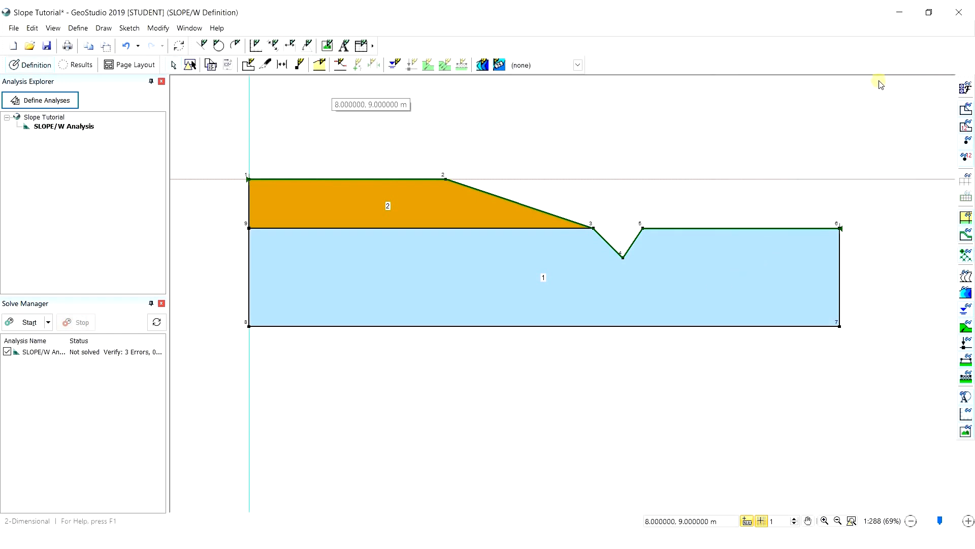
mouse_move(641, 67)
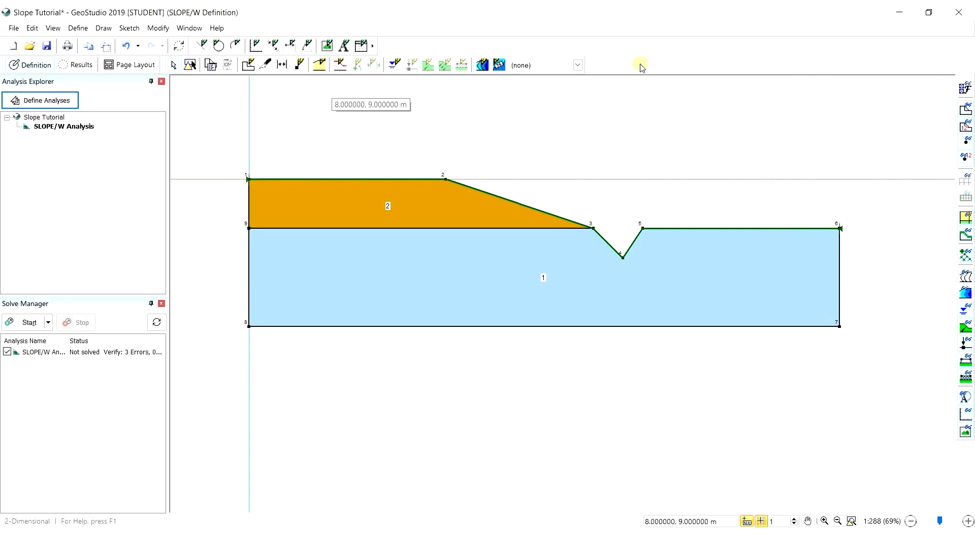
mouse_move(305, 45)
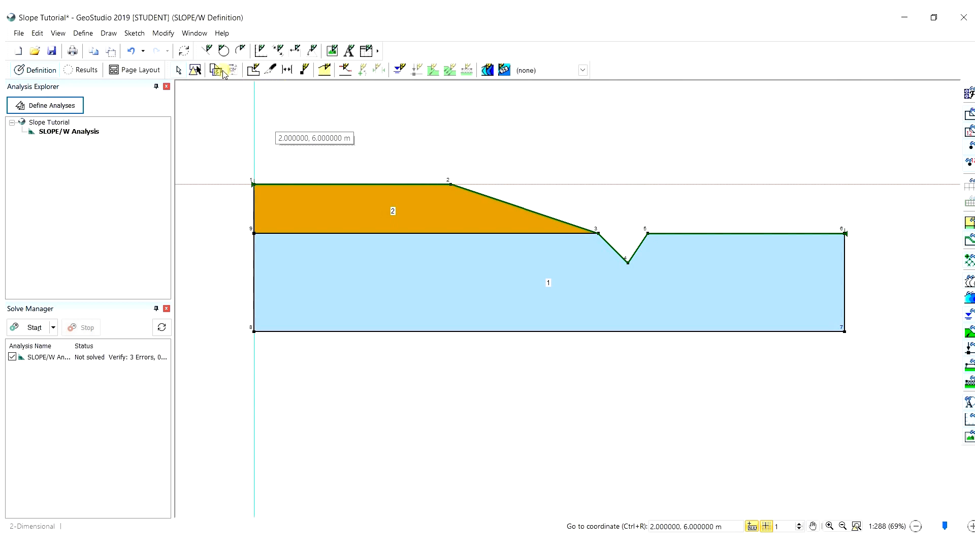
mouse_move(79, 33)
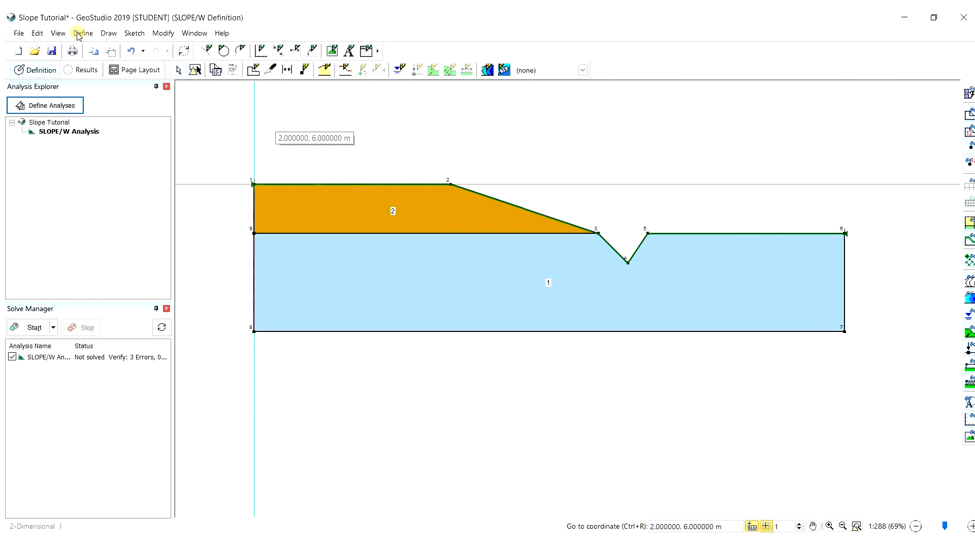
Step: Bring up the Define menu of model definition commands
click(82, 33)
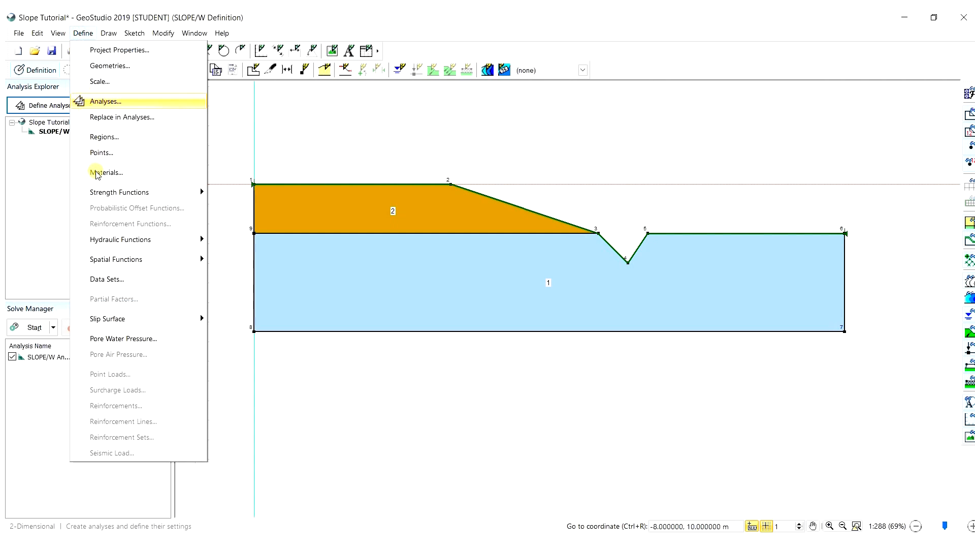
Step: Define piezometric line 1 from (0, -6) to (60, -6) beneath the slope
click(123, 337)
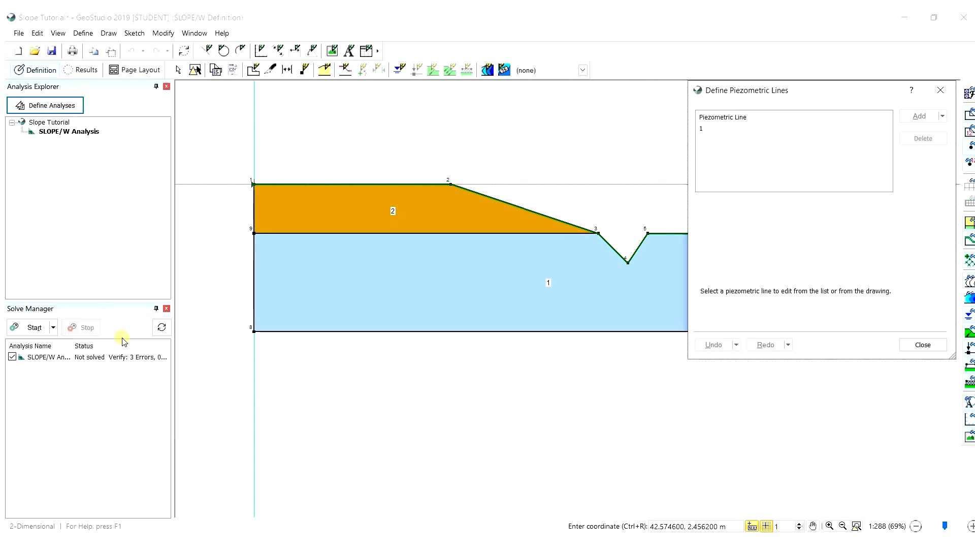
mouse_move(382, 251)
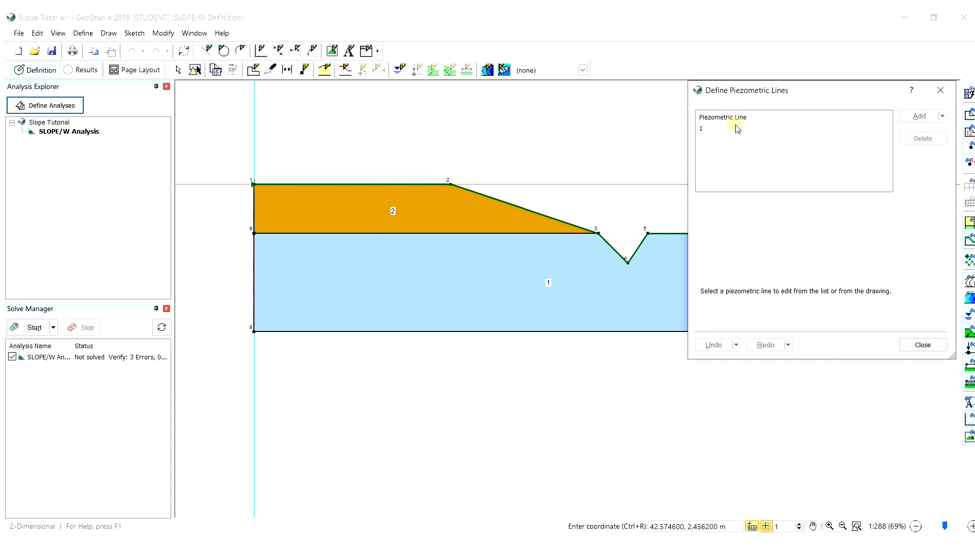
mouse_move(755, 123)
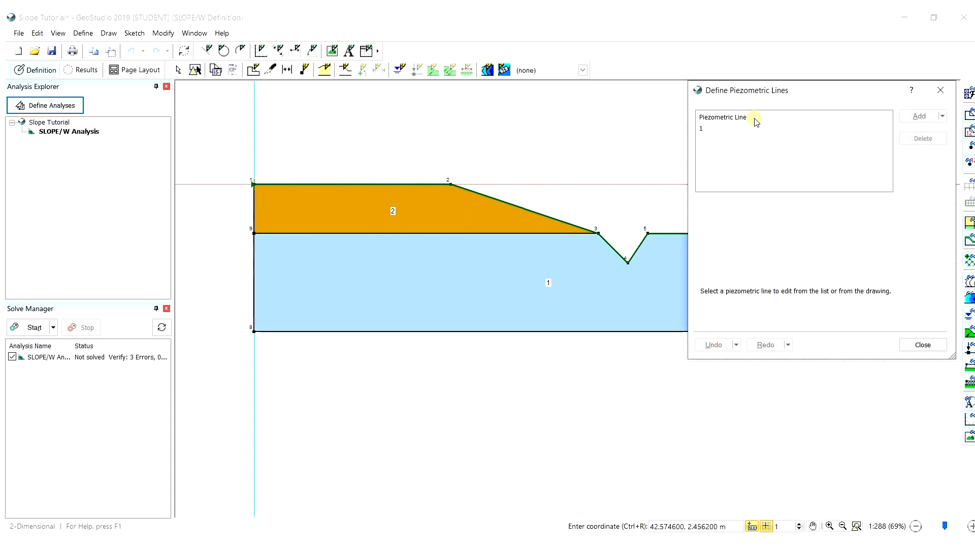
mouse_move(708, 132)
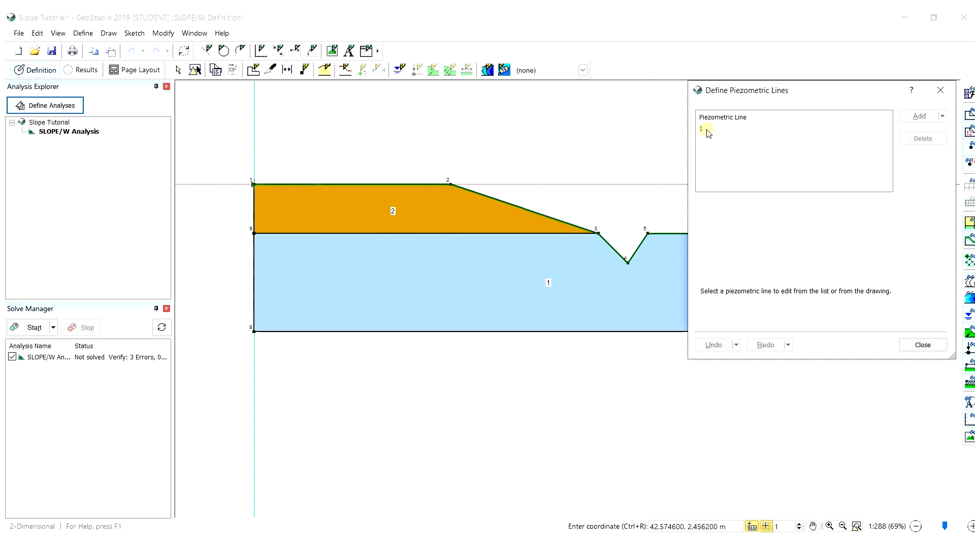
click(706, 129)
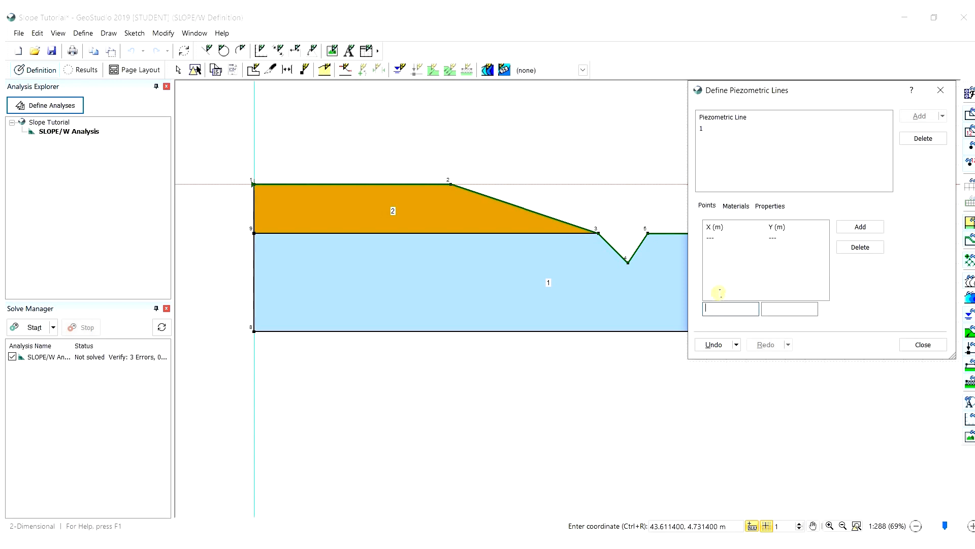
text(0)
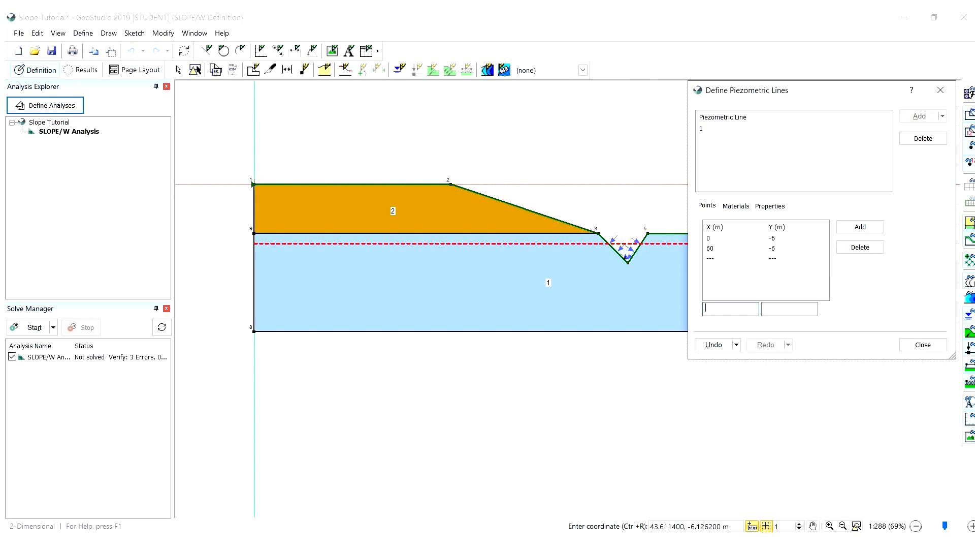
click(923, 345)
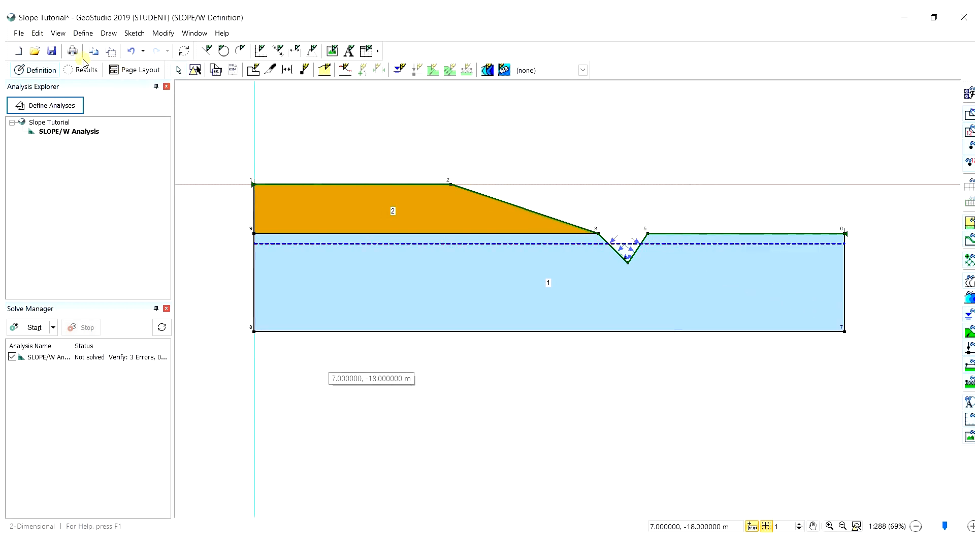
Step: Save the Slope Tutorial project with the water table included
click(52, 51)
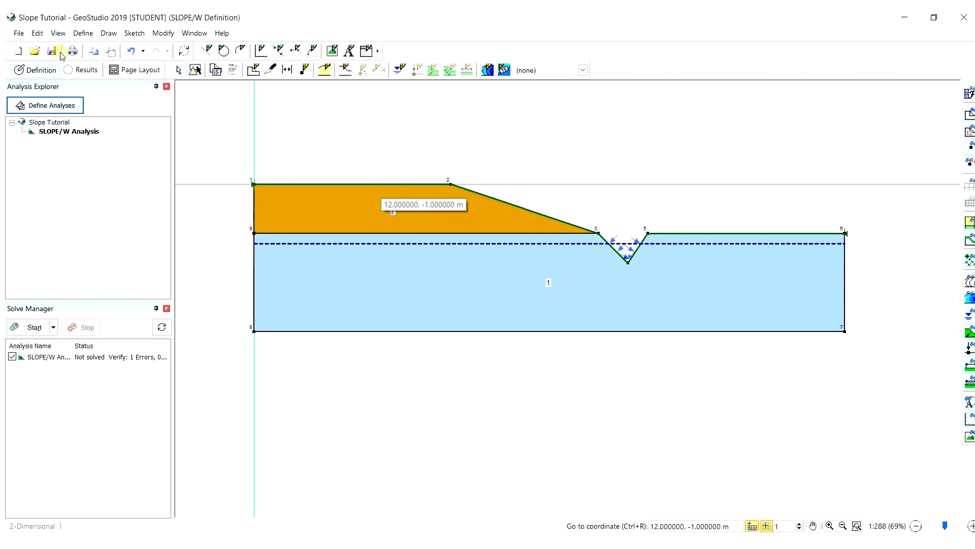
mouse_move(128, 84)
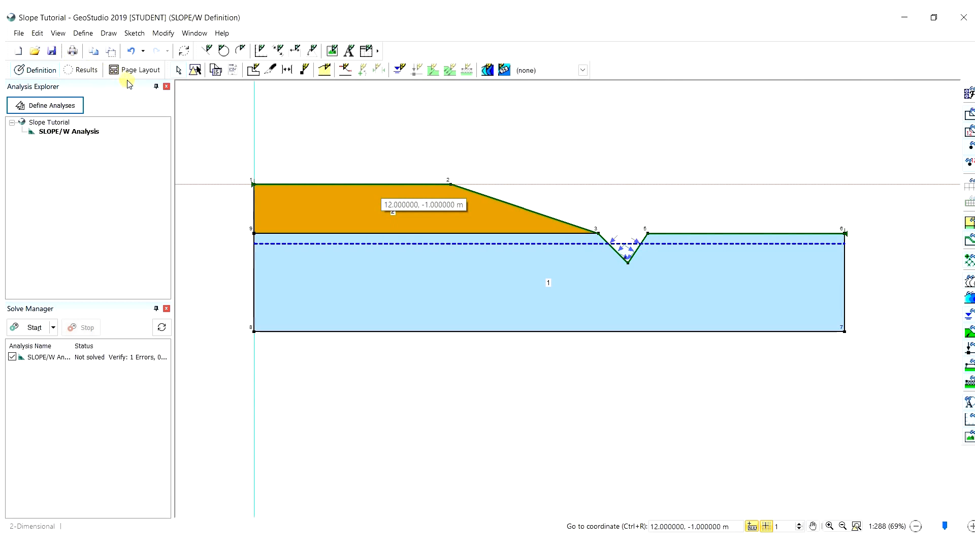
mouse_move(258, 137)
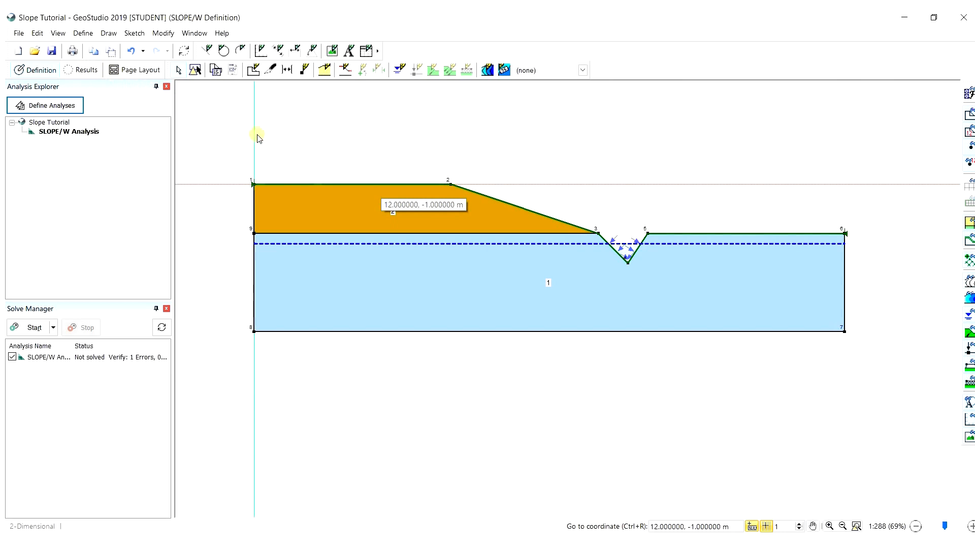
mouse_move(351, 177)
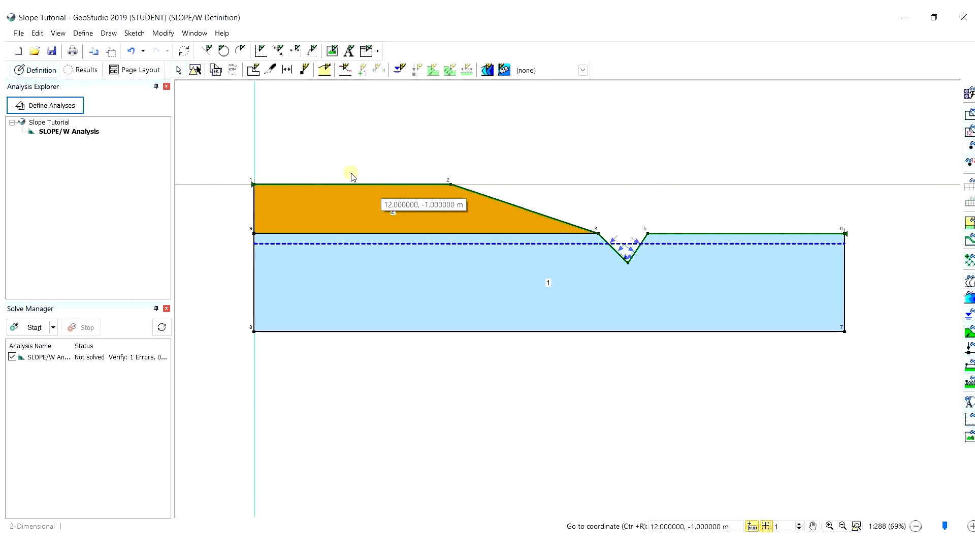
mouse_move(373, 187)
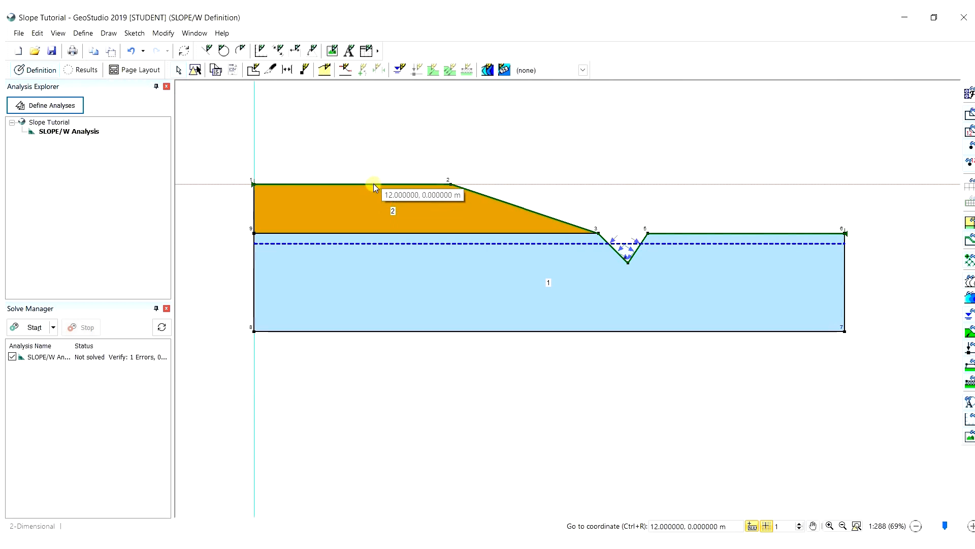
mouse_move(286, 187)
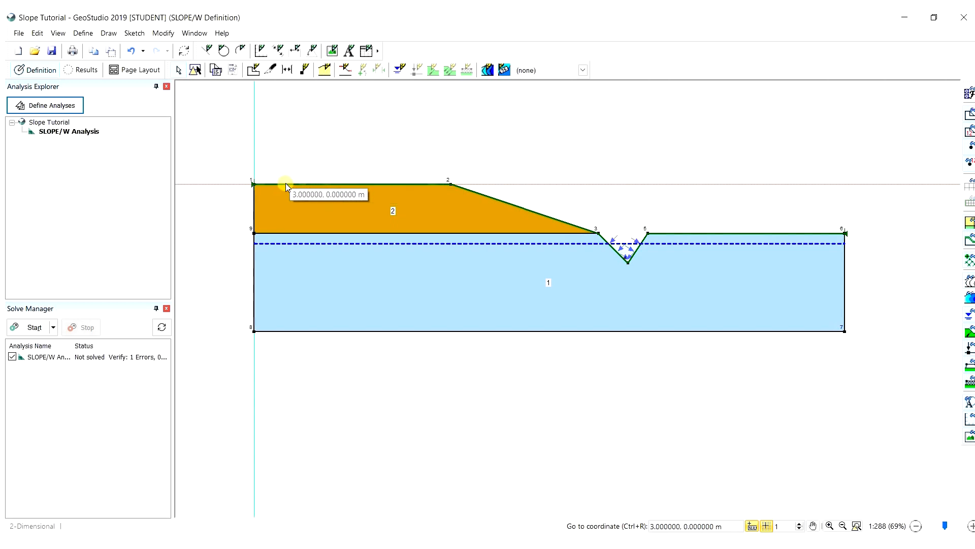
mouse_move(389, 188)
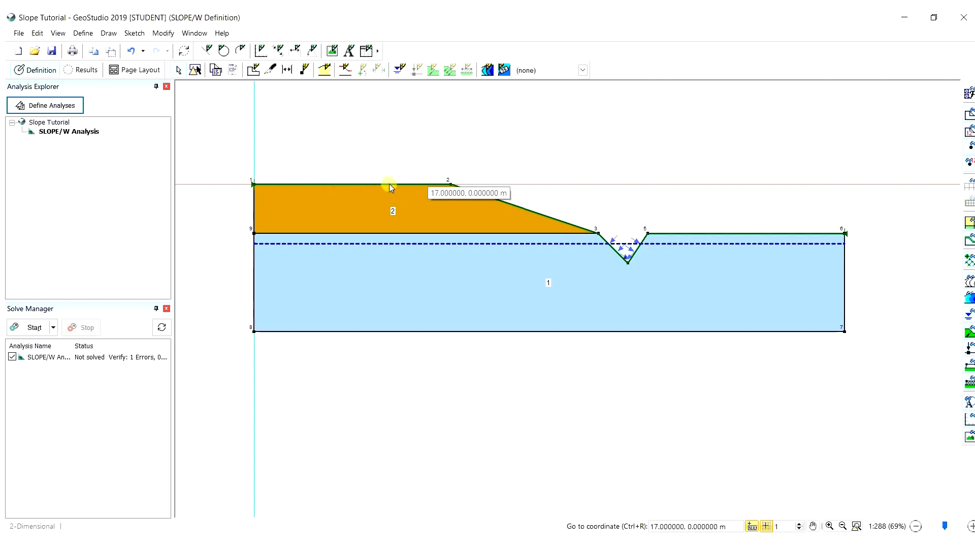
mouse_move(436, 188)
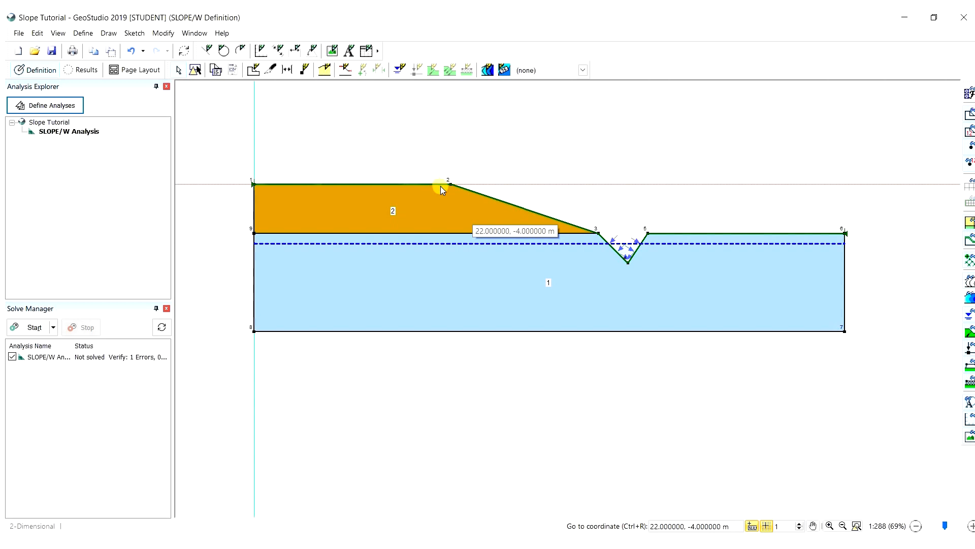
mouse_move(551, 224)
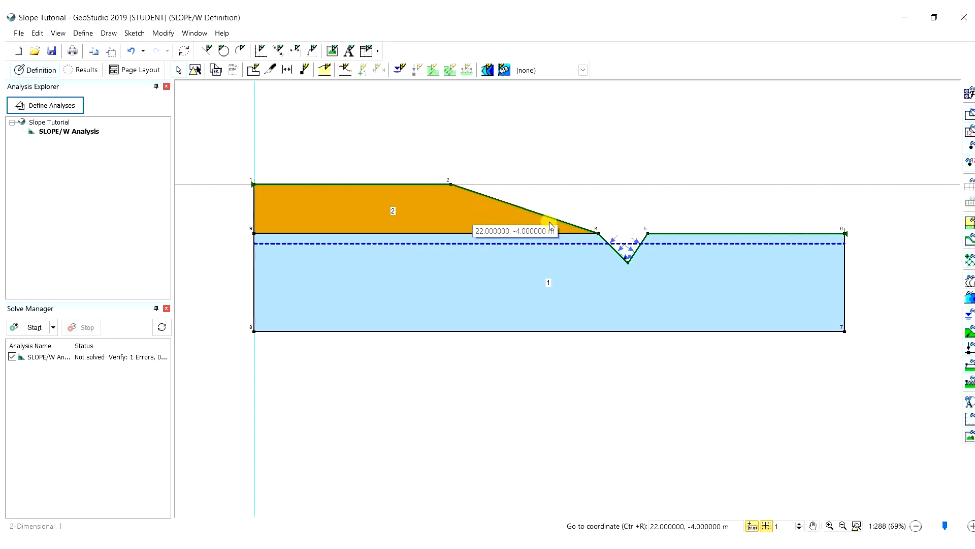
mouse_move(604, 246)
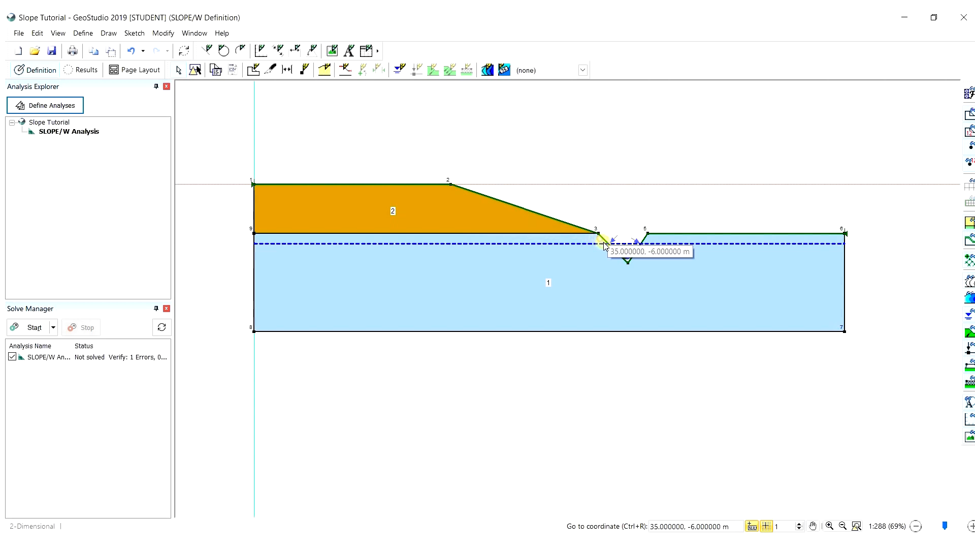
mouse_move(609, 242)
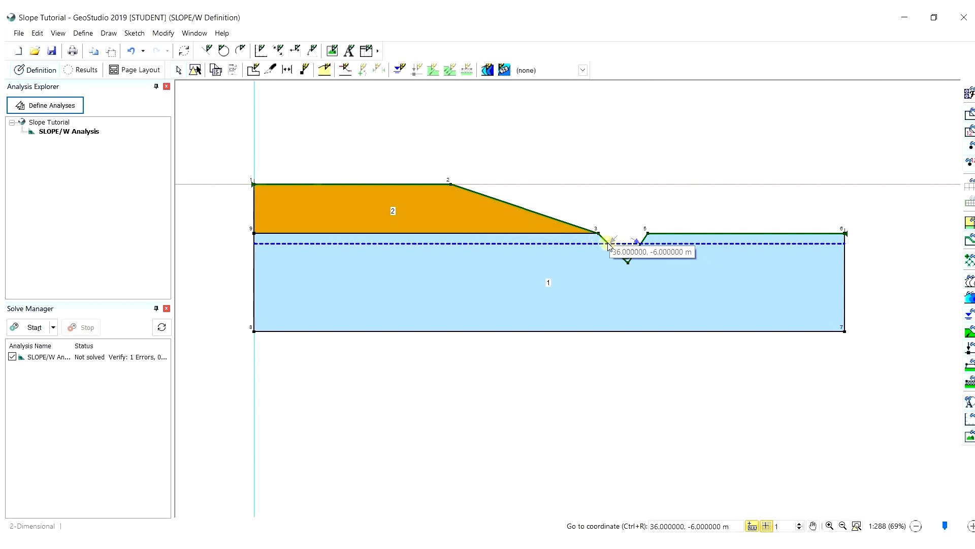
mouse_move(535, 212)
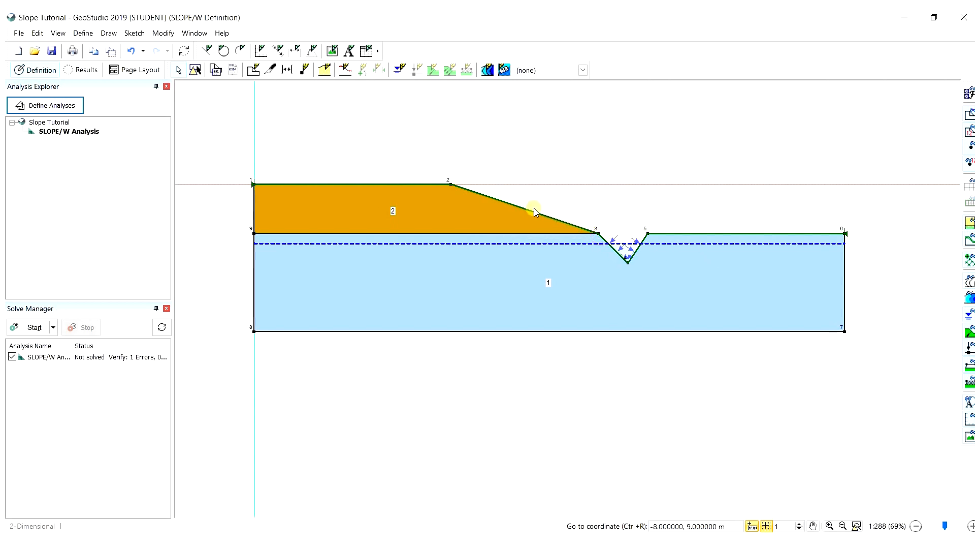
mouse_move(282, 103)
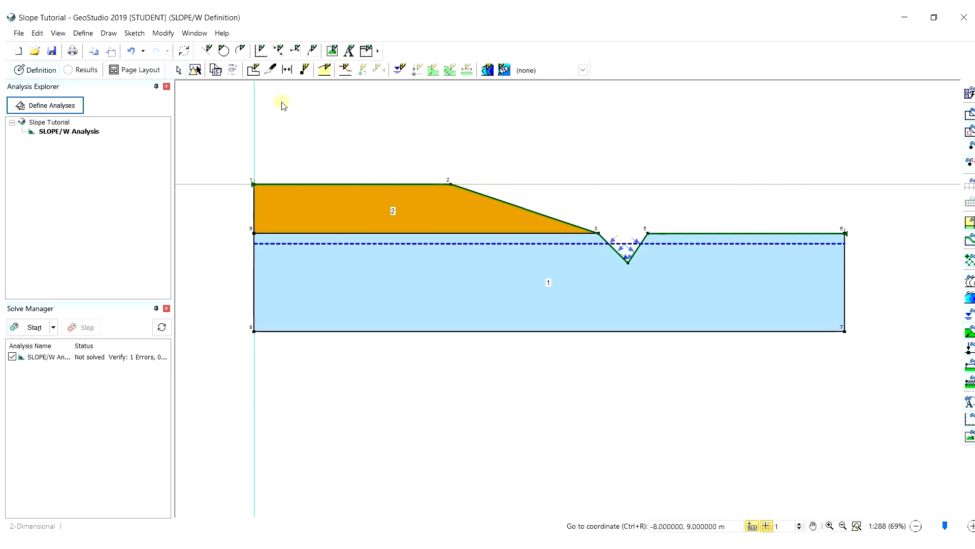
mouse_move(116, 32)
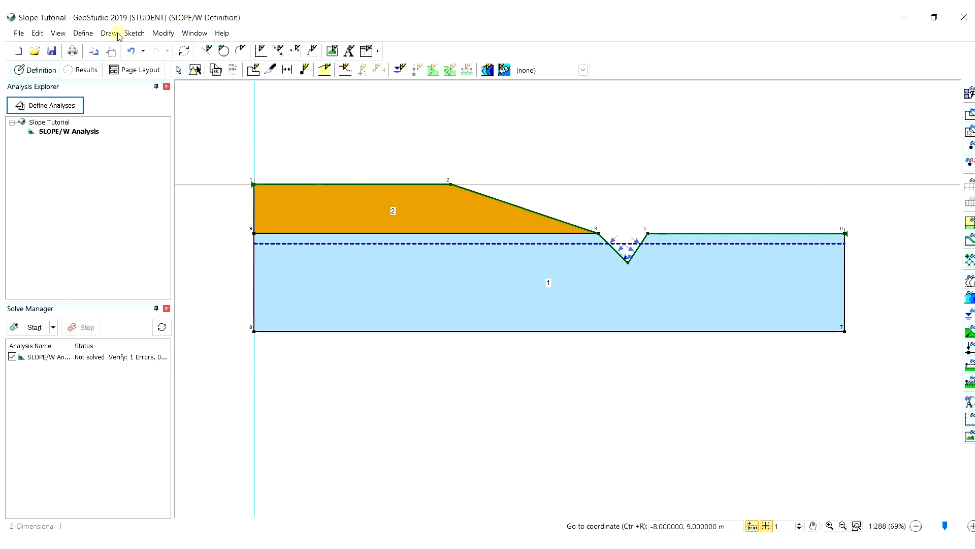
Step: Mark the slip surface entry range along the crest (x 9.9–19 m) and the exit range on the ditch slope
click(110, 32)
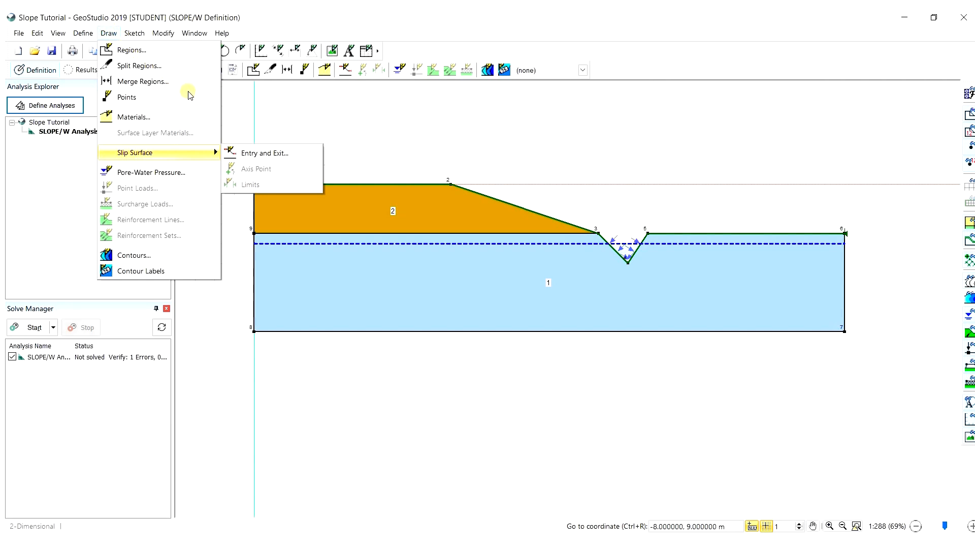
mouse_move(265, 154)
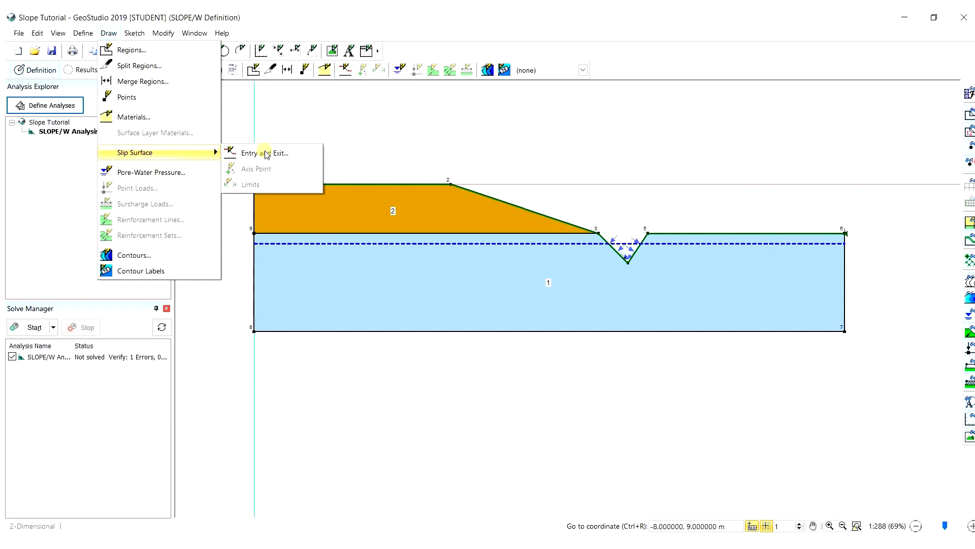
click(261, 154)
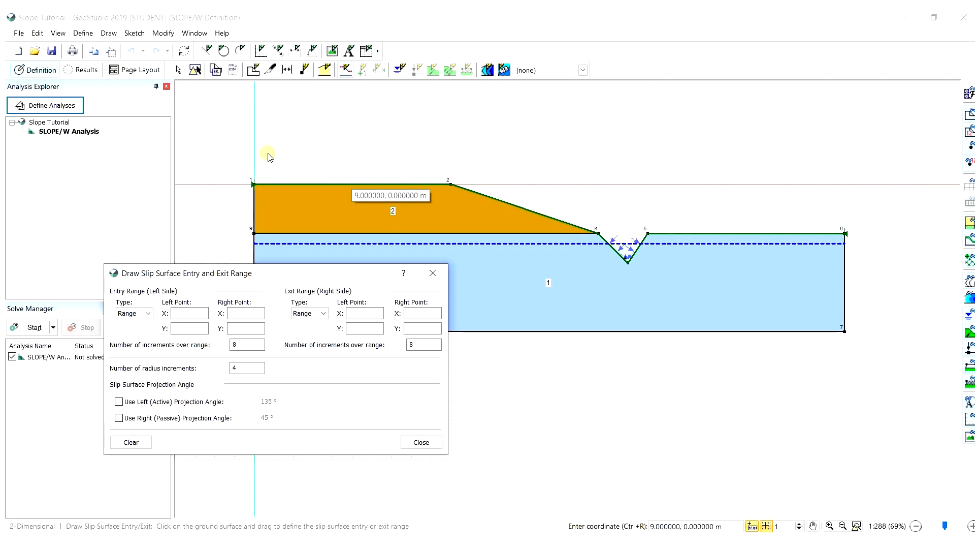
mouse_move(276, 159)
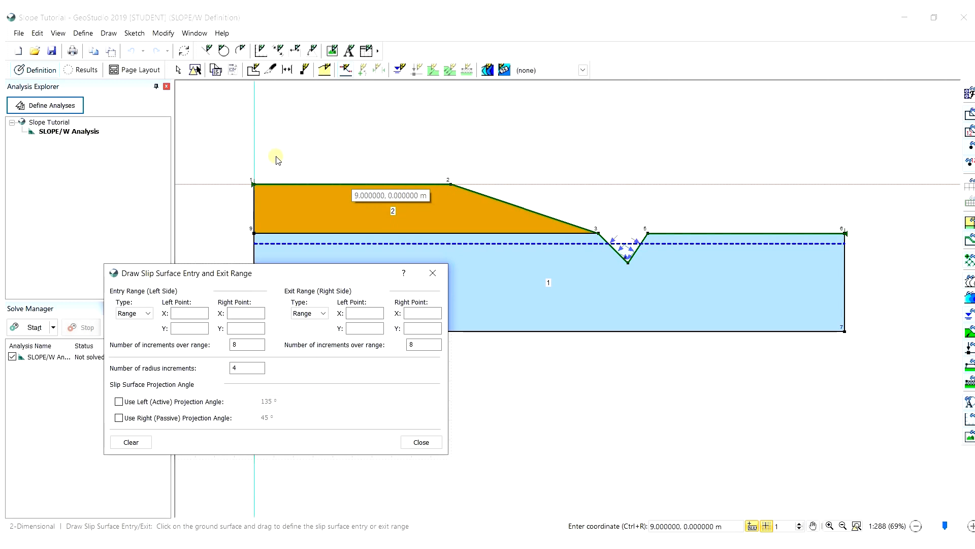
mouse_move(353, 187)
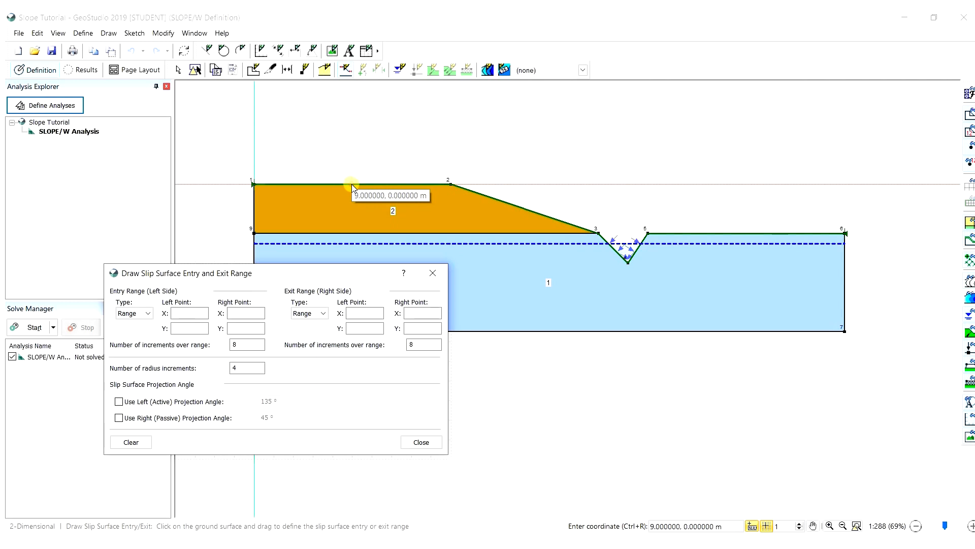
drag(349, 184, 430, 187)
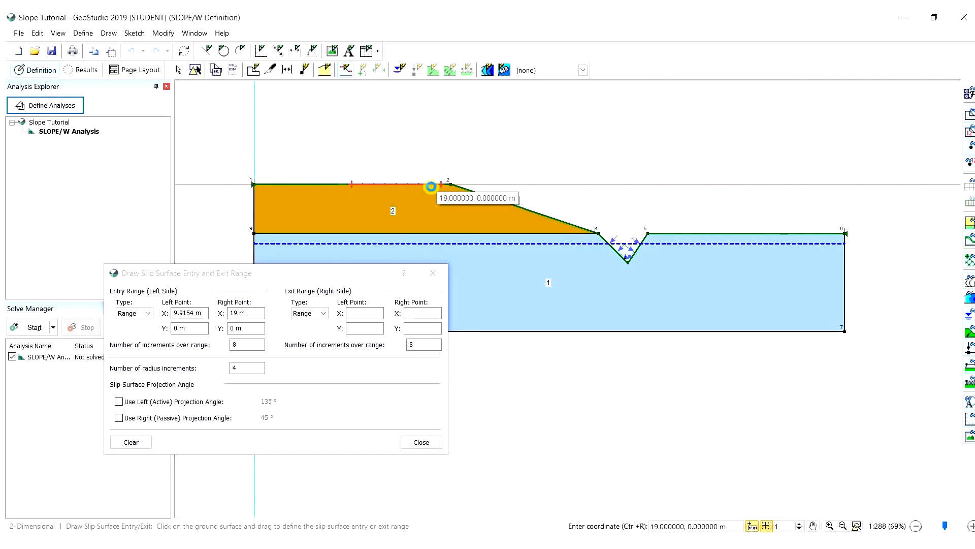
mouse_move(630, 243)
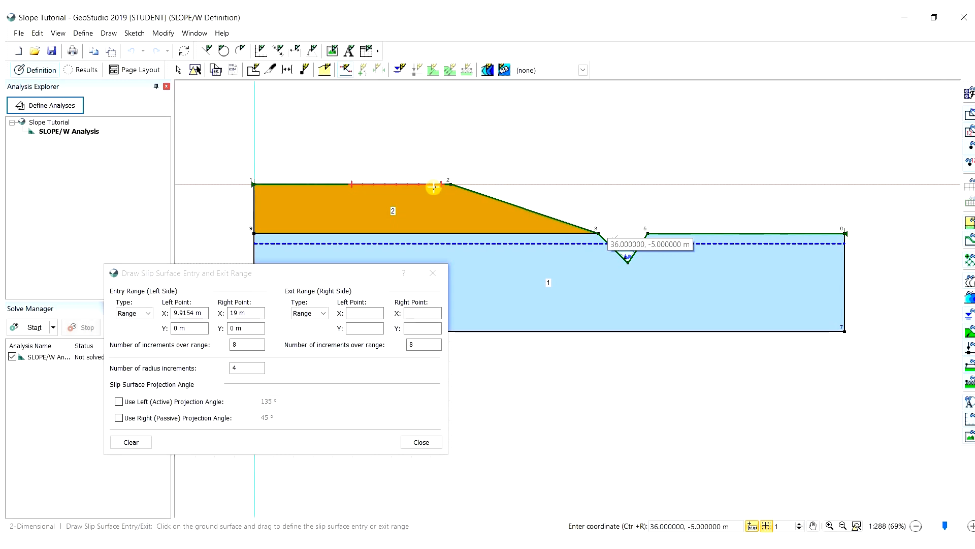
mouse_move(530, 216)
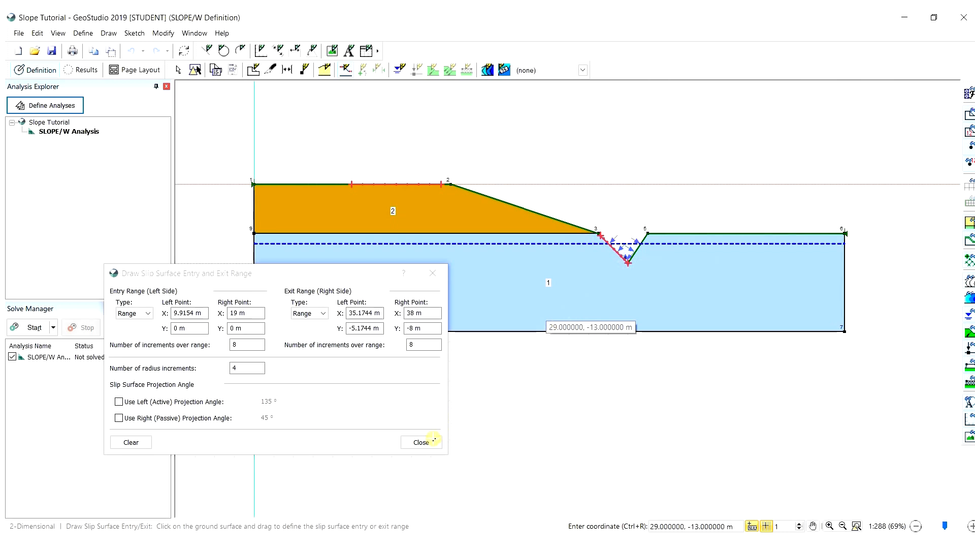
click(421, 442)
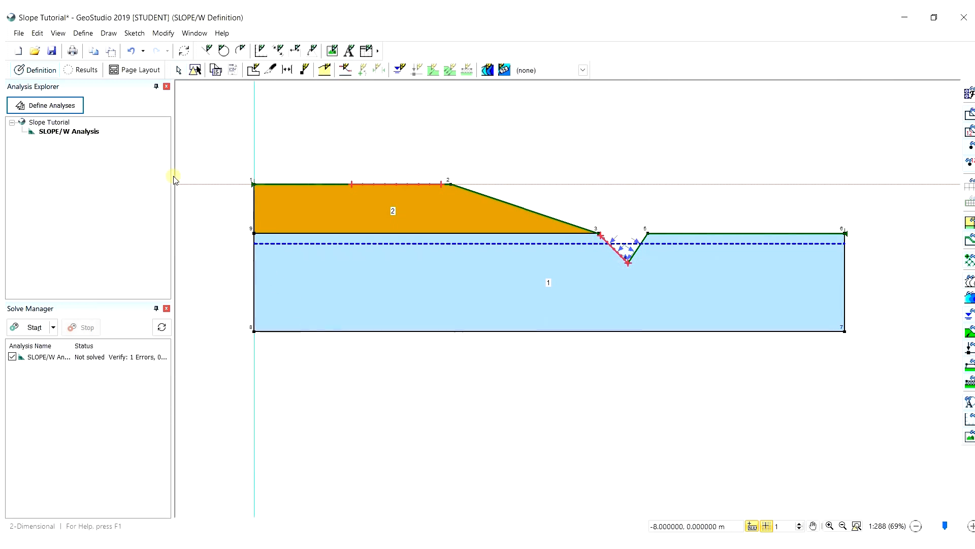
Step: Solve the checked SLOPE/W analysis, yielding a critical slip surface with factor of safety 1.263
click(52, 51)
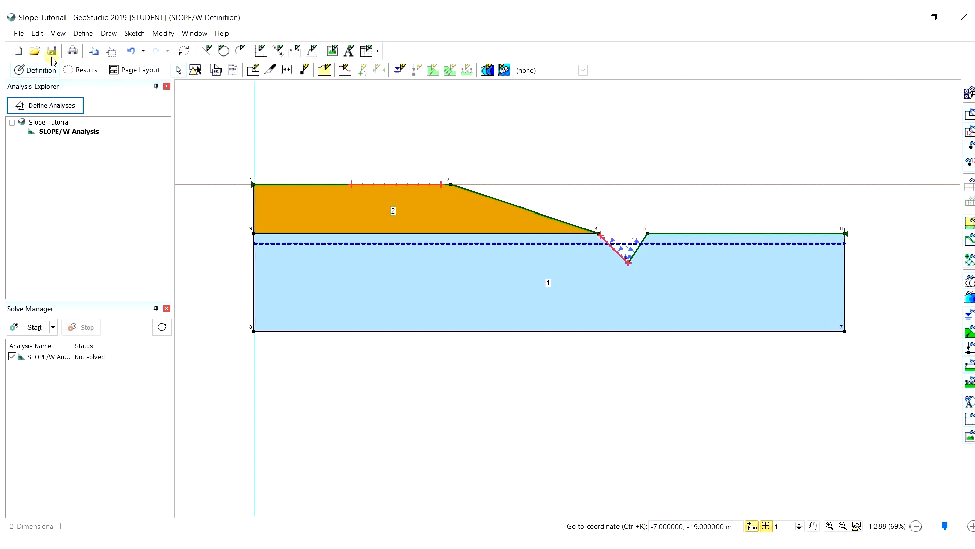
mouse_move(54, 148)
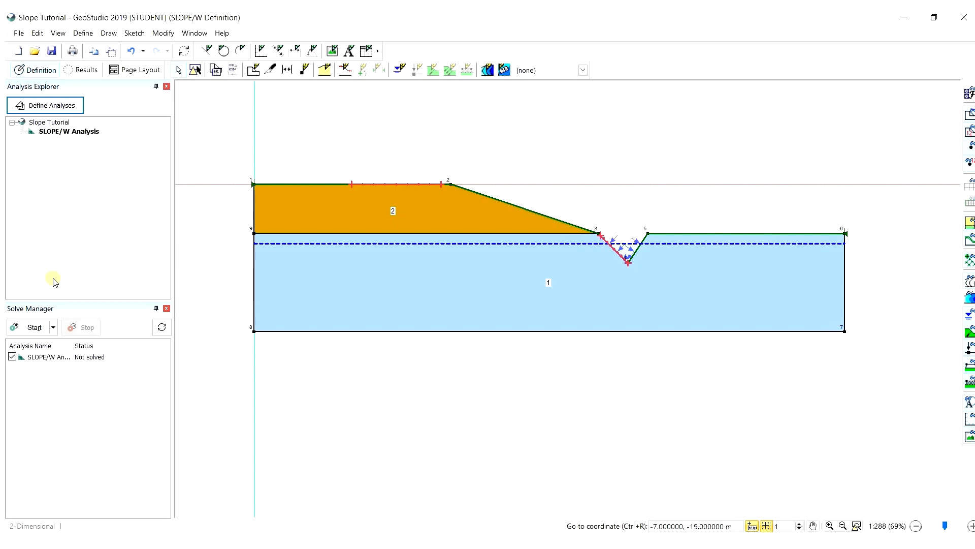
click(53, 326)
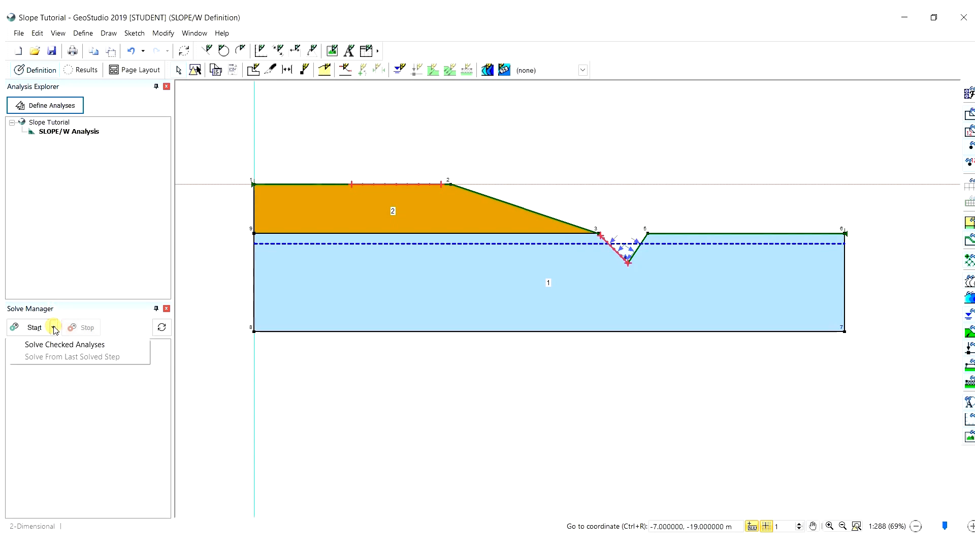
click(64, 344)
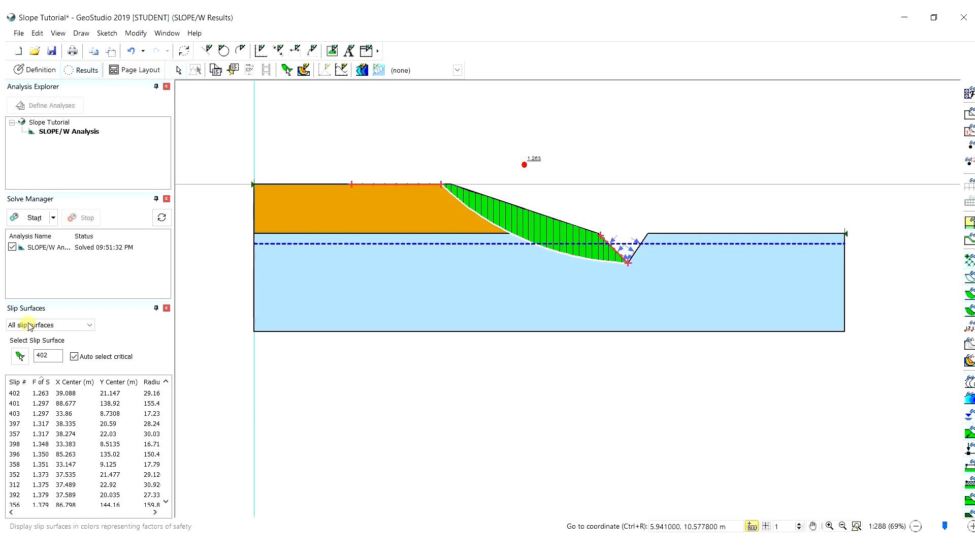
mouse_move(76, 283)
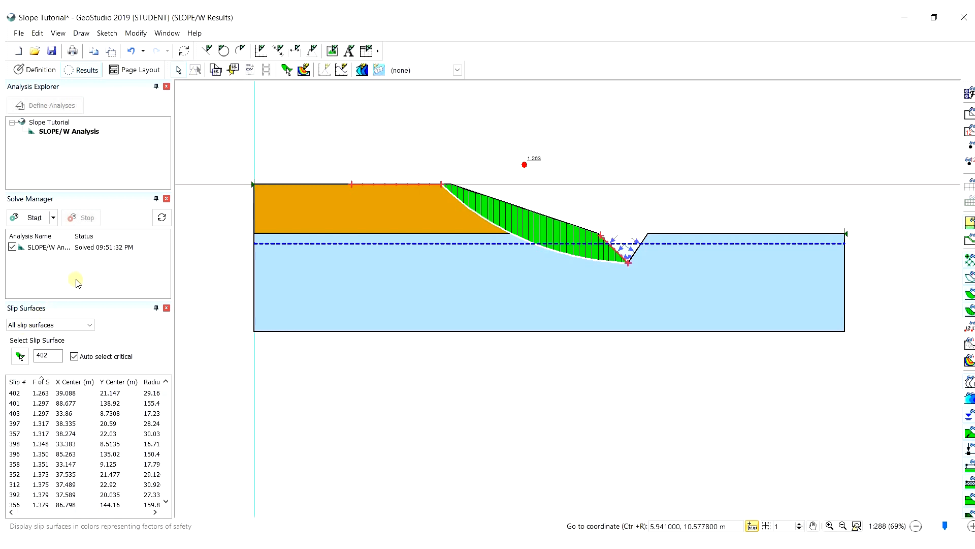
mouse_move(175, 193)
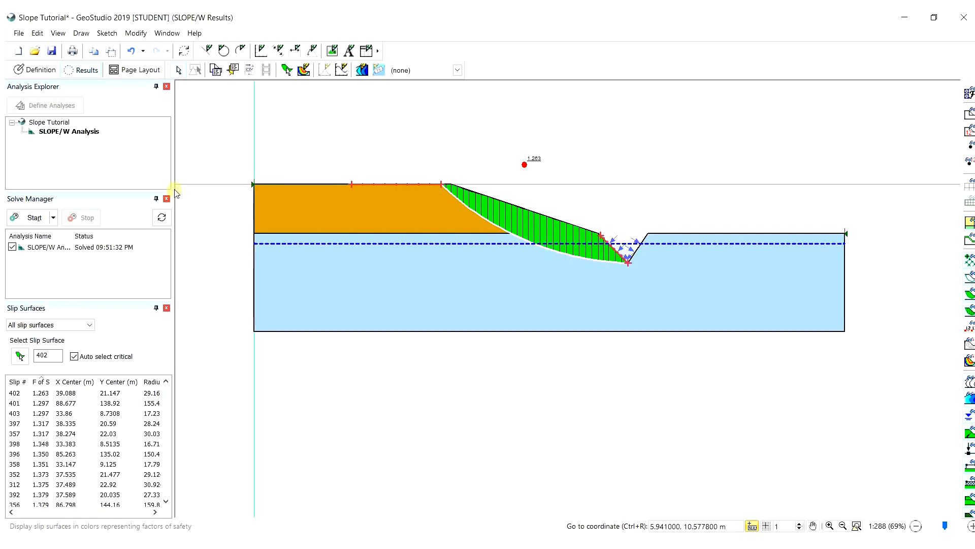
mouse_move(265, 110)
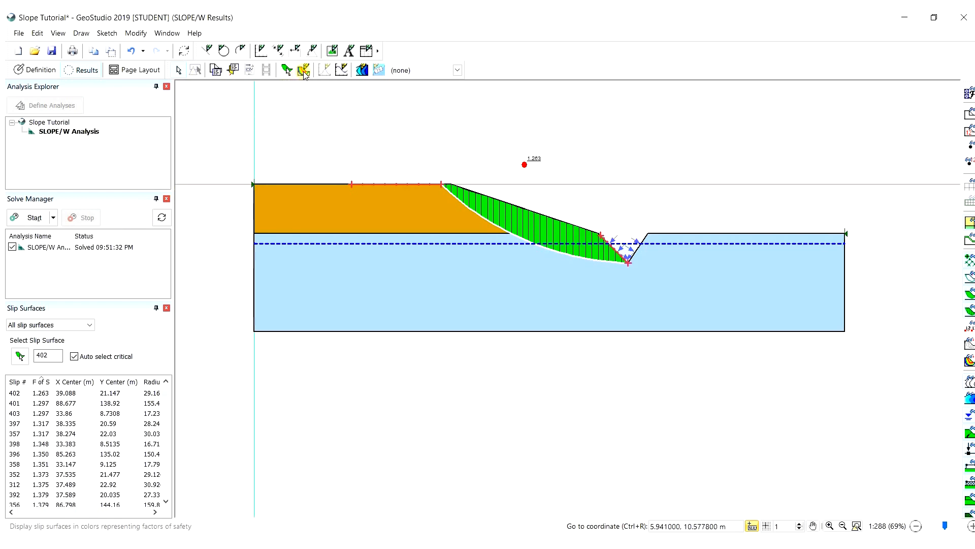
click(378, 70)
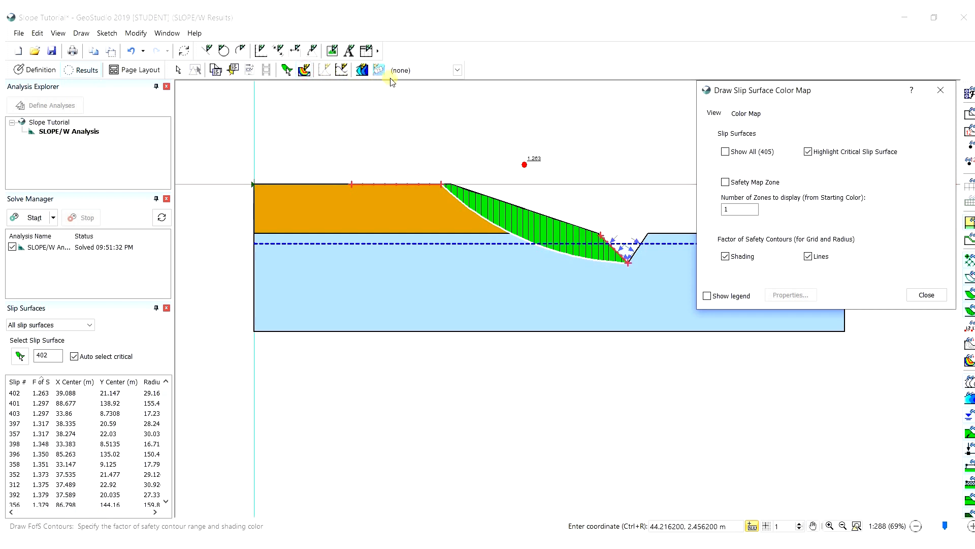
mouse_move(681, 110)
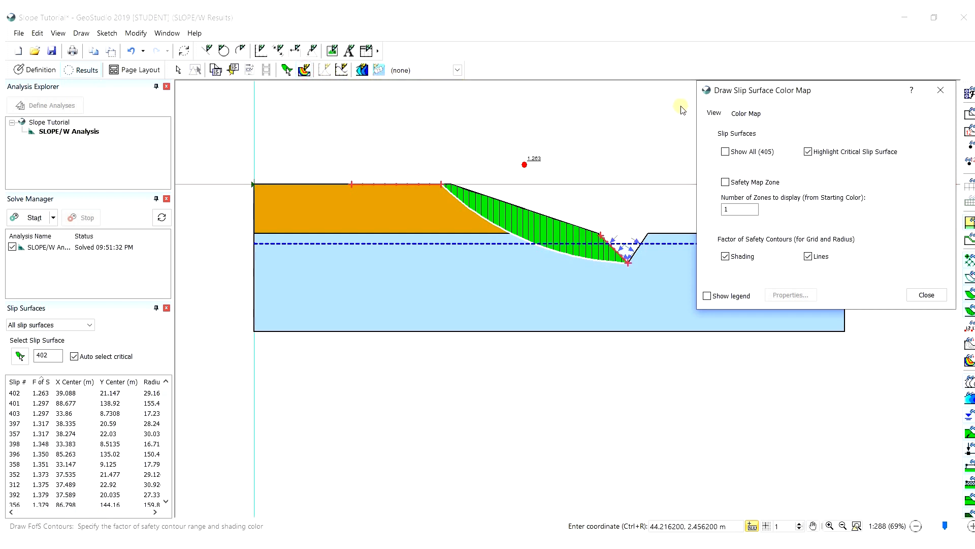
click(746, 113)
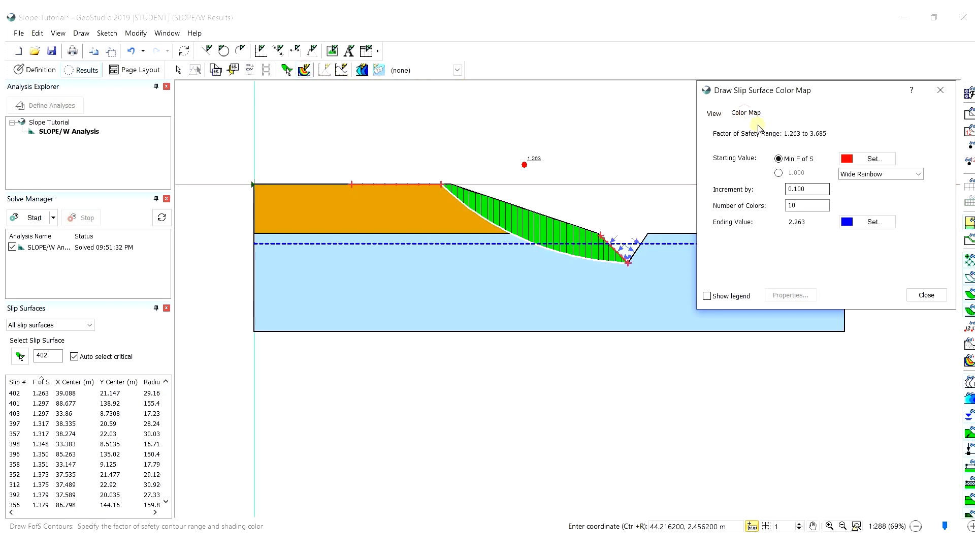
mouse_move(902, 267)
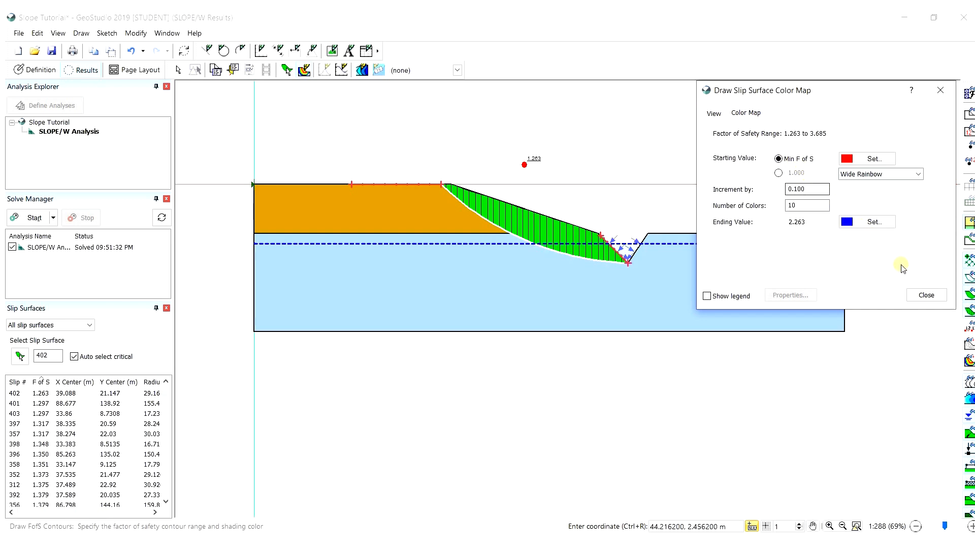
click(927, 295)
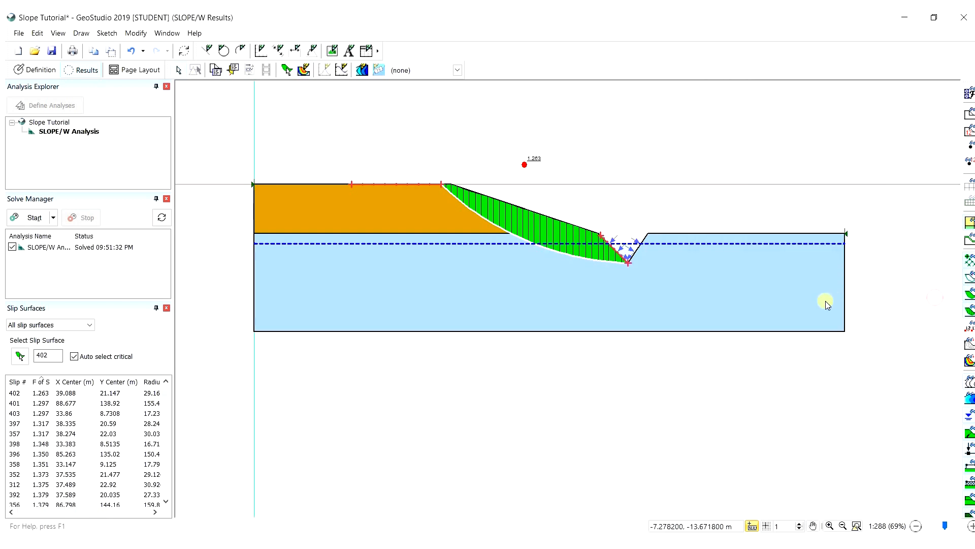
mouse_move(126, 325)
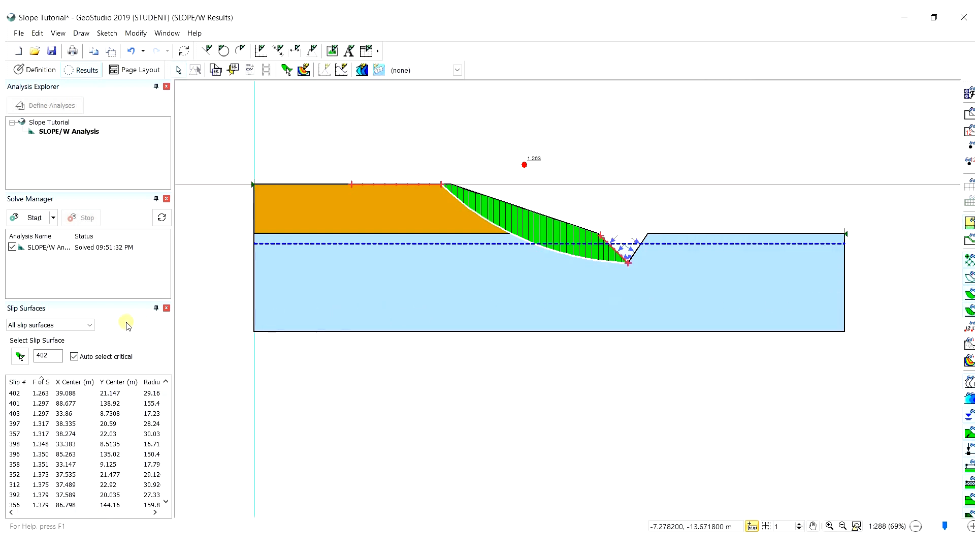
Step: Inspect trial slip surfaces 401, 358, 353 and 356 (factors 1.297–1.401), ending on slip 356 at 1.379
click(94, 324)
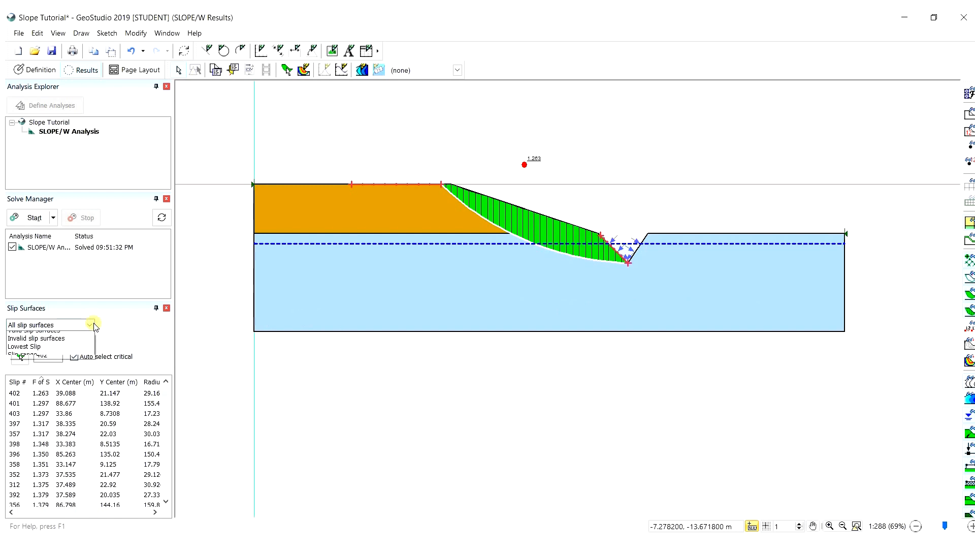
click(65, 402)
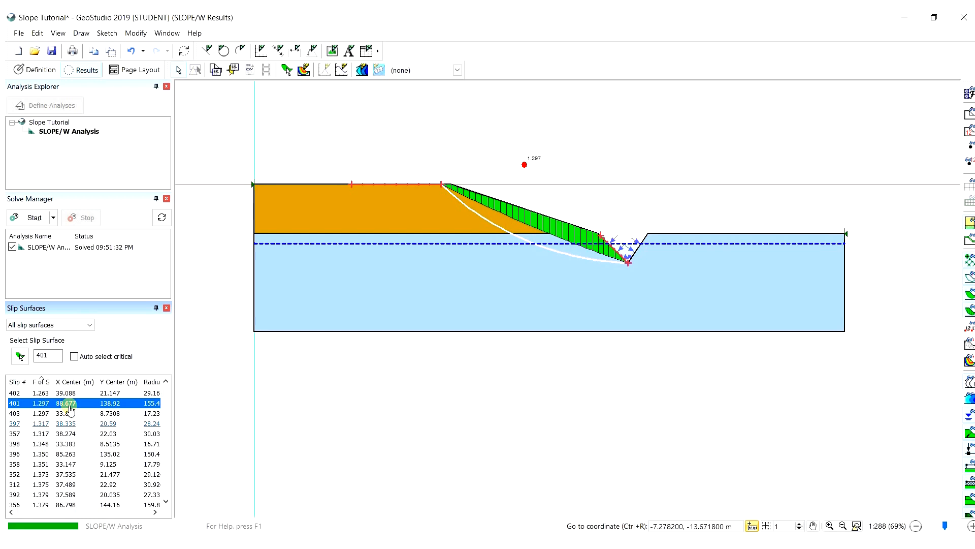
click(14, 413)
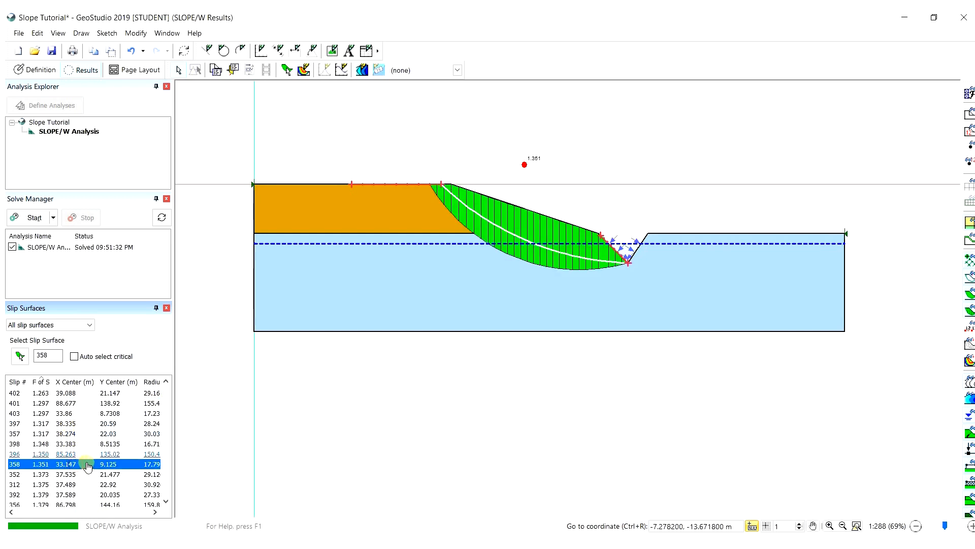
click(41, 453)
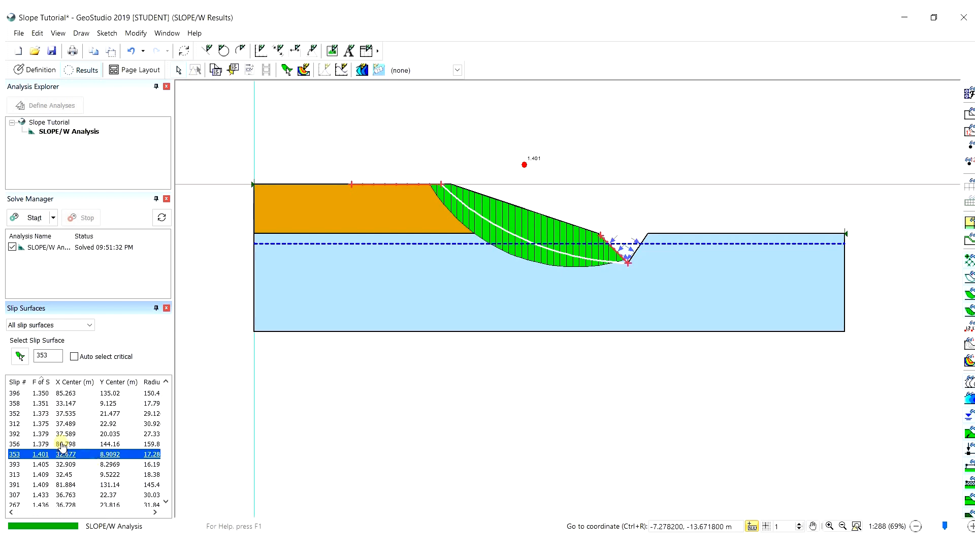
click(40, 444)
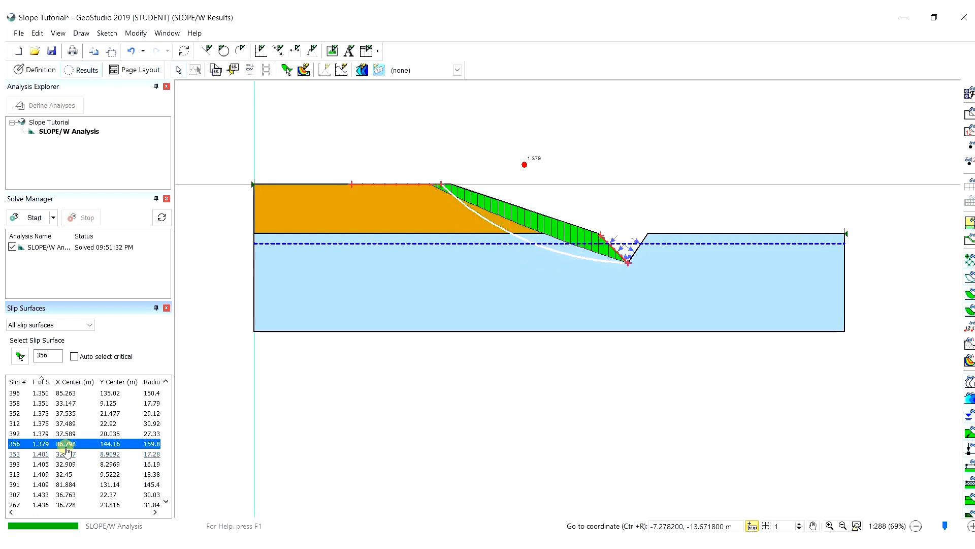
click(40, 475)
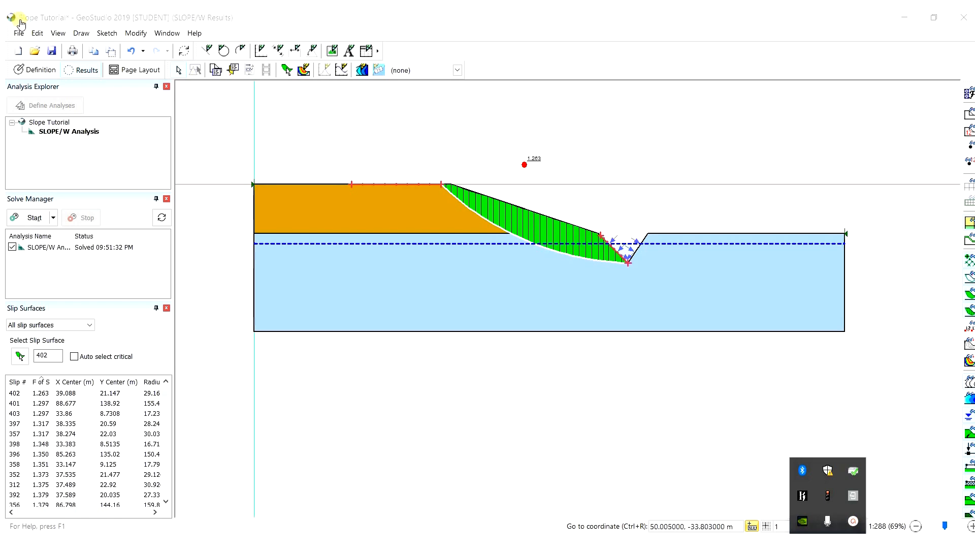
mouse_move(56, 46)
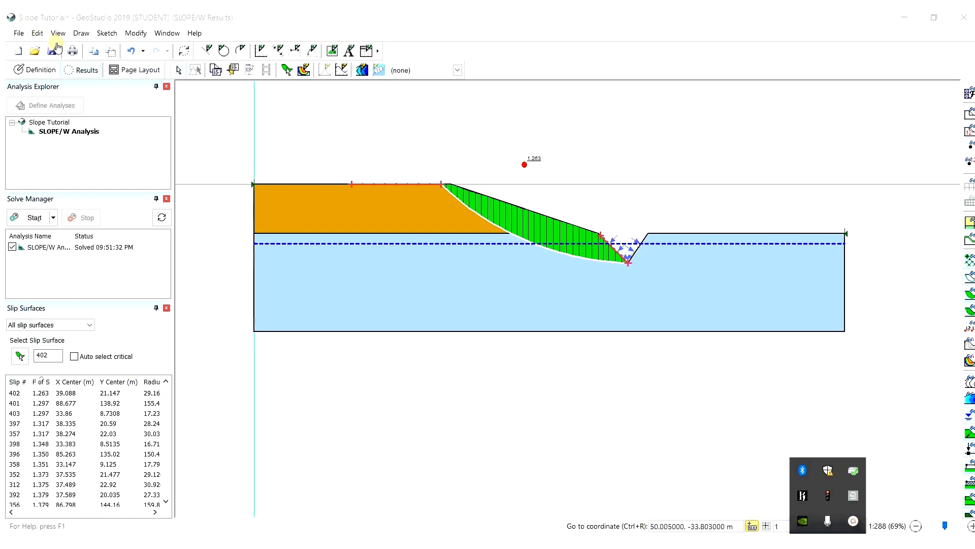
mouse_move(117, 85)
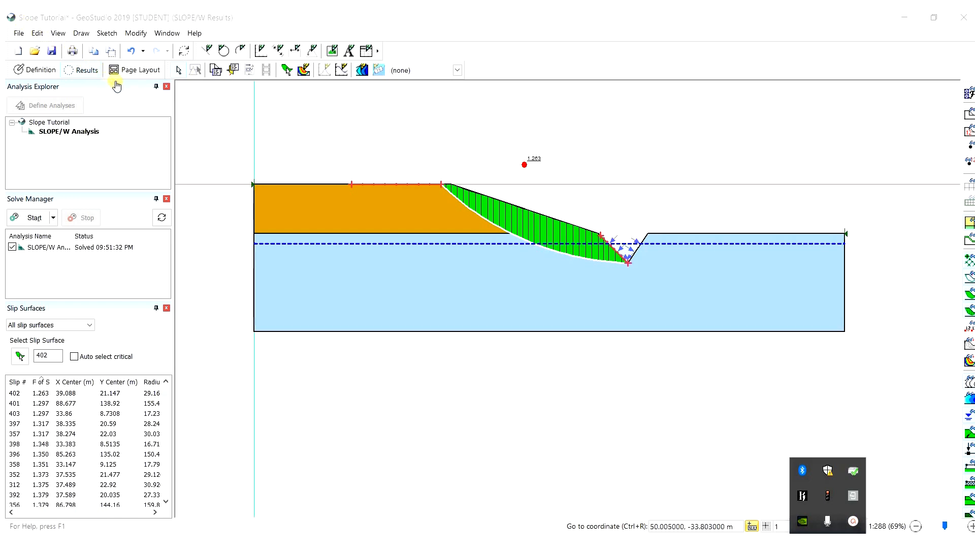
mouse_move(198, 137)
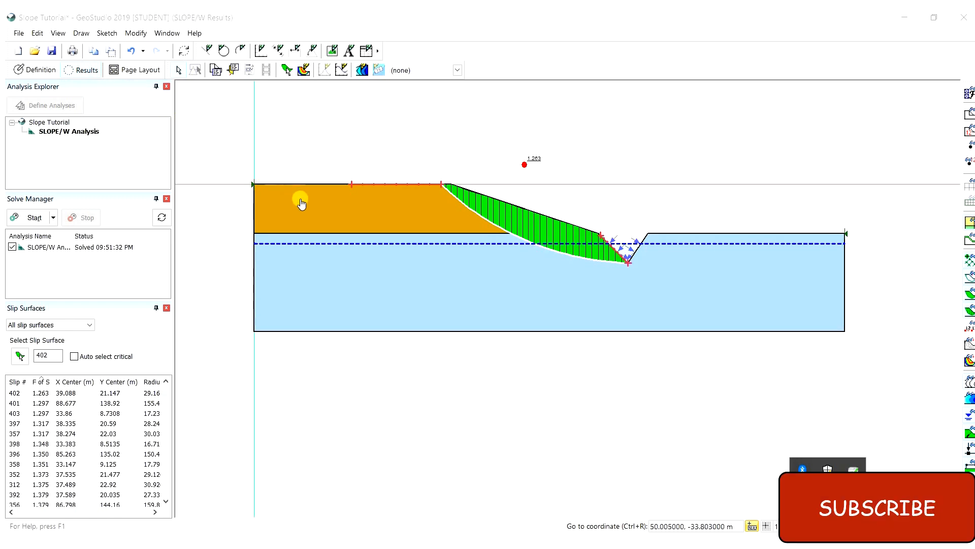
mouse_move(427, 283)
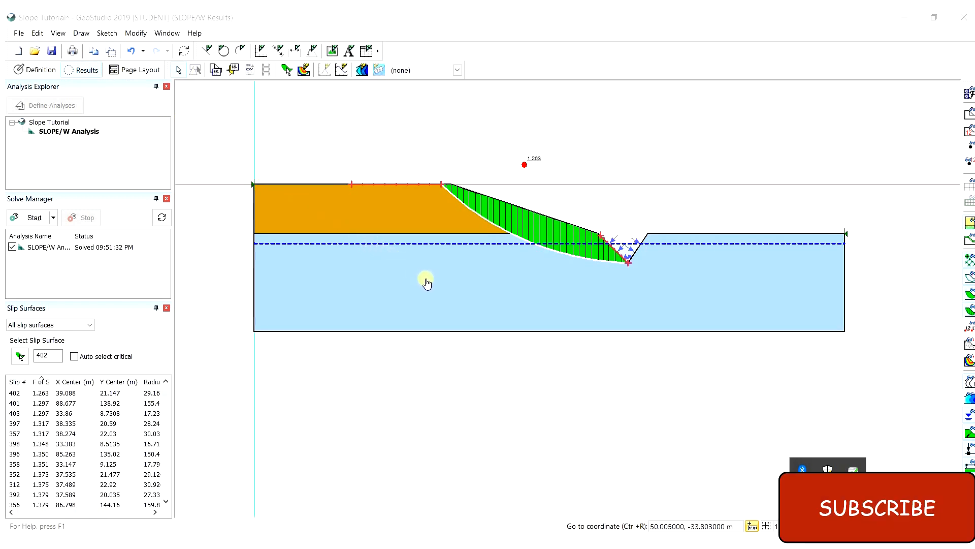
mouse_move(550, 362)
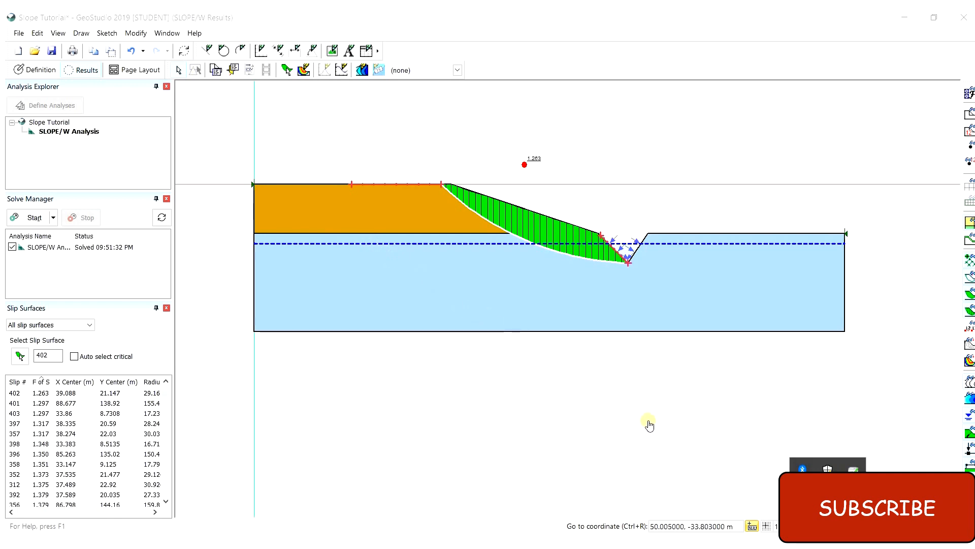
mouse_move(728, 474)
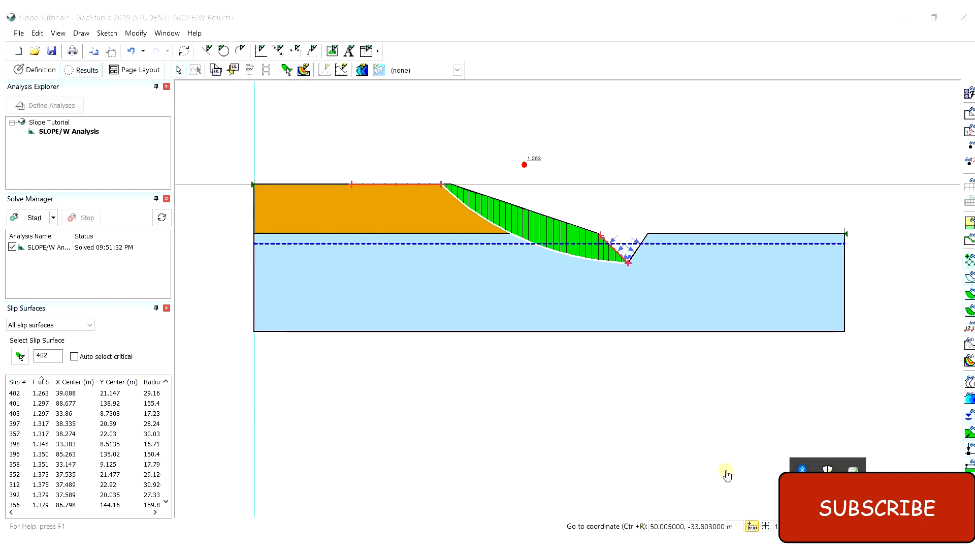